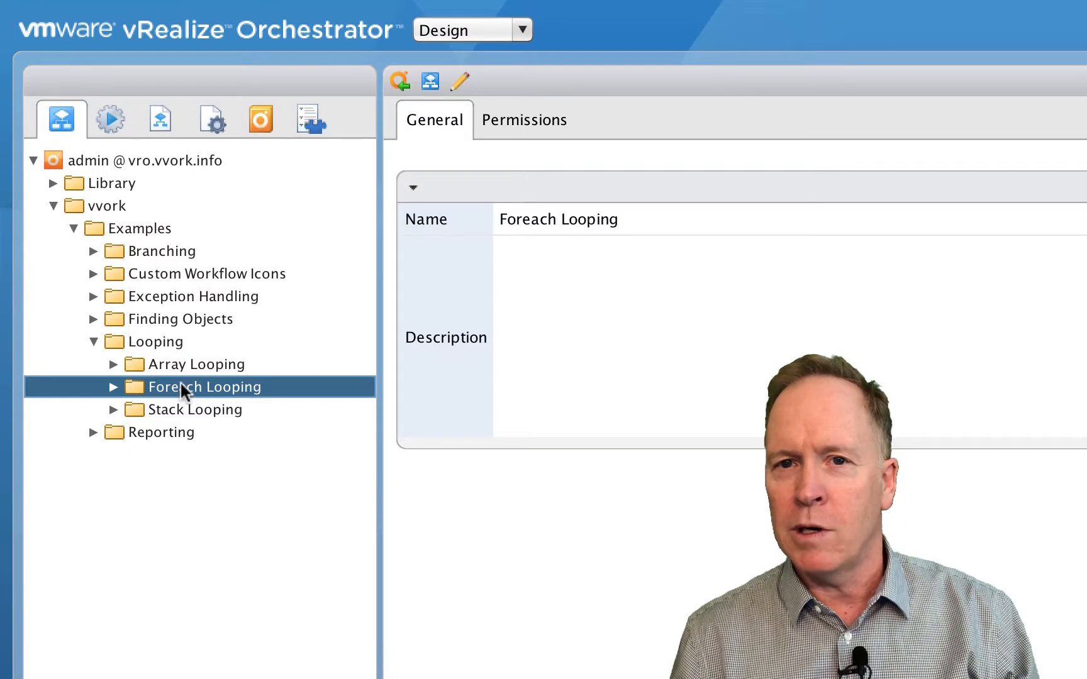
# Create a workflow named 'Multiple Iterators' in the Foreach Looping folder
pyautogui.click(114, 386)
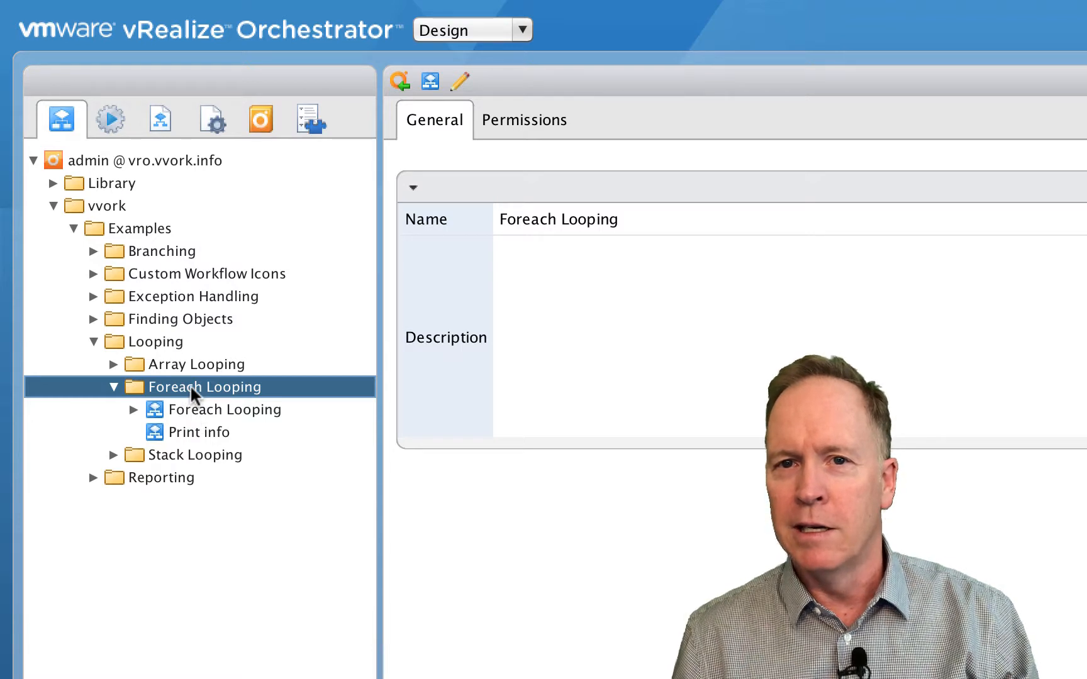
pyautogui.rightClick(205, 386)
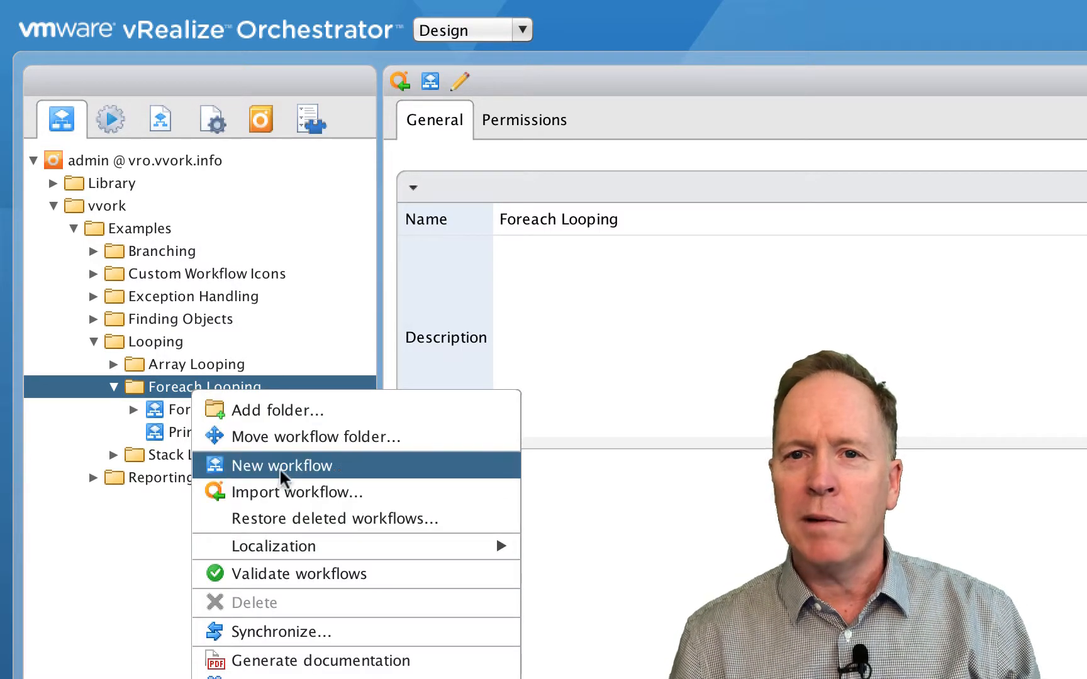
pyautogui.click(282, 465)
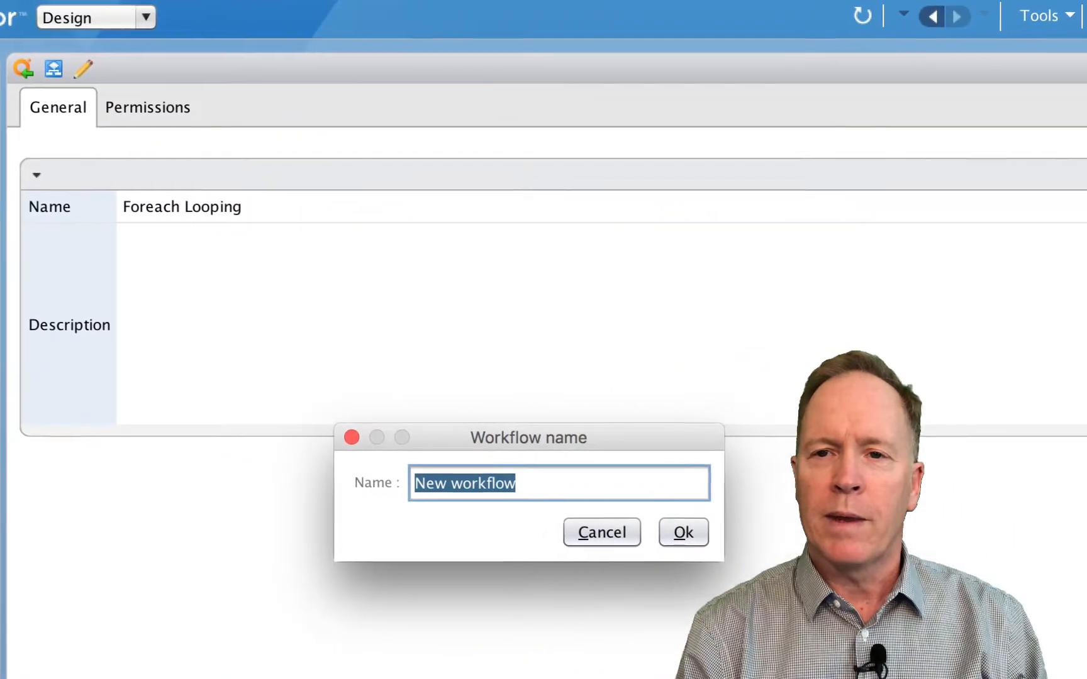
pyautogui.write('Multiple')
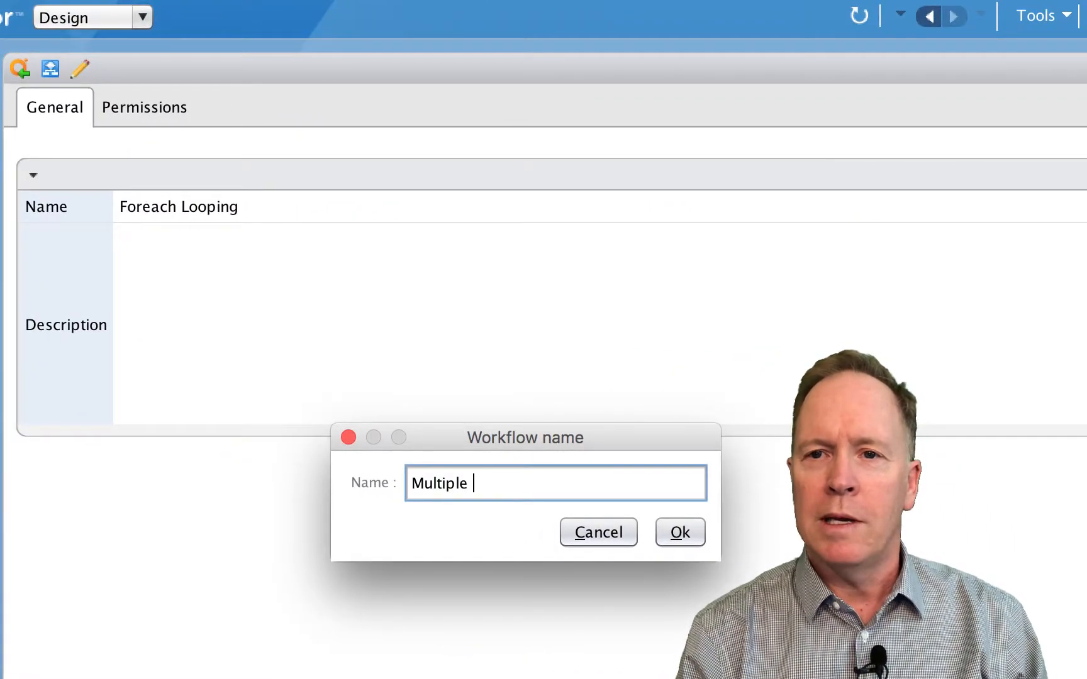
pyautogui.write('Ito')
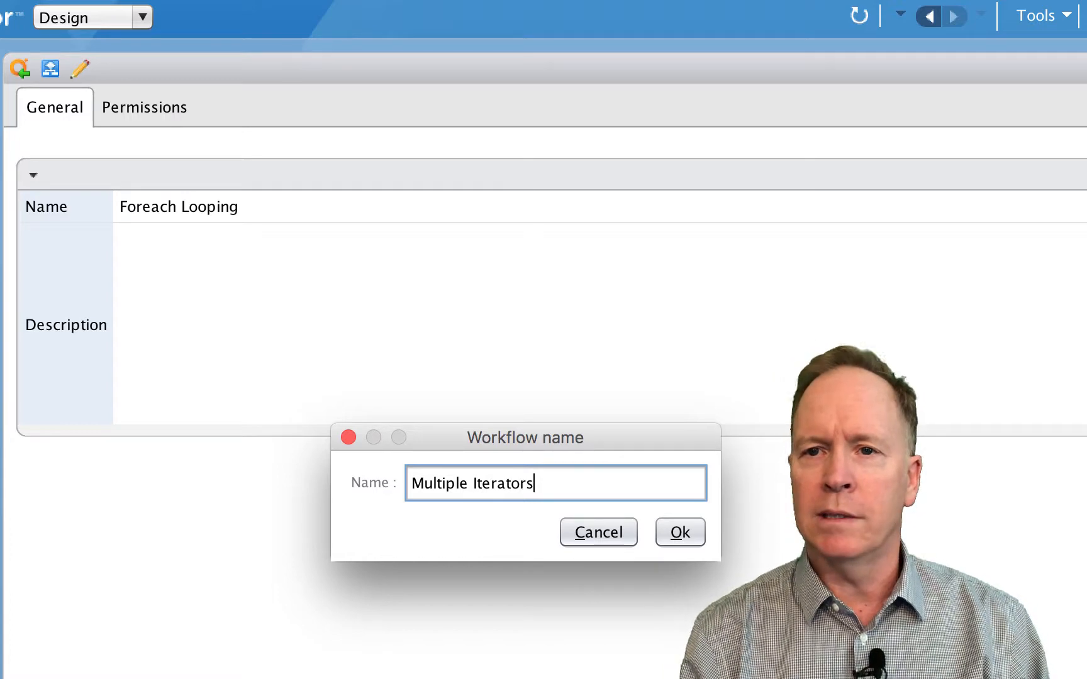
pyautogui.click(679, 532)
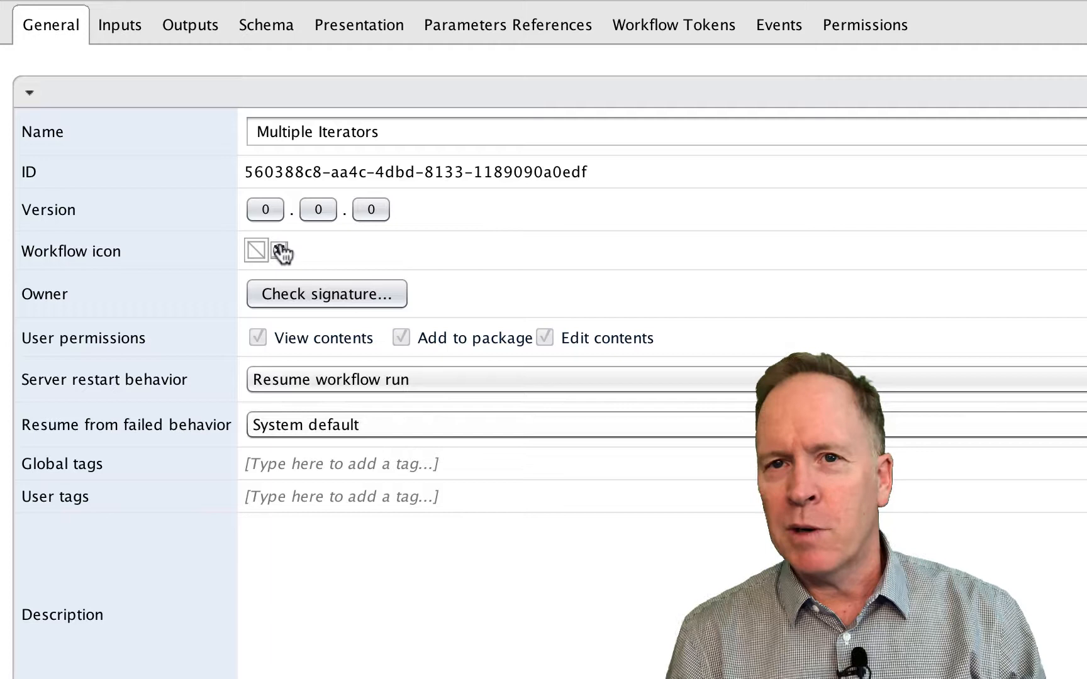
# Show the Multiple Iterators workflow's Schema canvas with its empty start-to-end flow
pyautogui.click(265, 24)
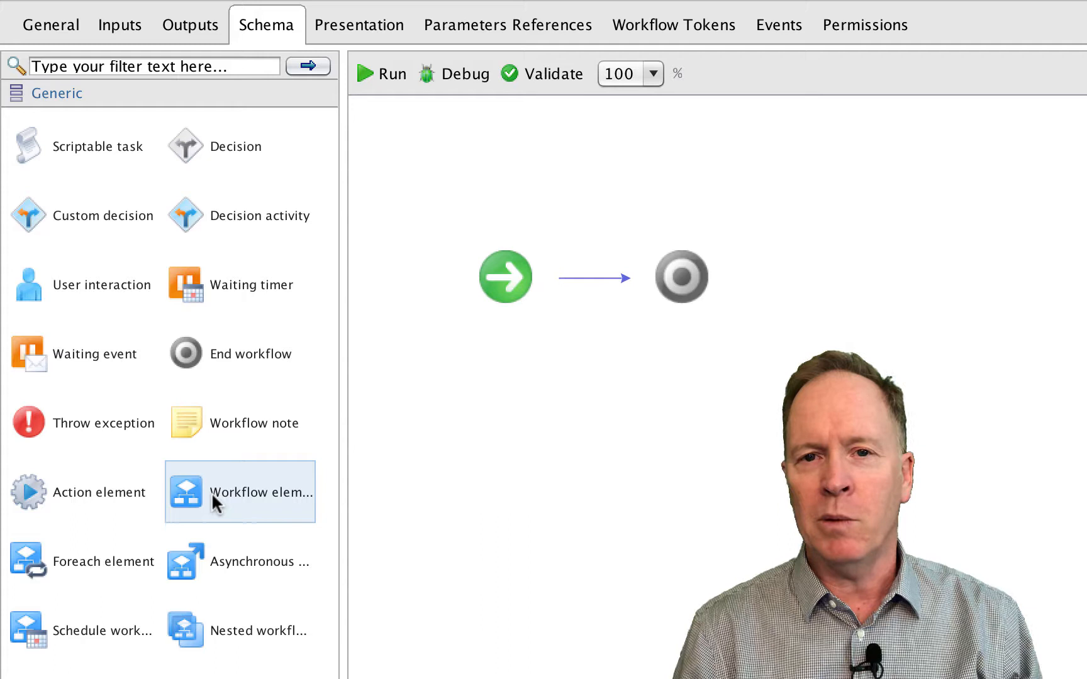
pyautogui.moveTo(83, 570)
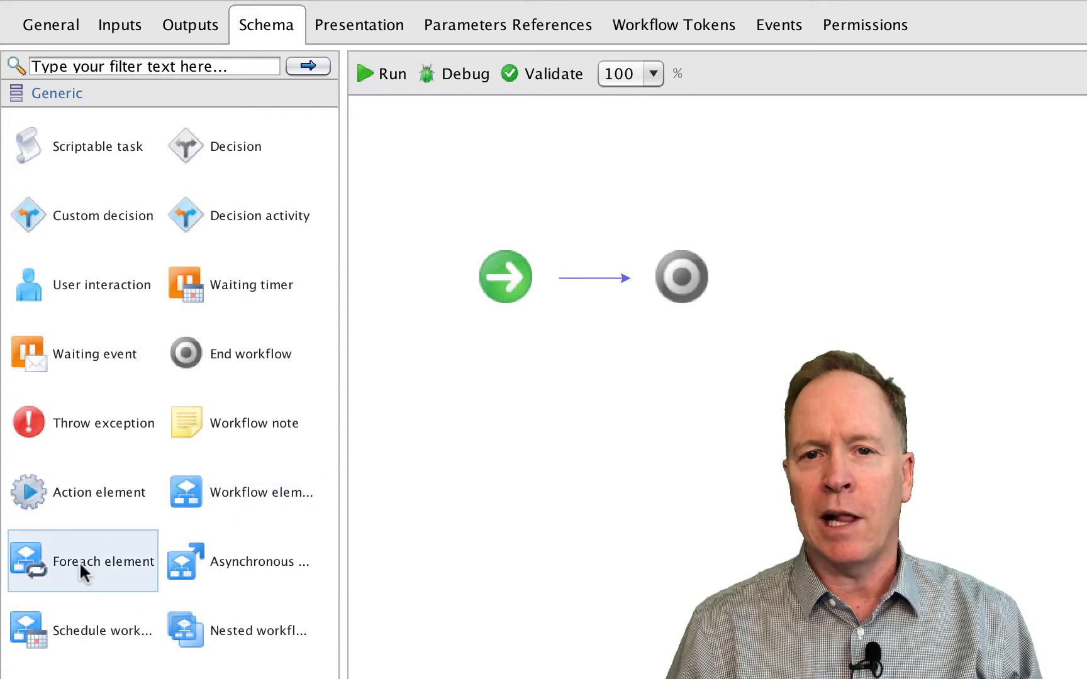
pyautogui.moveTo(139, 516)
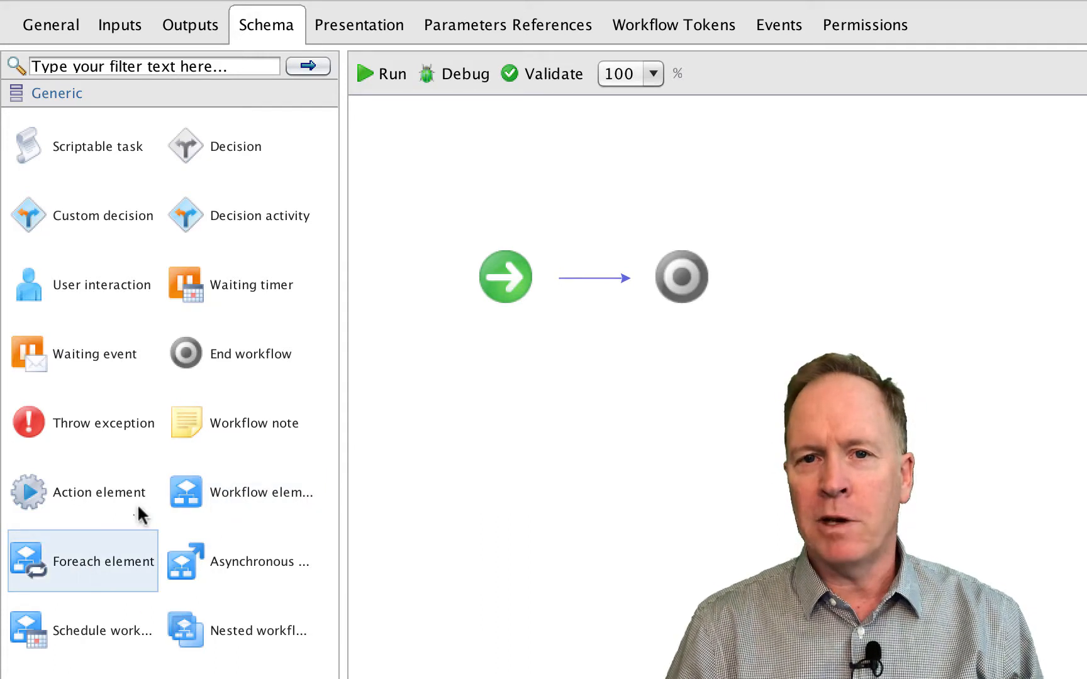
# Drop a Foreach element between start and end, looping 'Create simple virtual machine'
pyautogui.moveTo(104, 562); pyautogui.dragTo(570, 281)
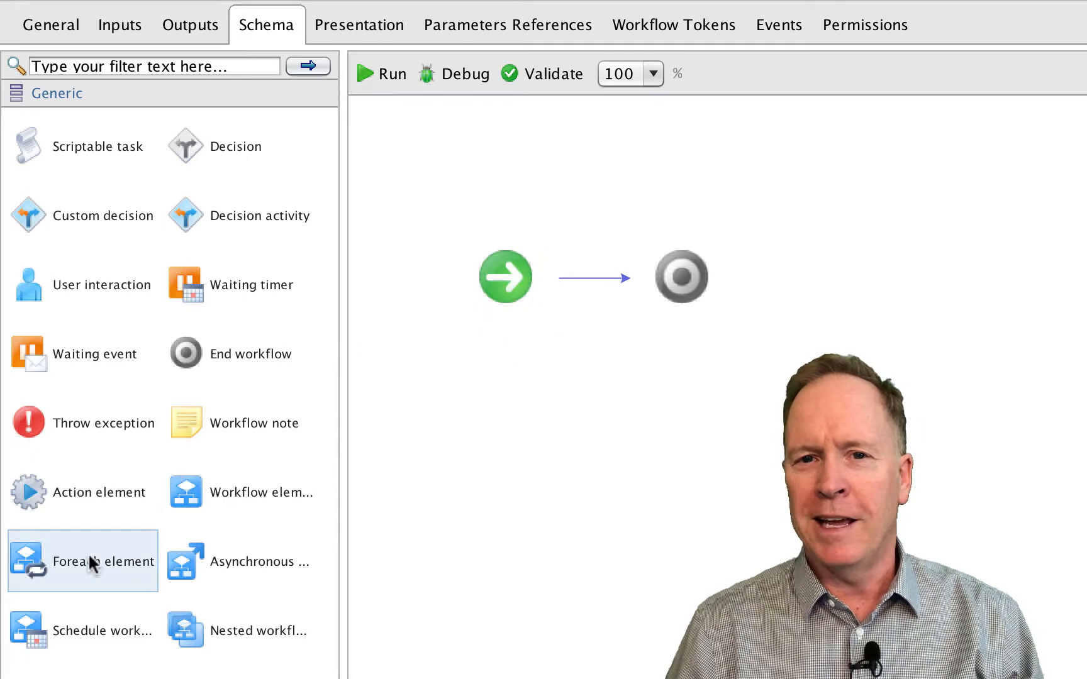
pyautogui.moveTo(82, 562); pyautogui.dragTo(598, 285)
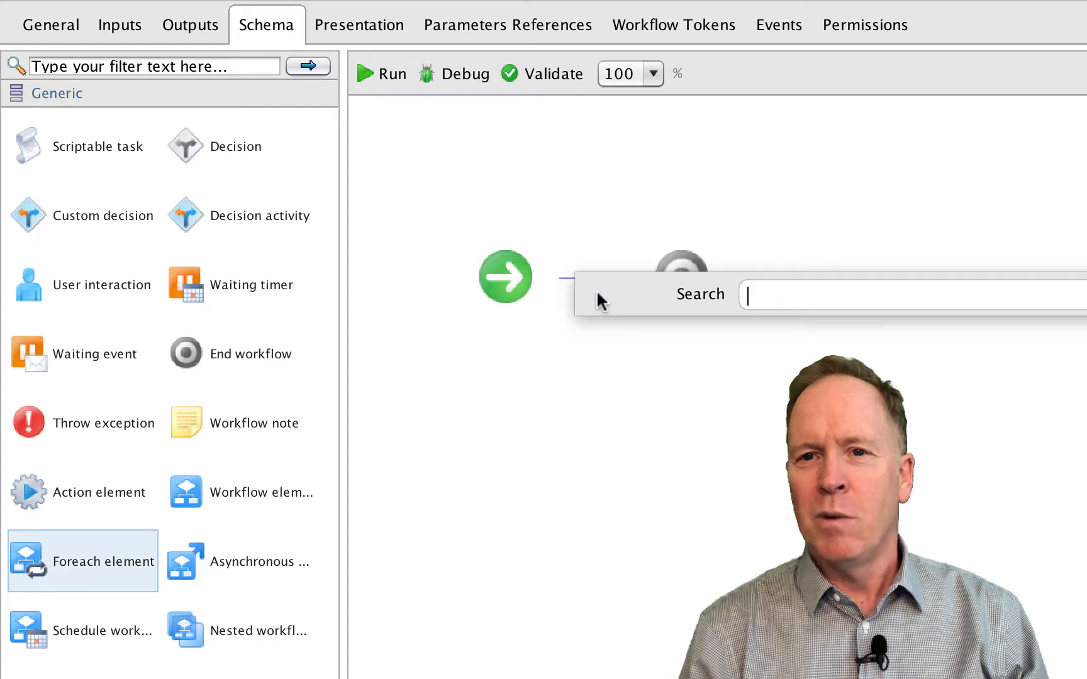
pyautogui.write('create')
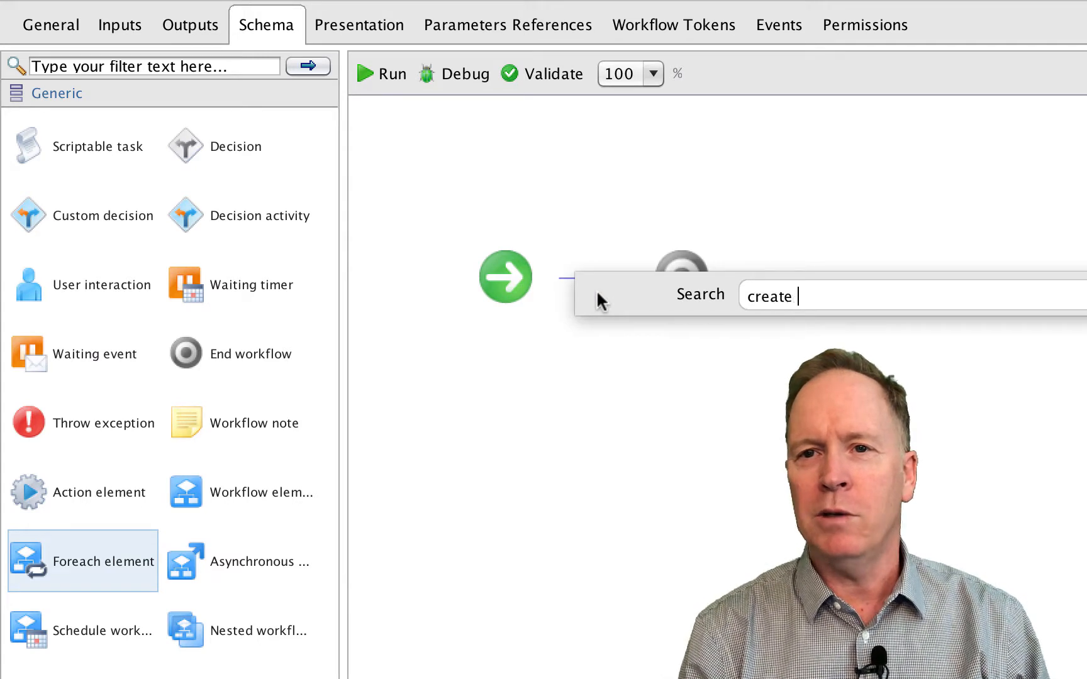
pyautogui.write('simple vi')
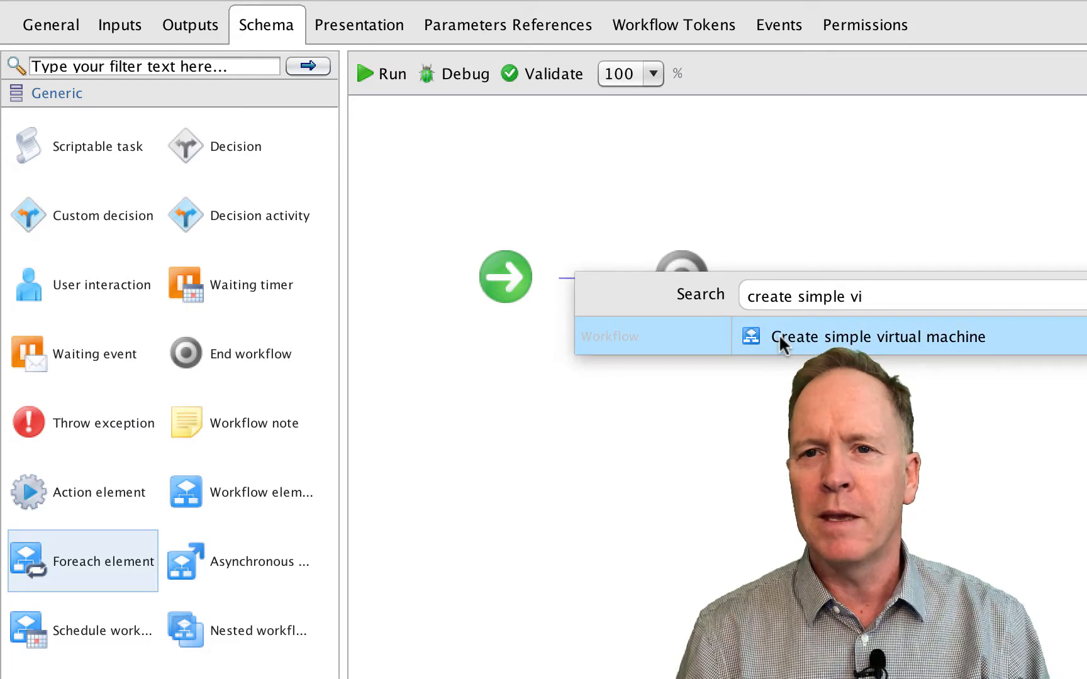
pyautogui.click(878, 335)
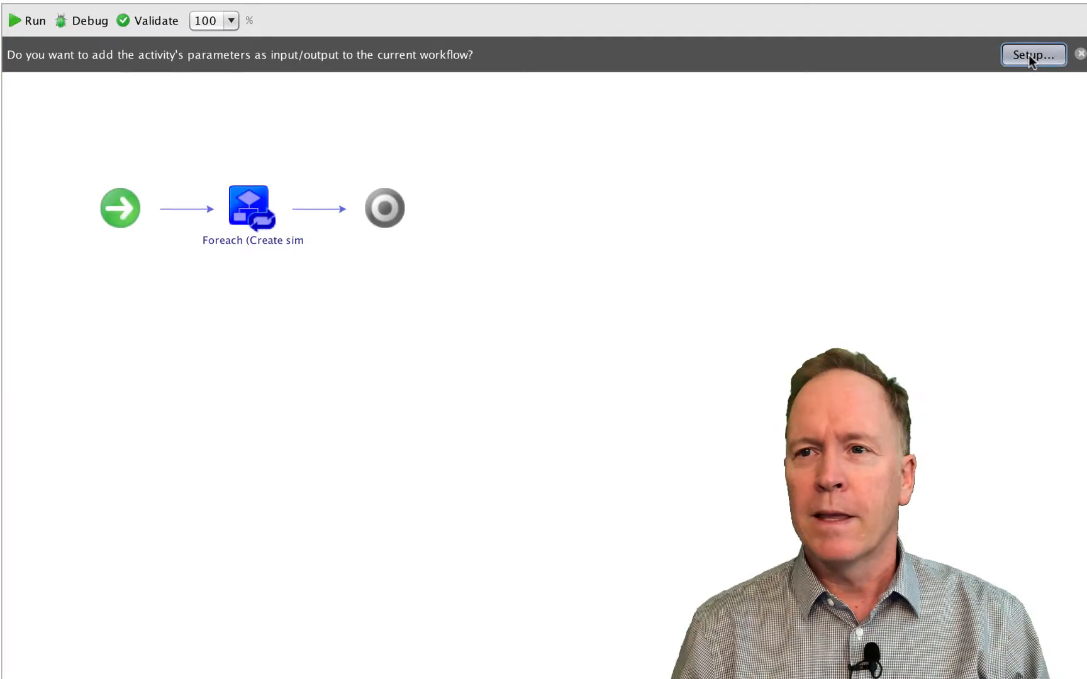
# Open the Promote Workflow Input/Output Parameters dialog for the loop's eleven VM parameters
pyautogui.click(1032, 55)
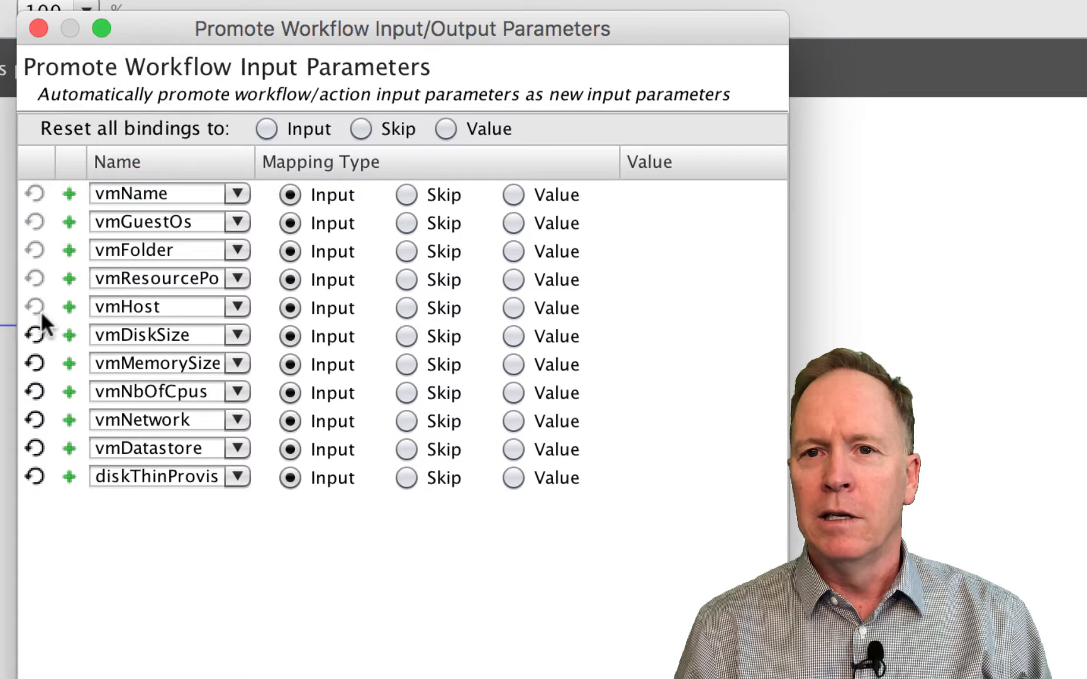
pyautogui.moveTo(38, 395)
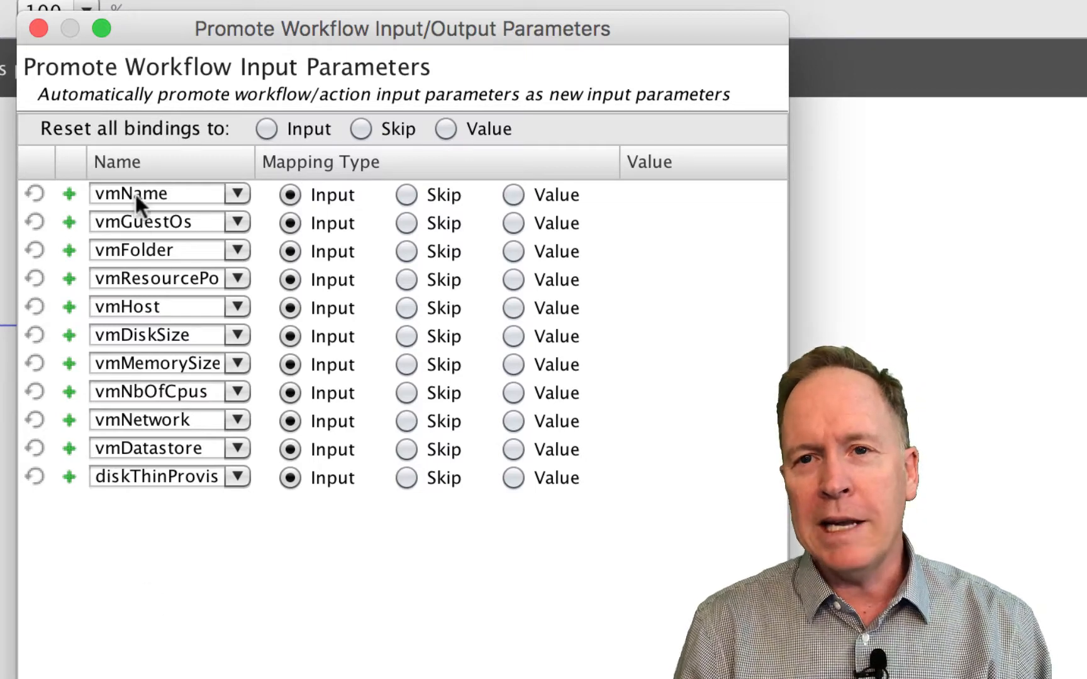
pyautogui.moveTo(165, 516)
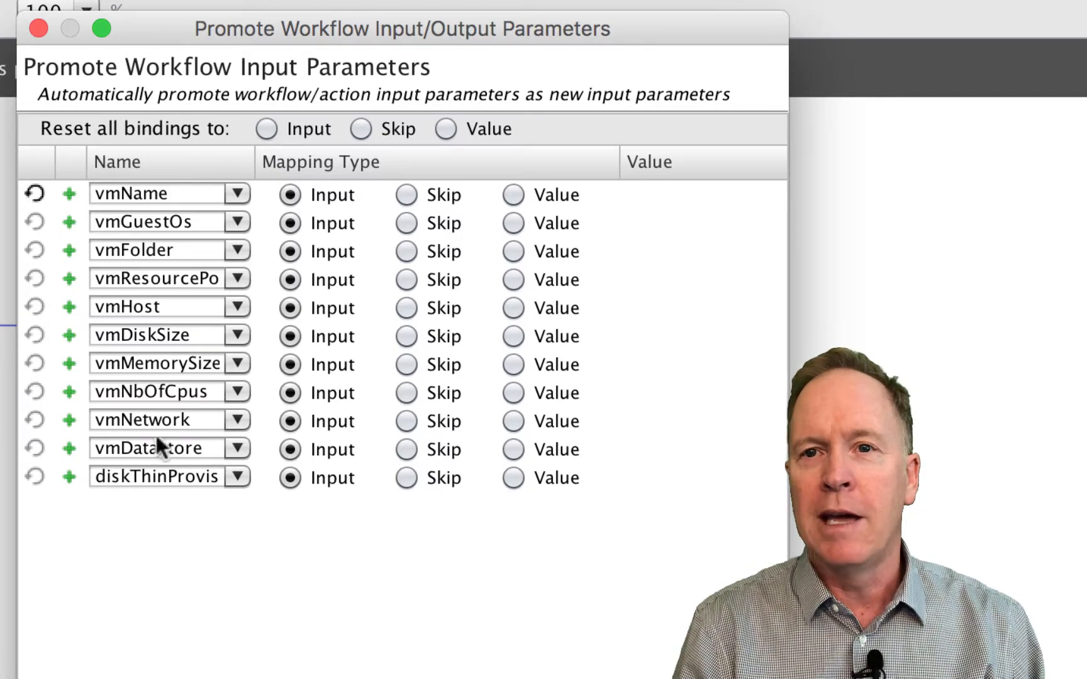
# Rename vmName to vmNames, set all parameters to values, keeping vmNames an input
pyautogui.click(159, 194)
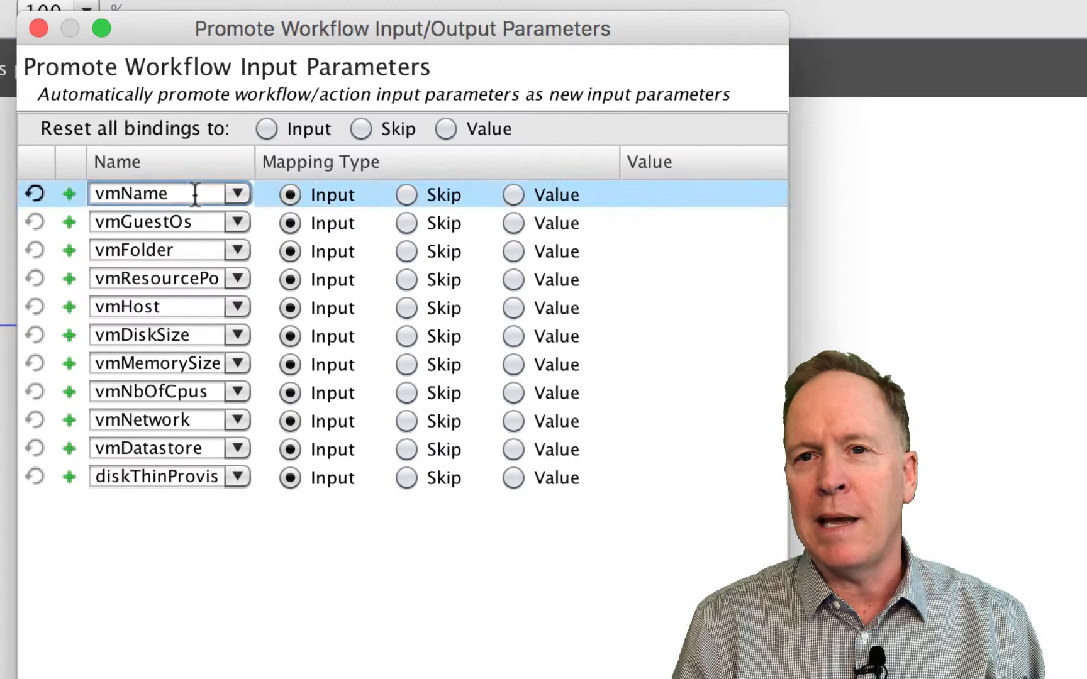
pyautogui.write('s')
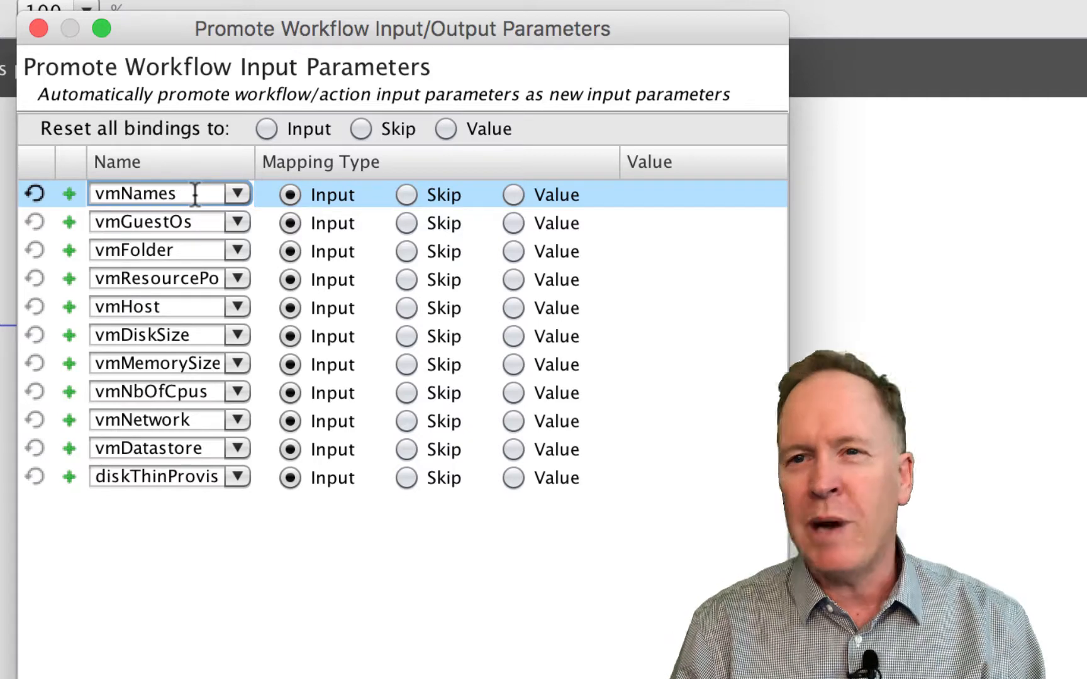
pyautogui.click(444, 129)
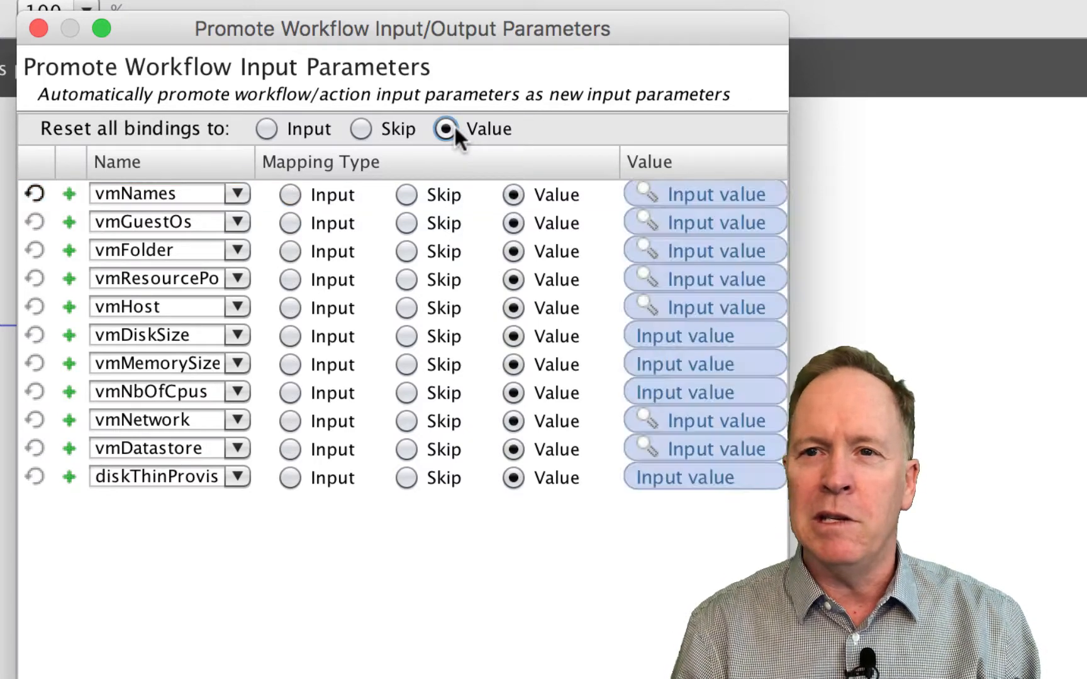
pyautogui.moveTo(292, 208)
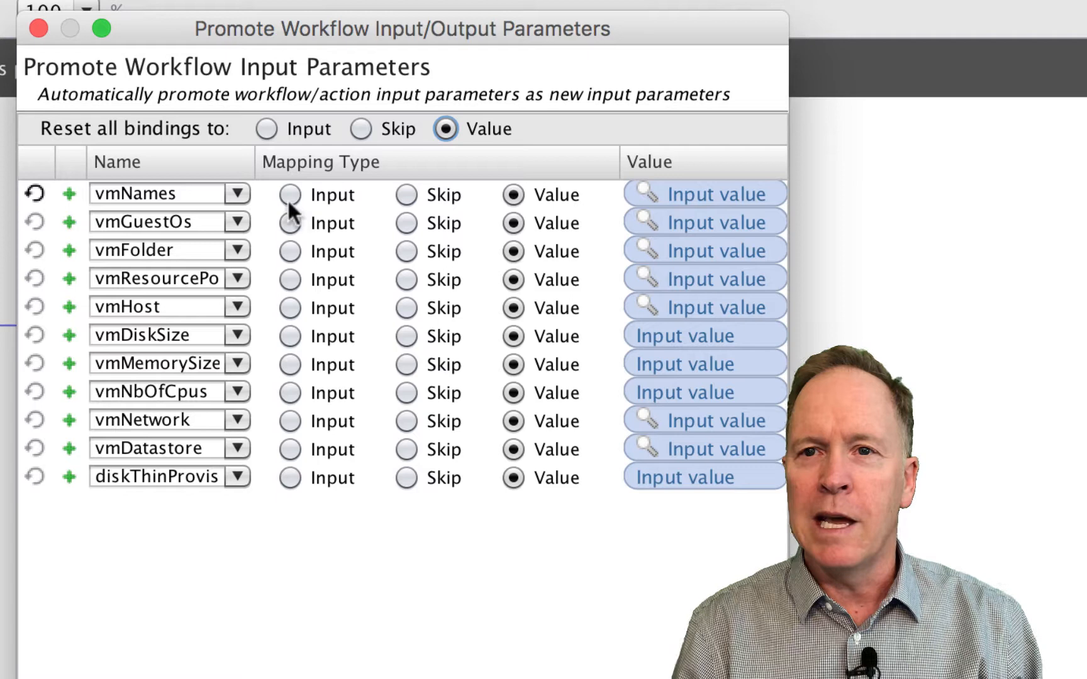
pyautogui.click(290, 195)
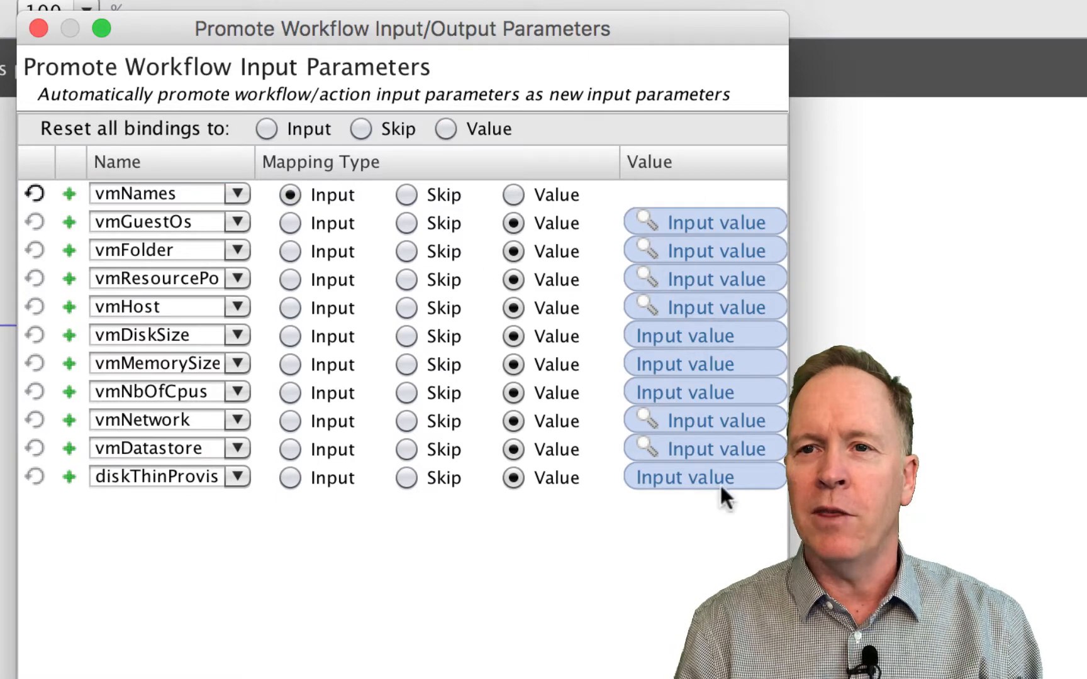
pyautogui.moveTo(700, 278)
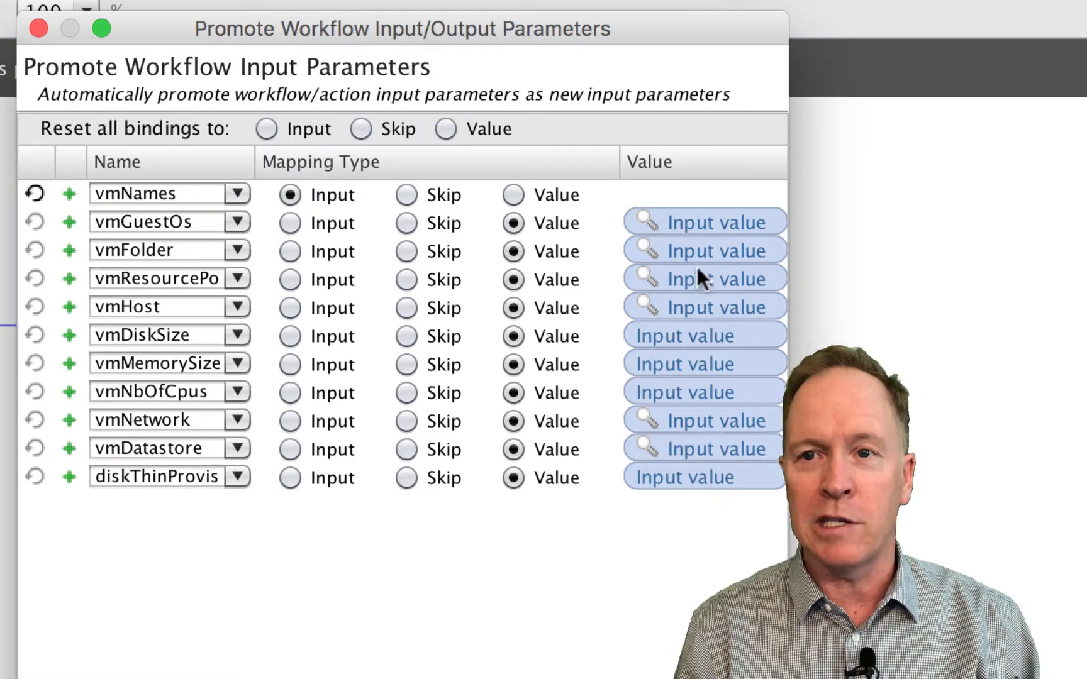
pyautogui.moveTo(711, 503)
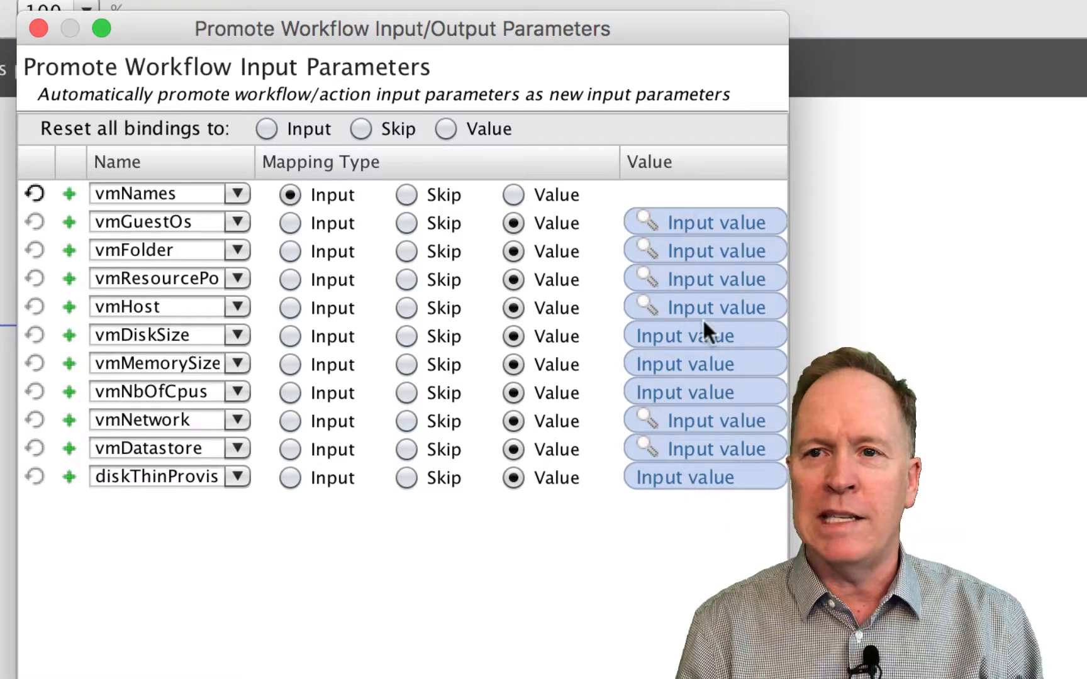
pyautogui.moveTo(464, 544)
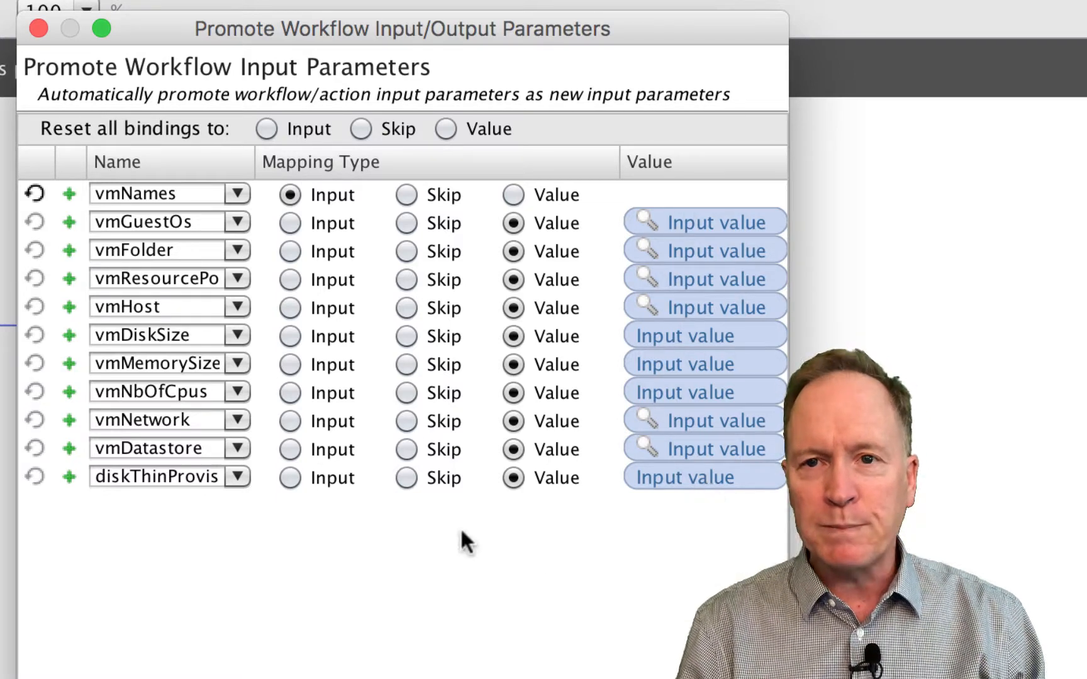
pyautogui.moveTo(335, 563)
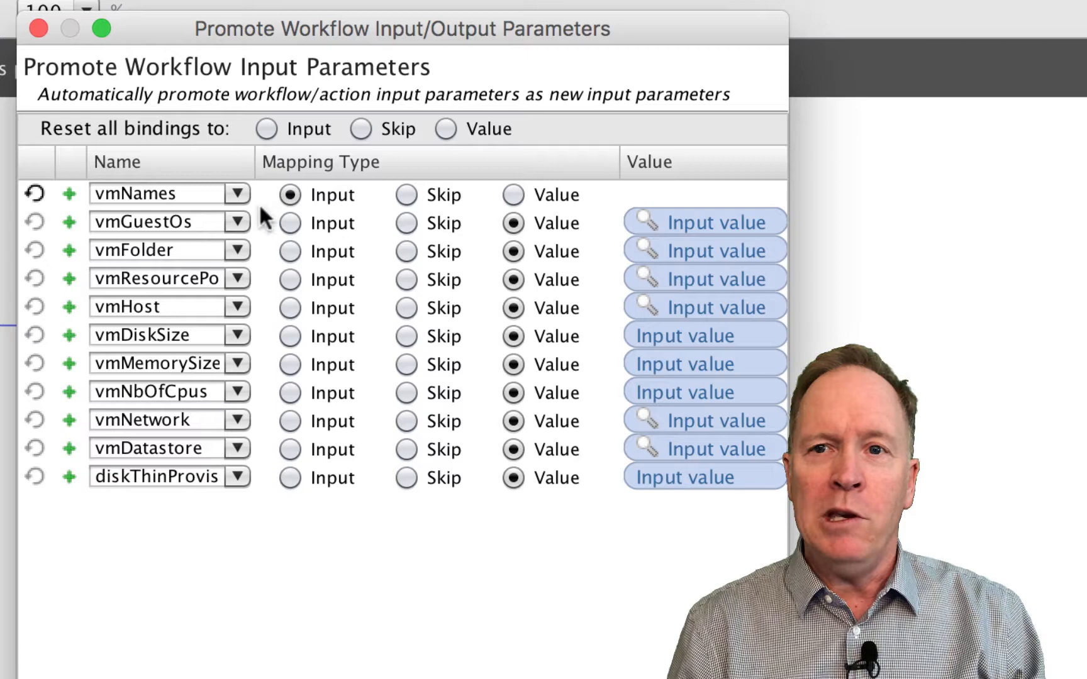
pyautogui.moveTo(308, 218)
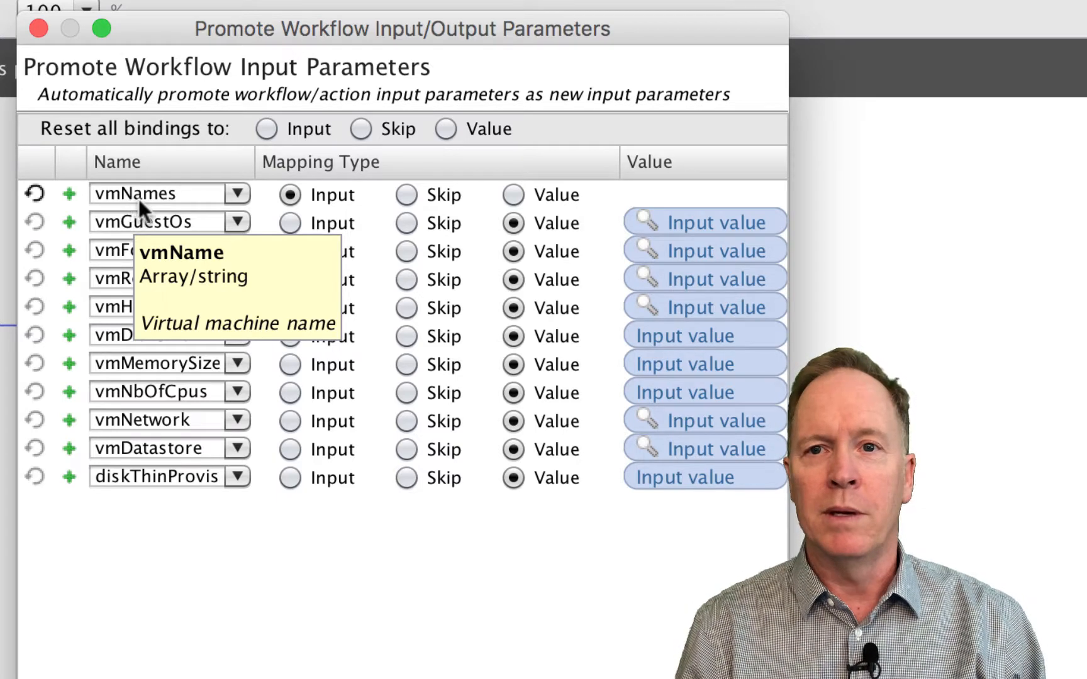
pyautogui.moveTo(155, 222)
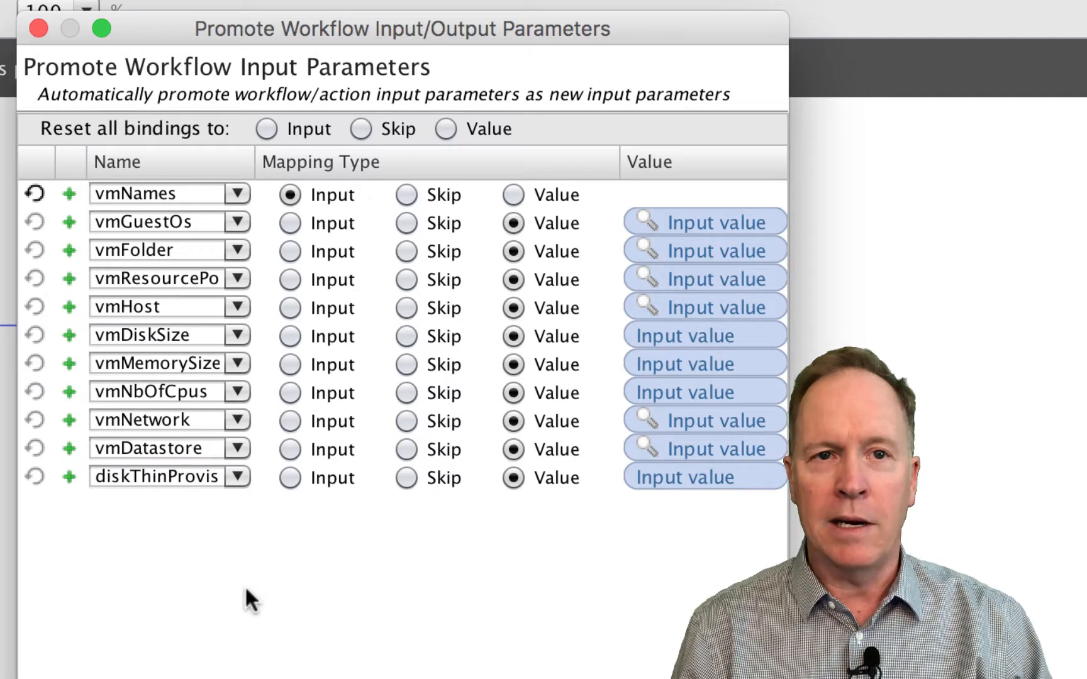
pyautogui.moveTo(289, 583)
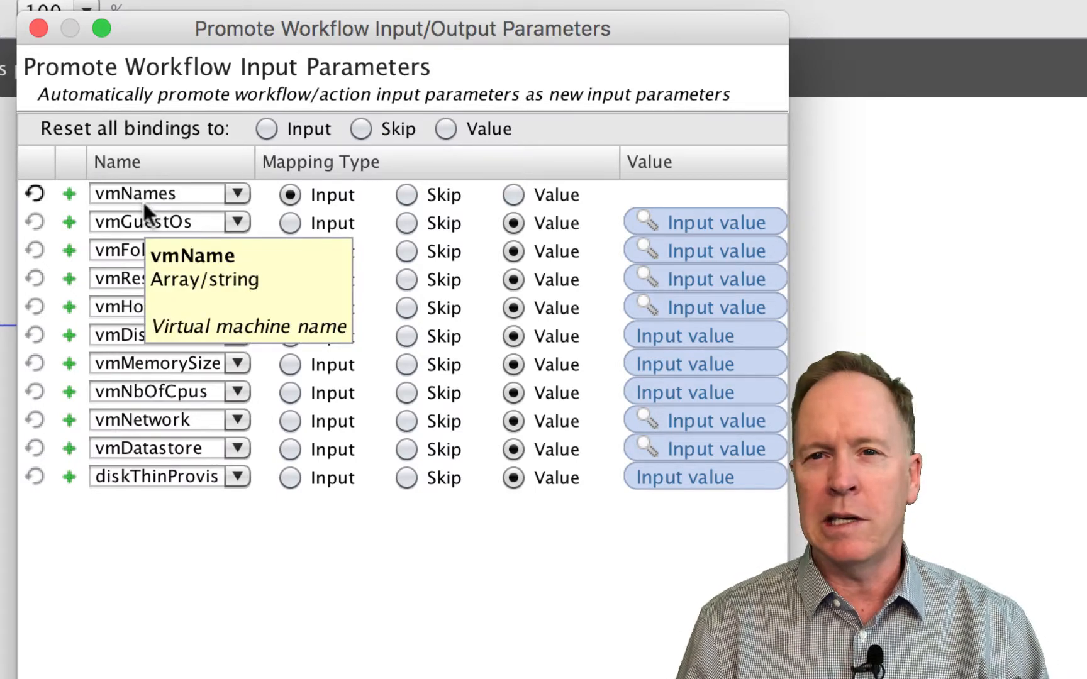
pyautogui.moveTo(225, 638)
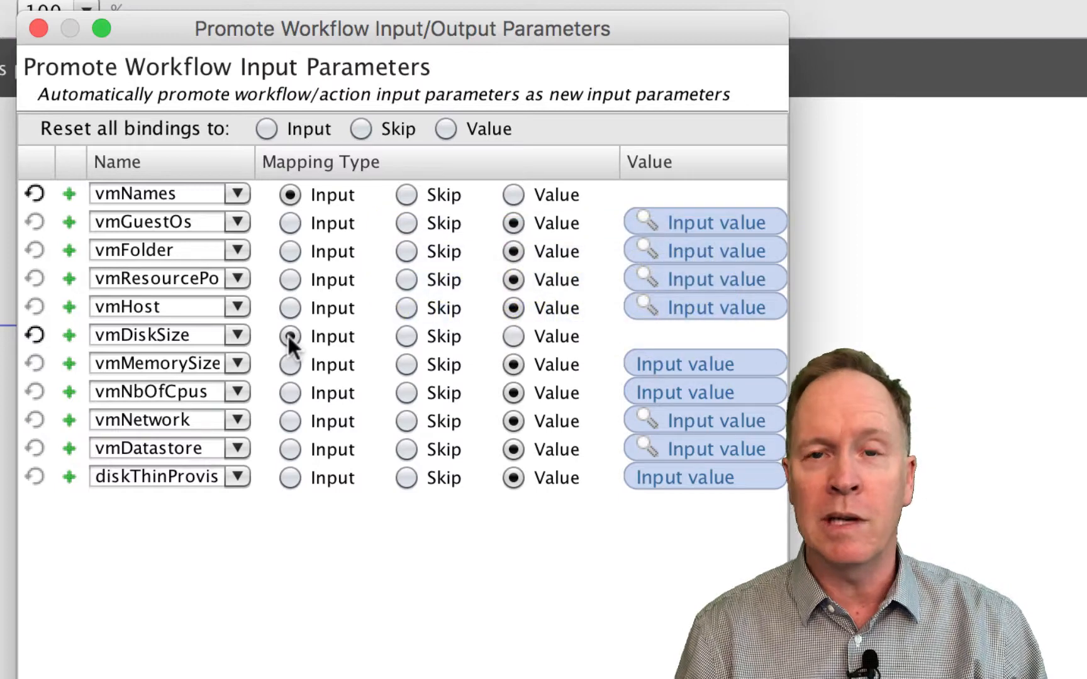
# Make vmDiskSize and vmMemorySize workflow inputs
pyautogui.click(290, 336)
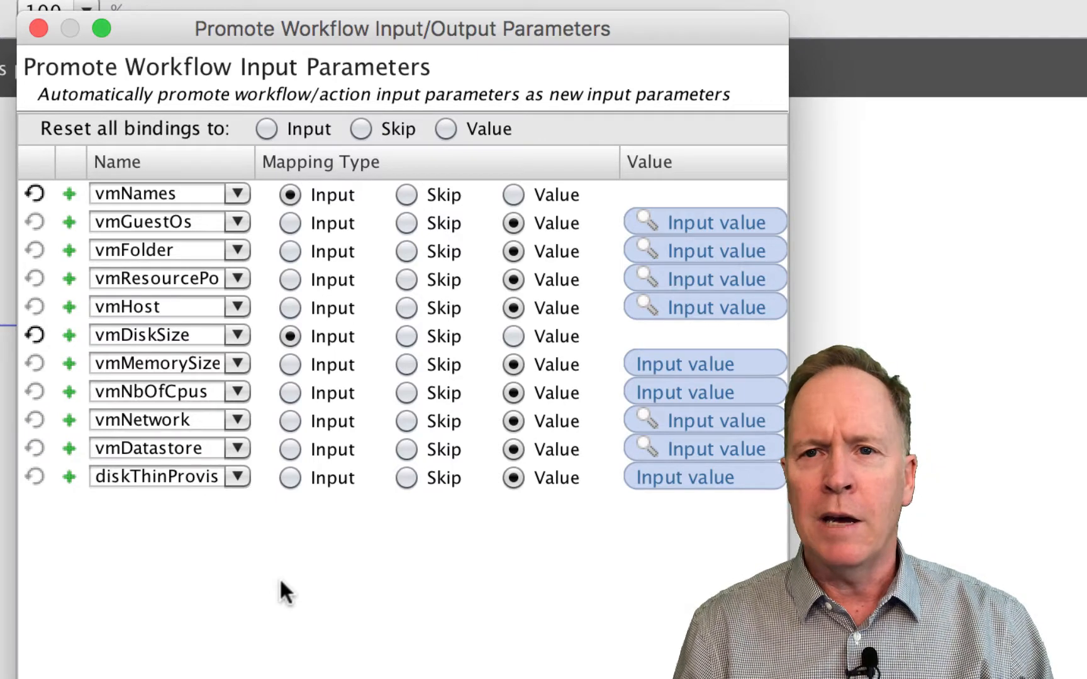
pyautogui.moveTo(208, 358)
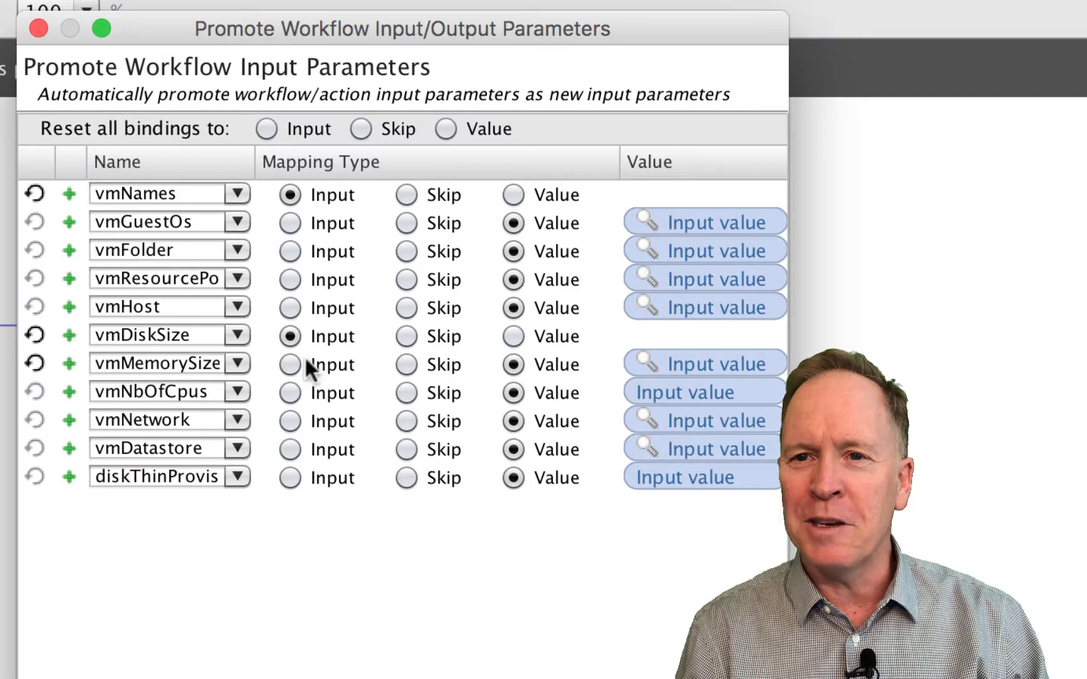
pyautogui.click(290, 365)
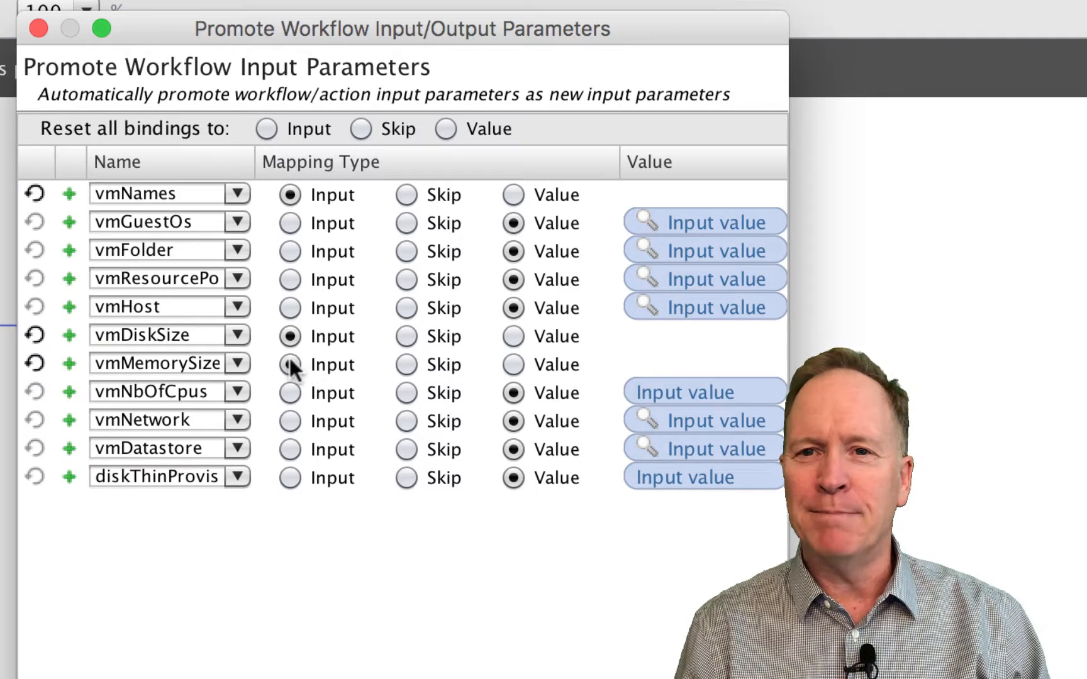
pyautogui.click(290, 364)
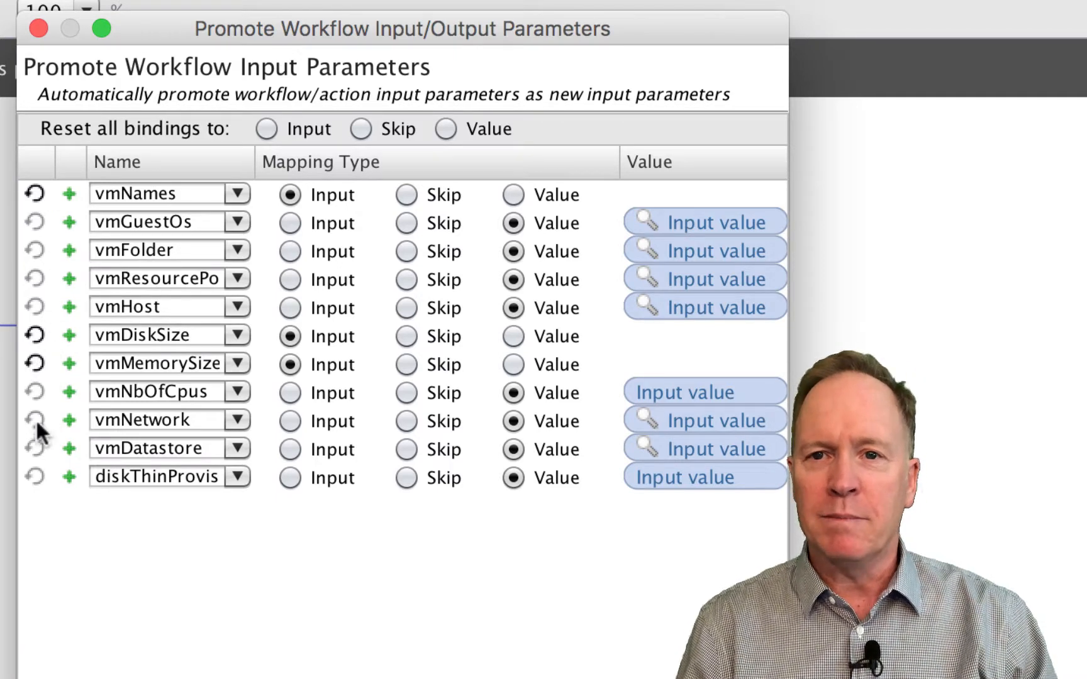
pyautogui.moveTo(87, 575)
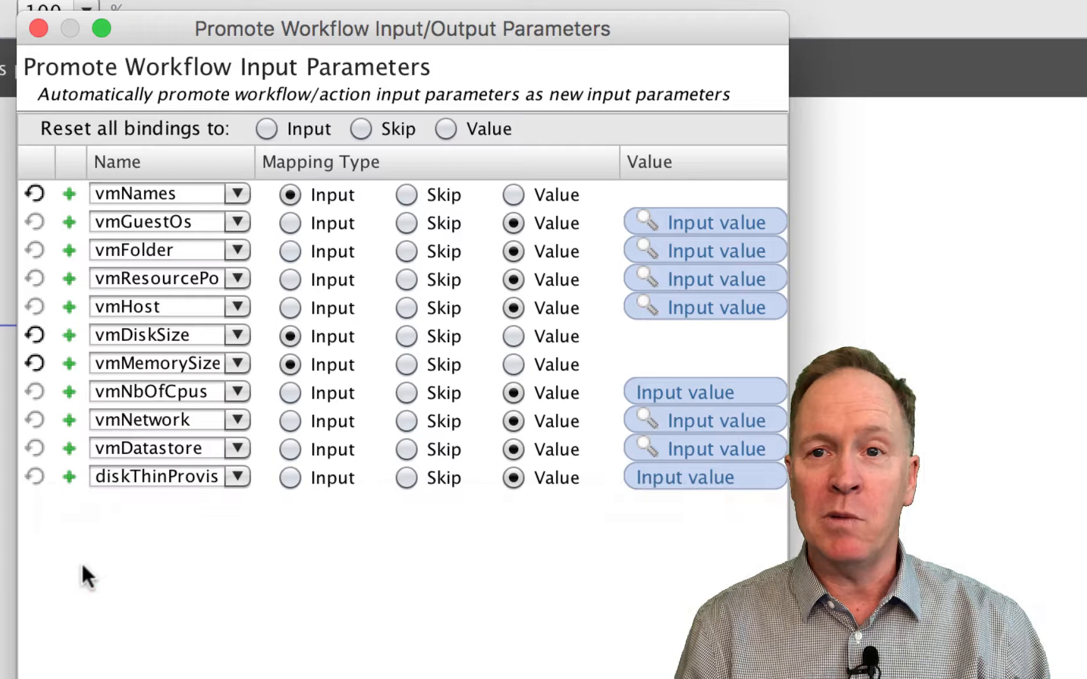
pyautogui.moveTo(144, 202)
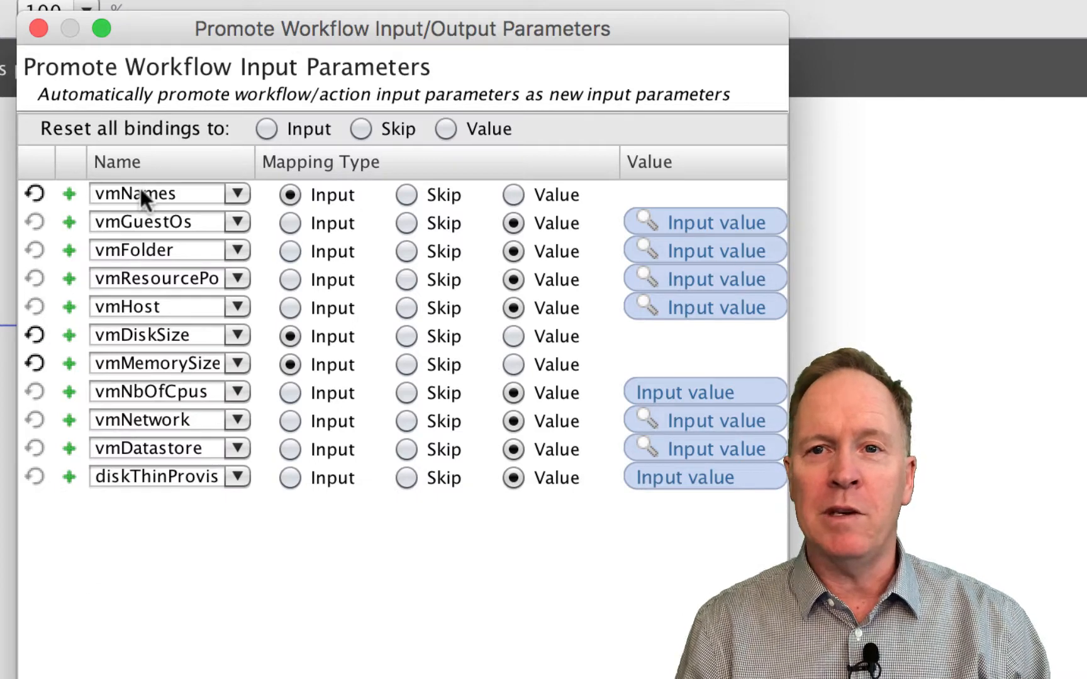
pyautogui.moveTo(122, 340)
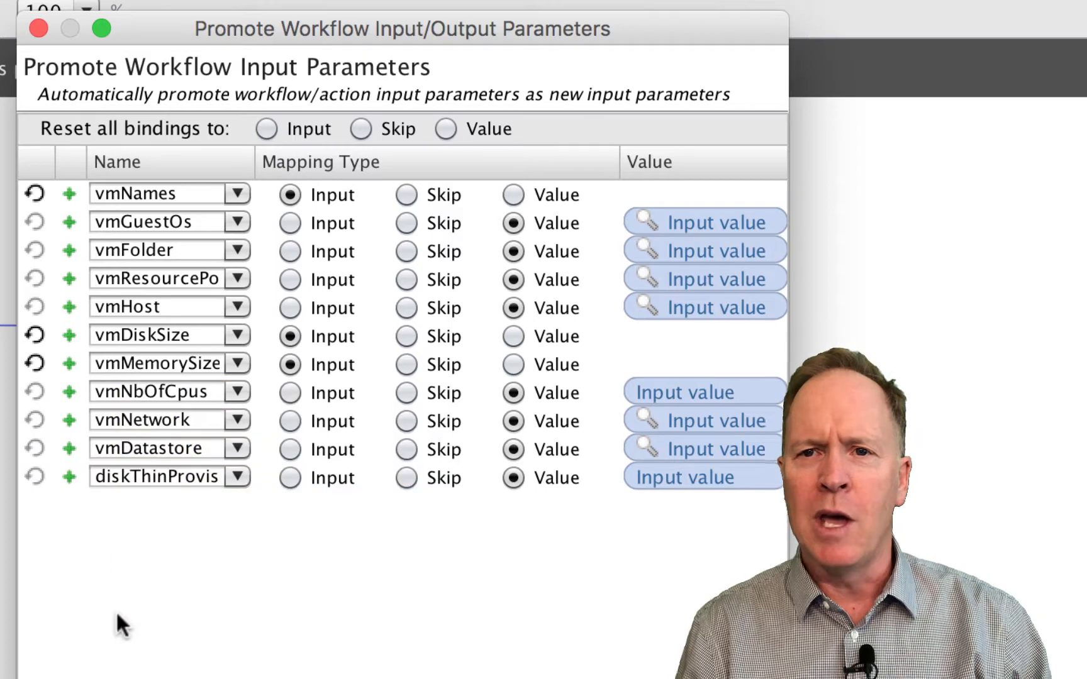
pyautogui.moveTo(97, 409)
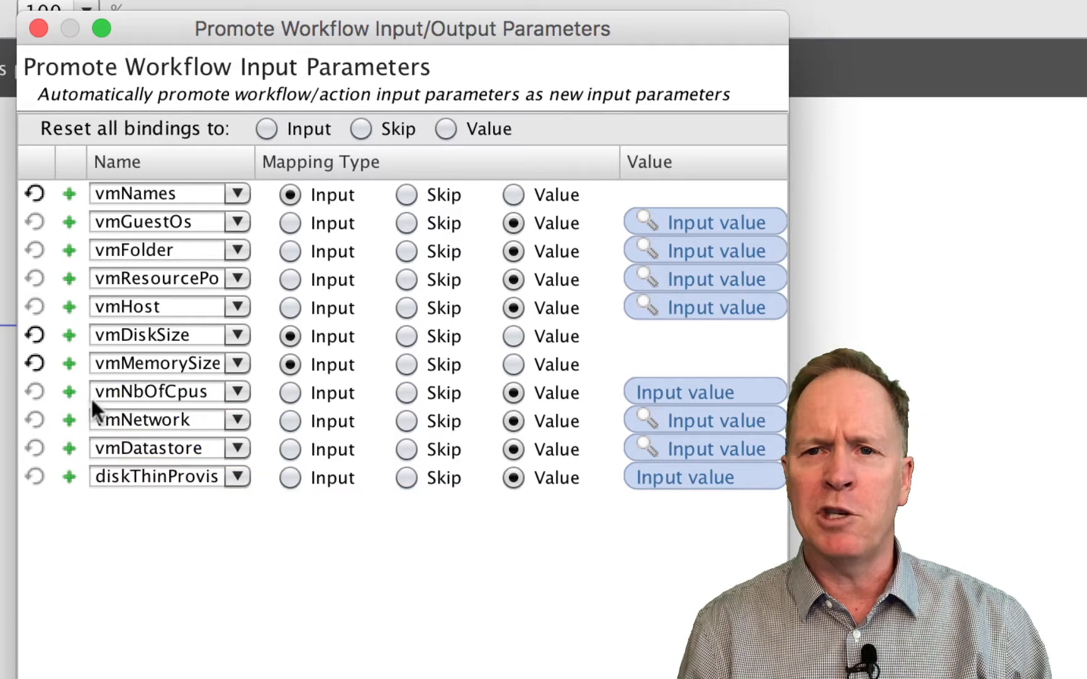
pyautogui.moveTo(634, 419)
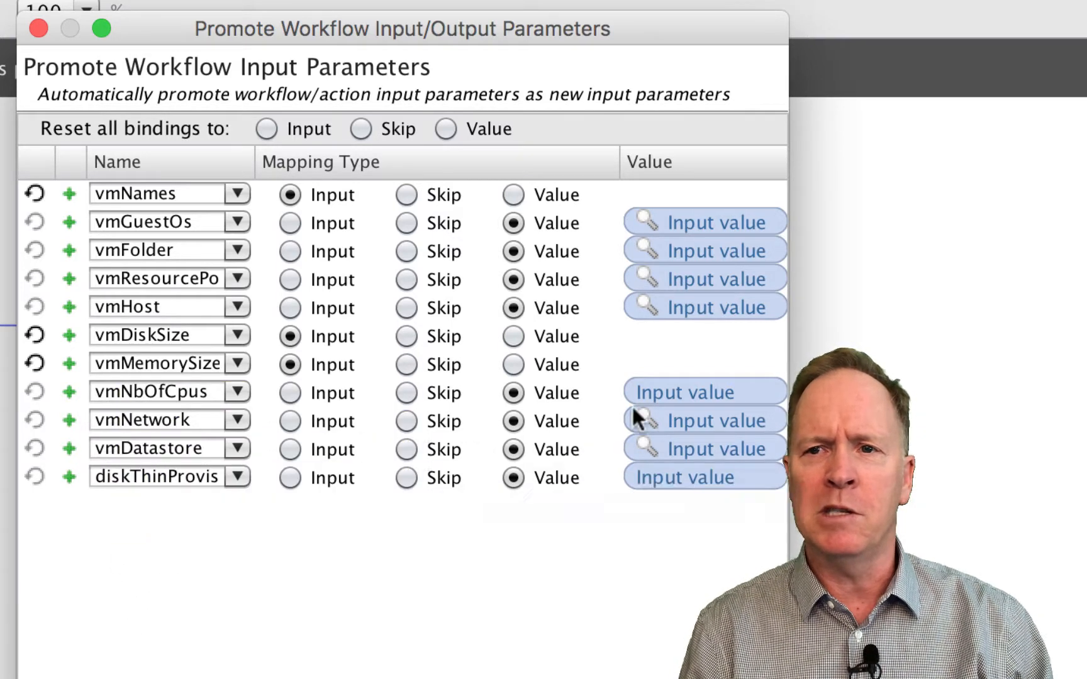
# Set vmNbOfCpus to 1 and diskThinProvisioning to Yes
pyautogui.click(693, 392)
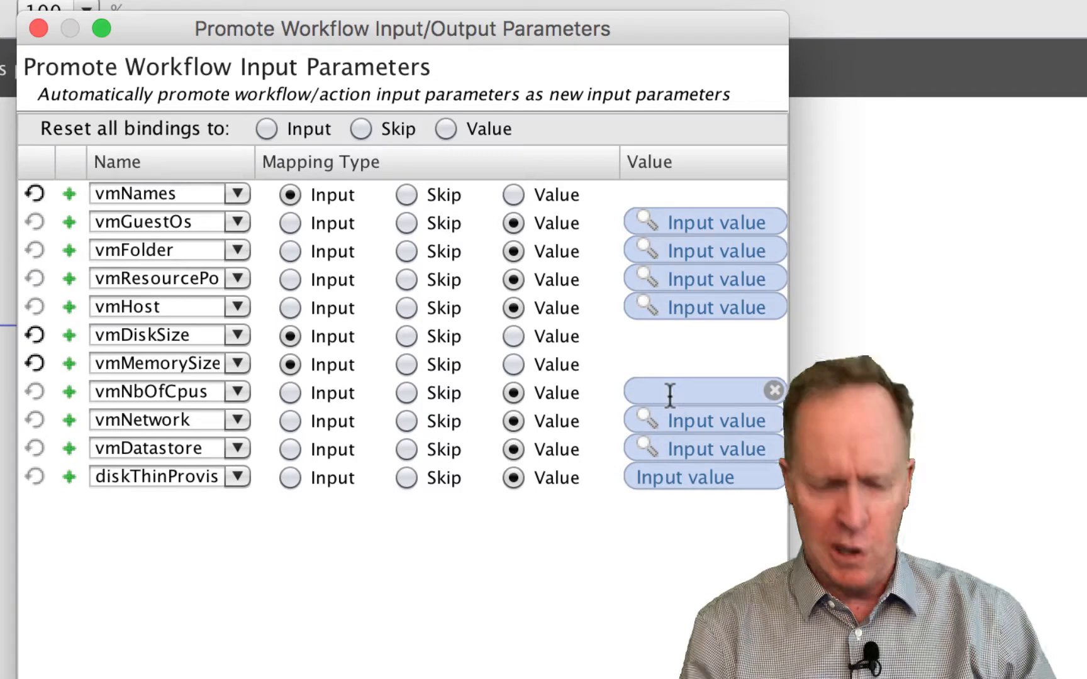
pyautogui.write('1')
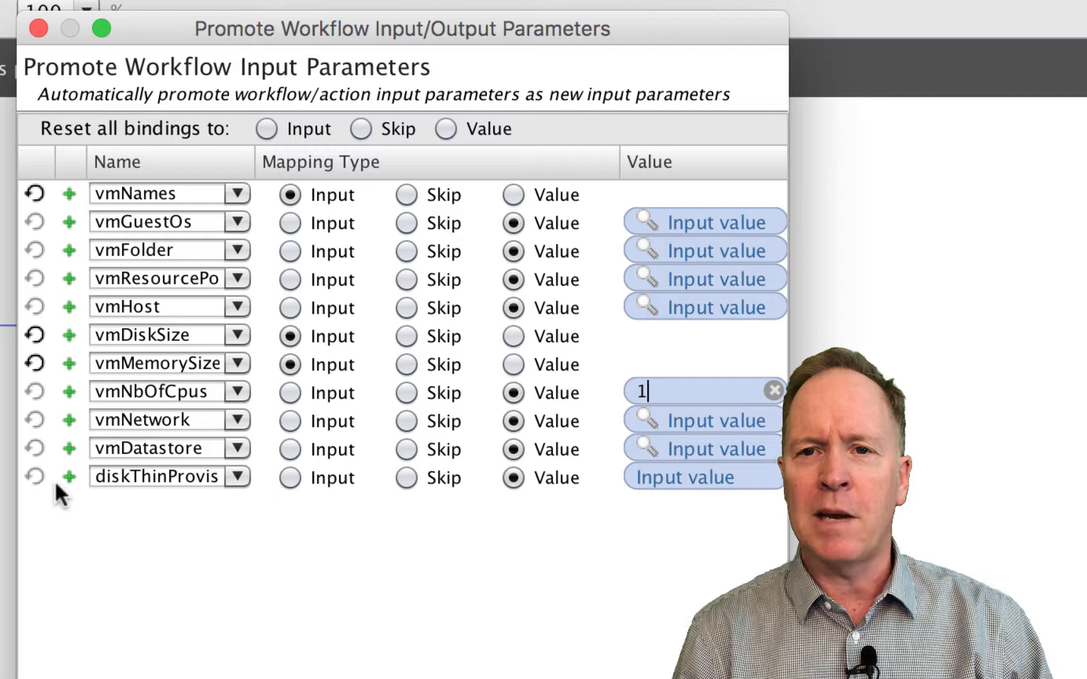
pyautogui.moveTo(634, 517)
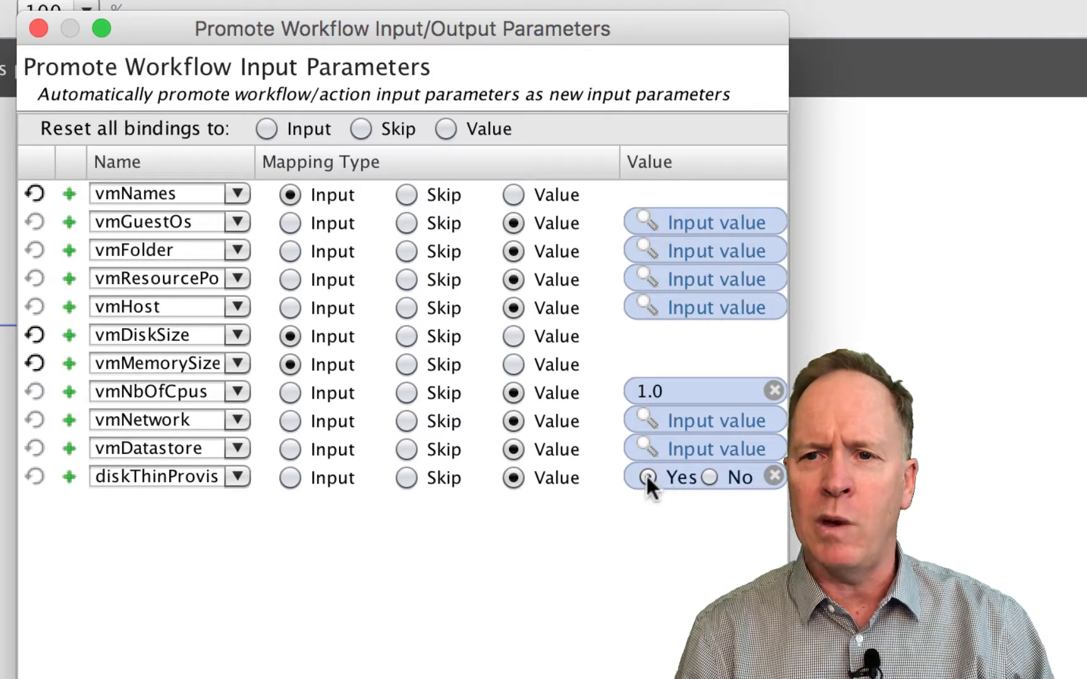
pyautogui.click(646, 477)
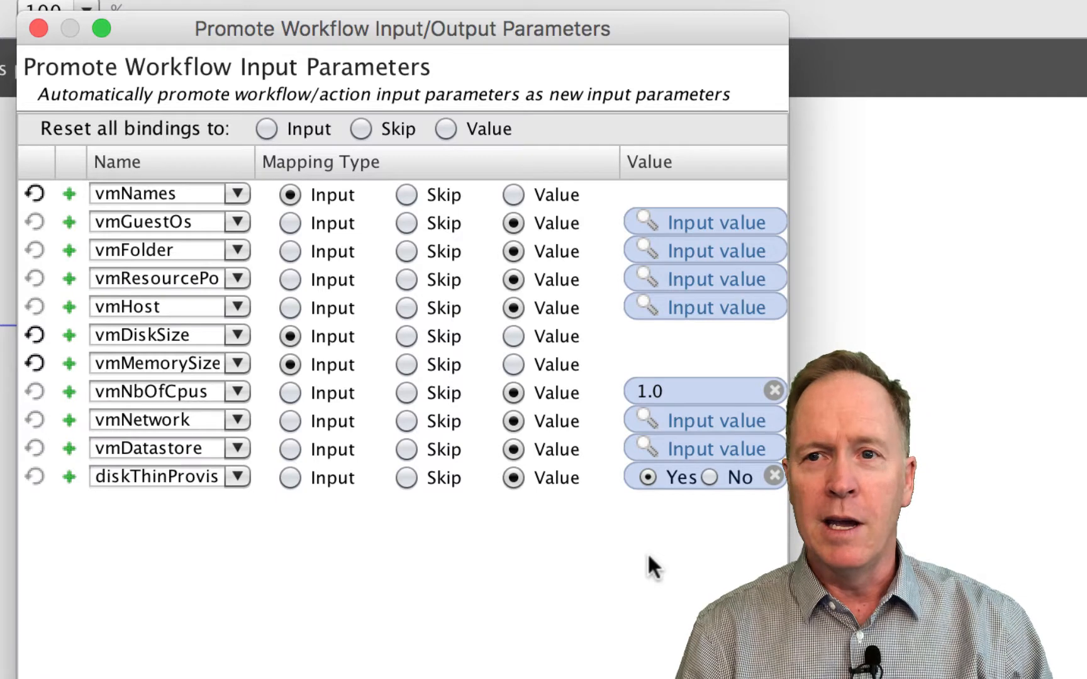
pyautogui.moveTo(667, 249)
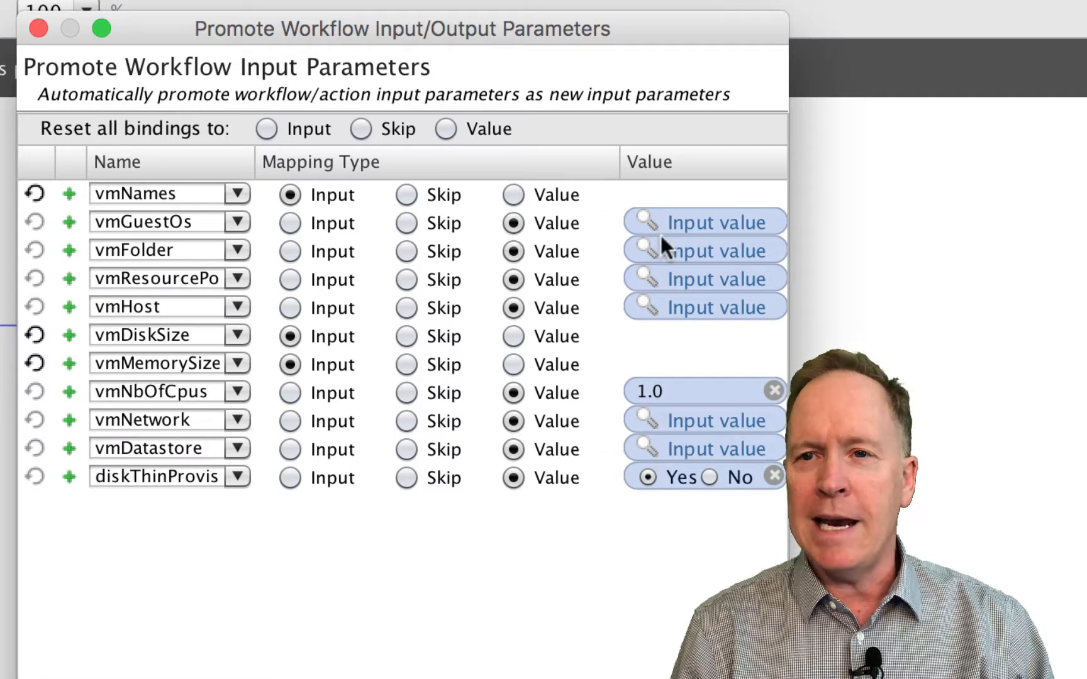
pyautogui.moveTo(638, 569)
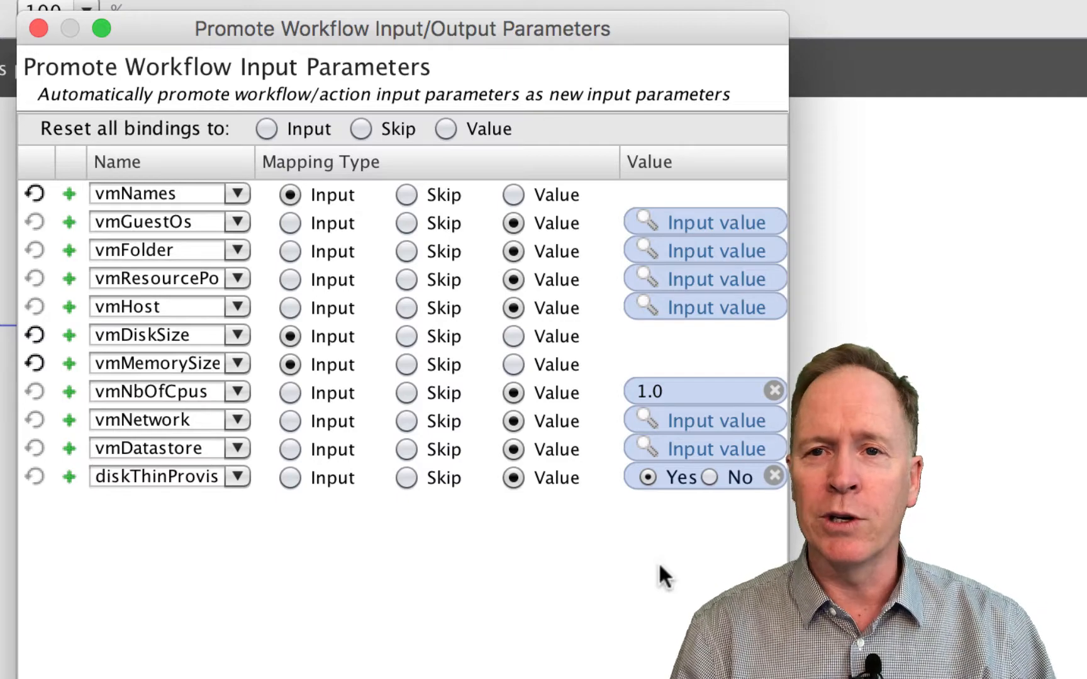
# Rename the output parameter from var to newVirtualMachine
pyautogui.scroll(-3)
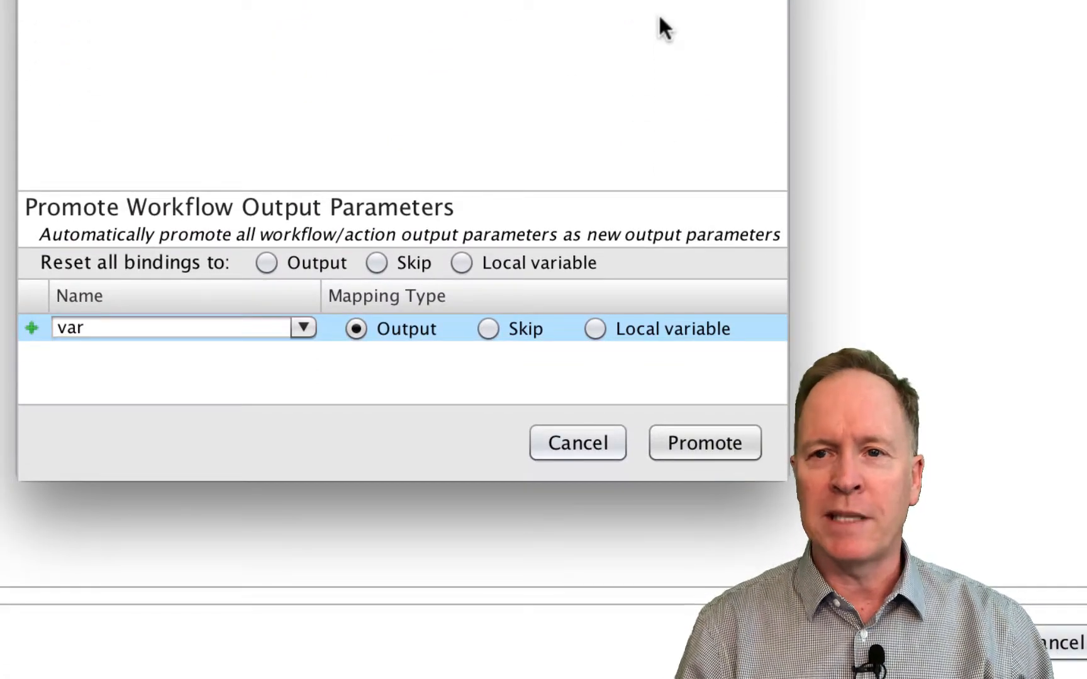
pyautogui.moveTo(406, 250)
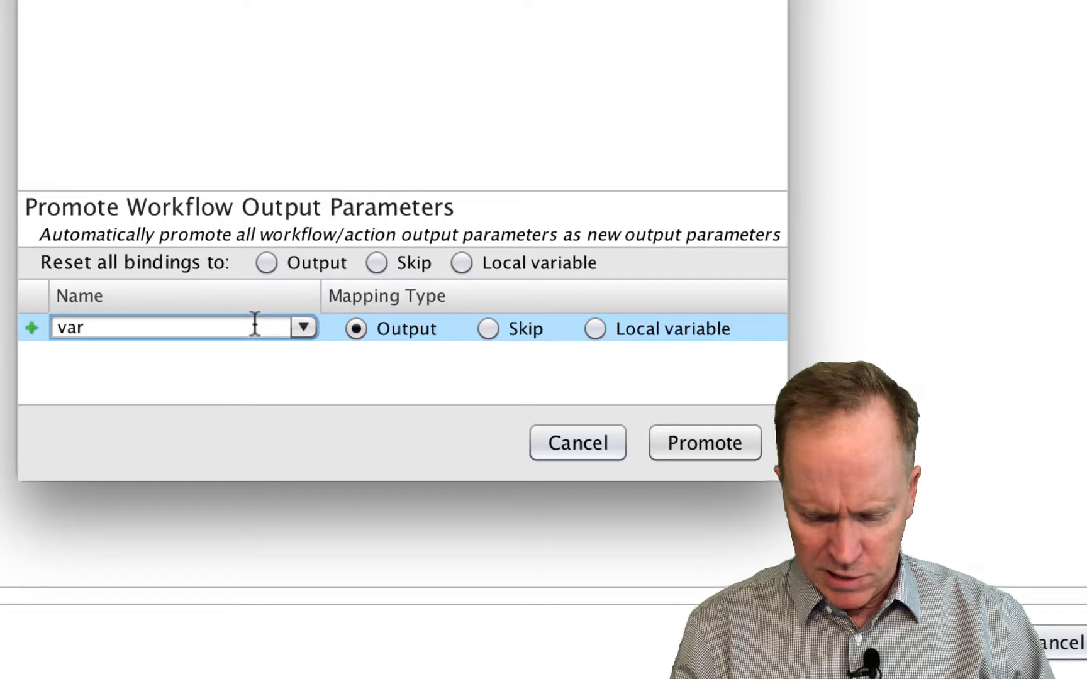
pyautogui.press('Backspace')
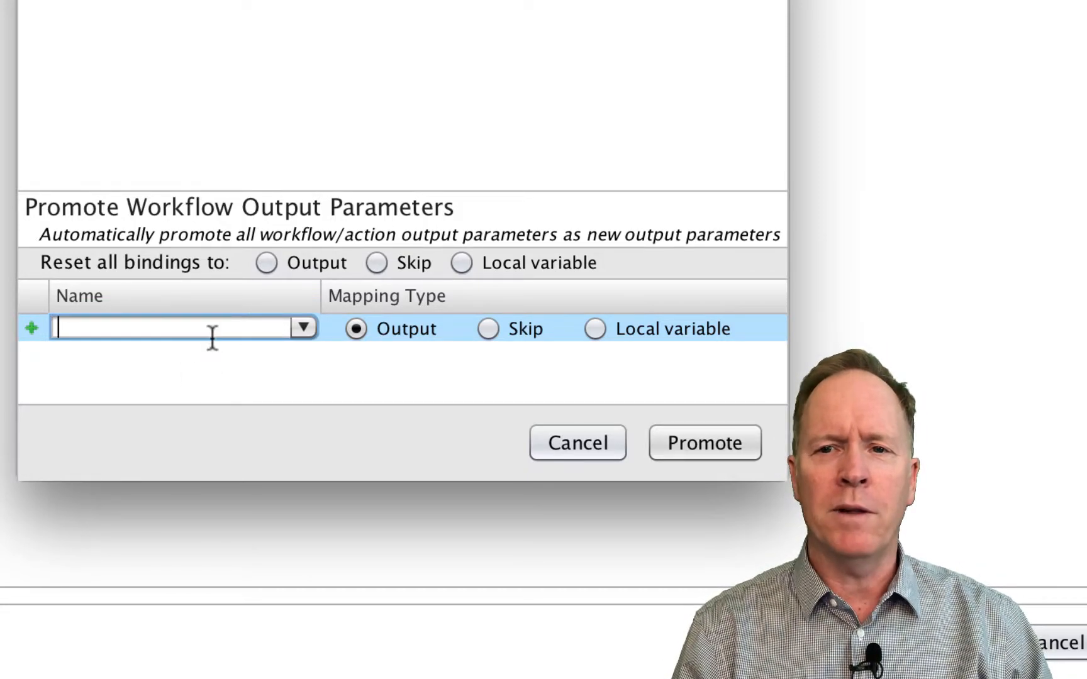
pyautogui.moveTo(265, 262)
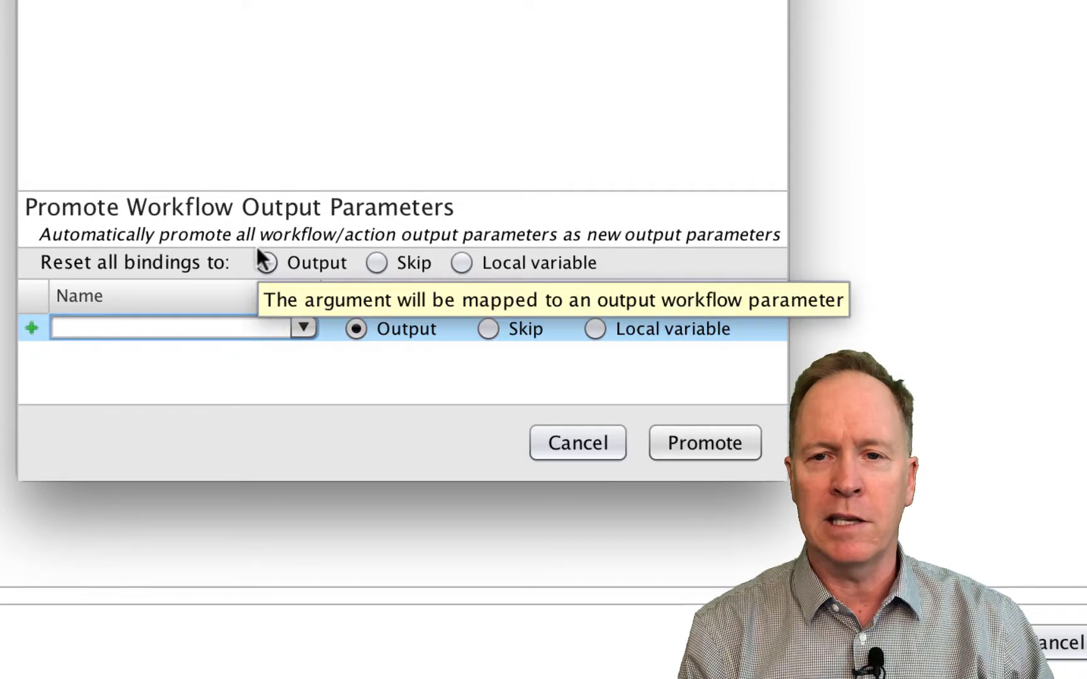
pyautogui.write('newV')
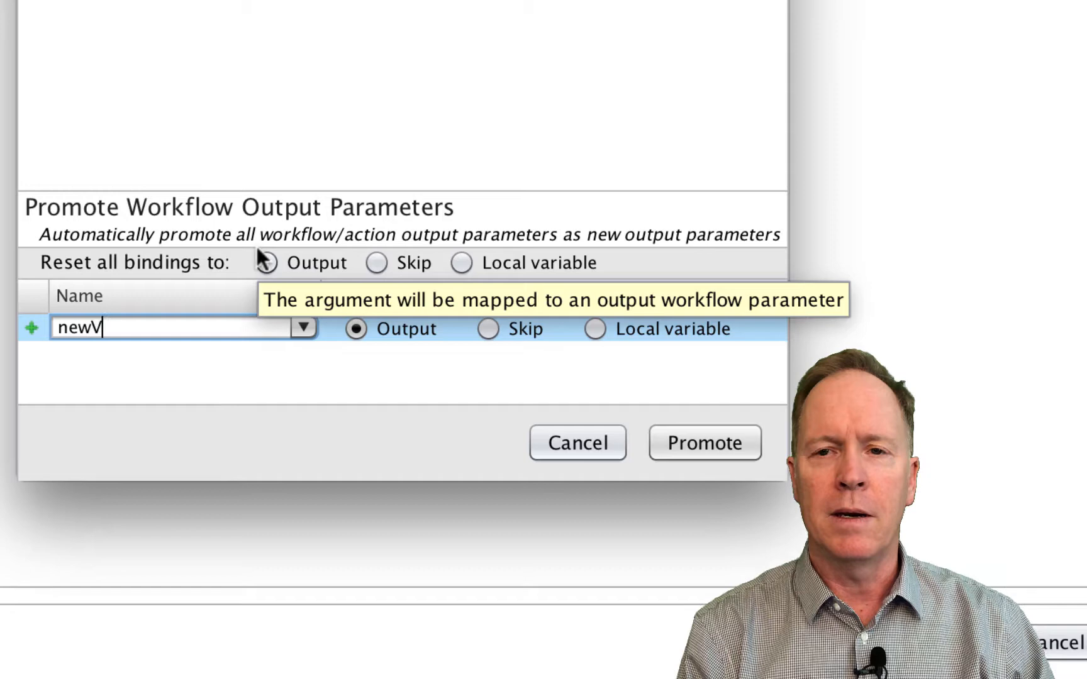
pyautogui.write('irtualMach')
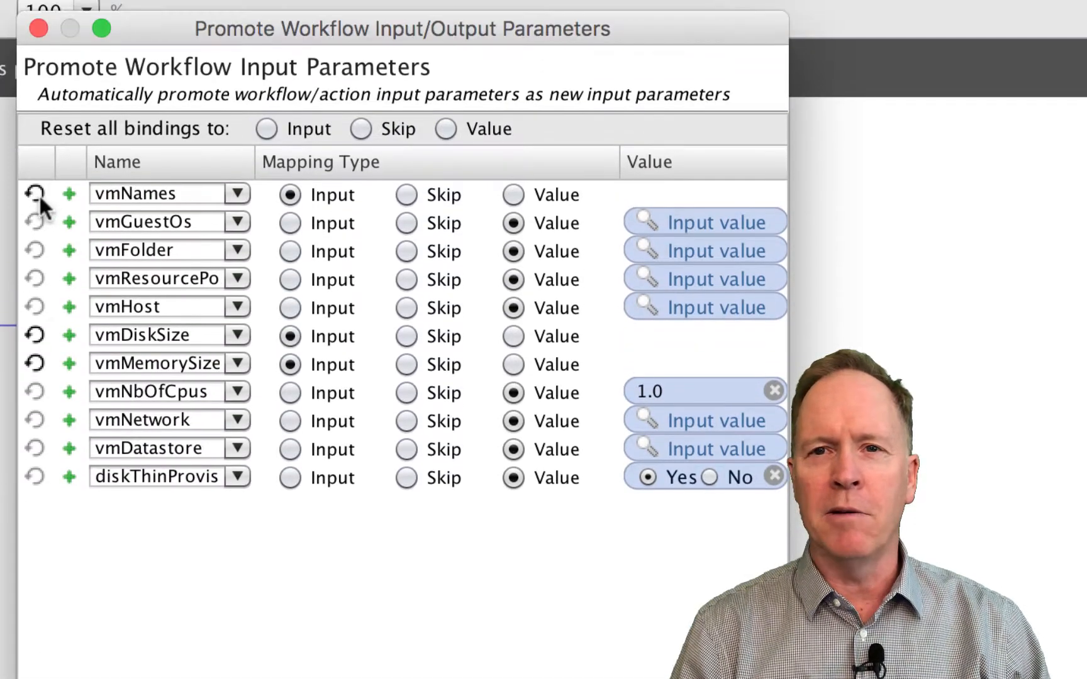
pyautogui.moveTo(138, 194)
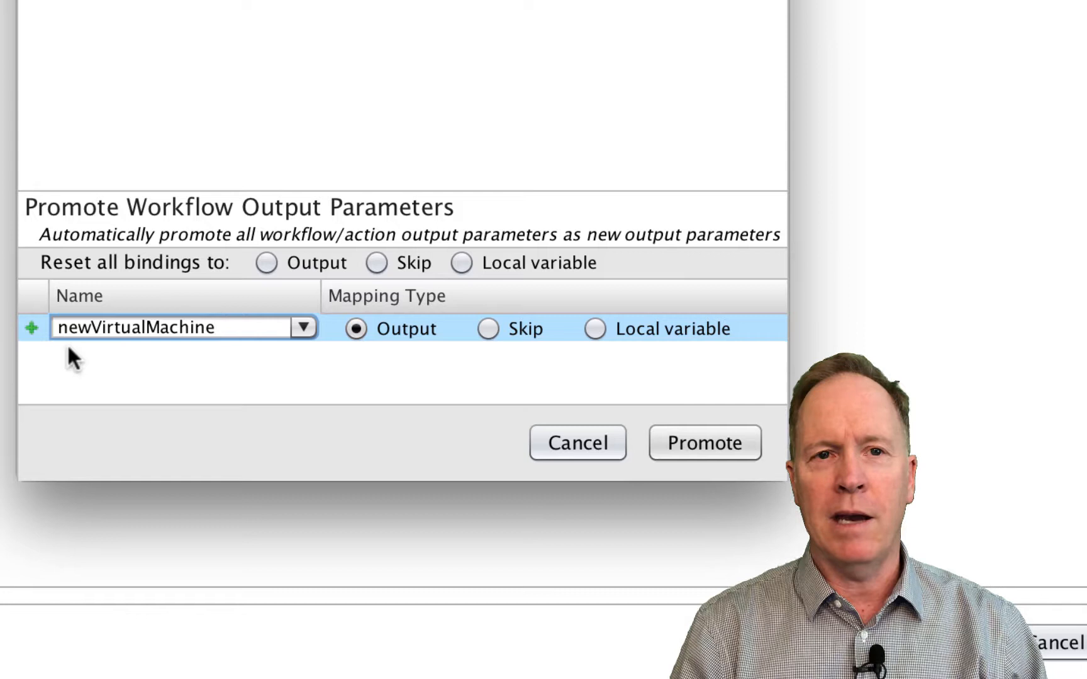
pyautogui.moveTo(208, 382)
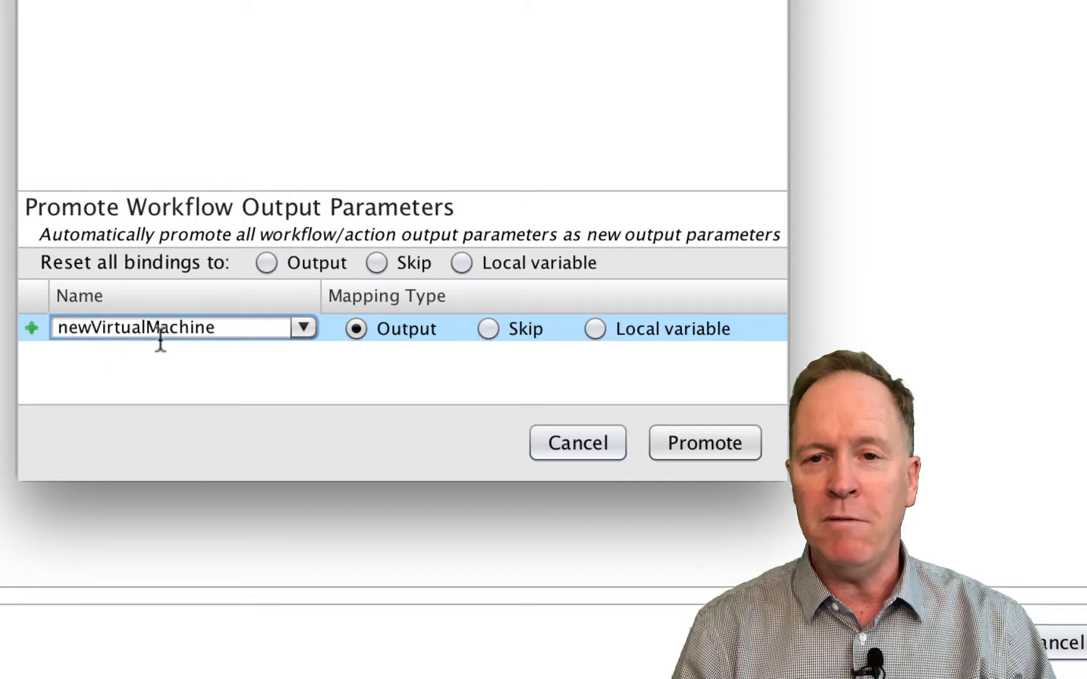
pyautogui.moveTo(164, 392)
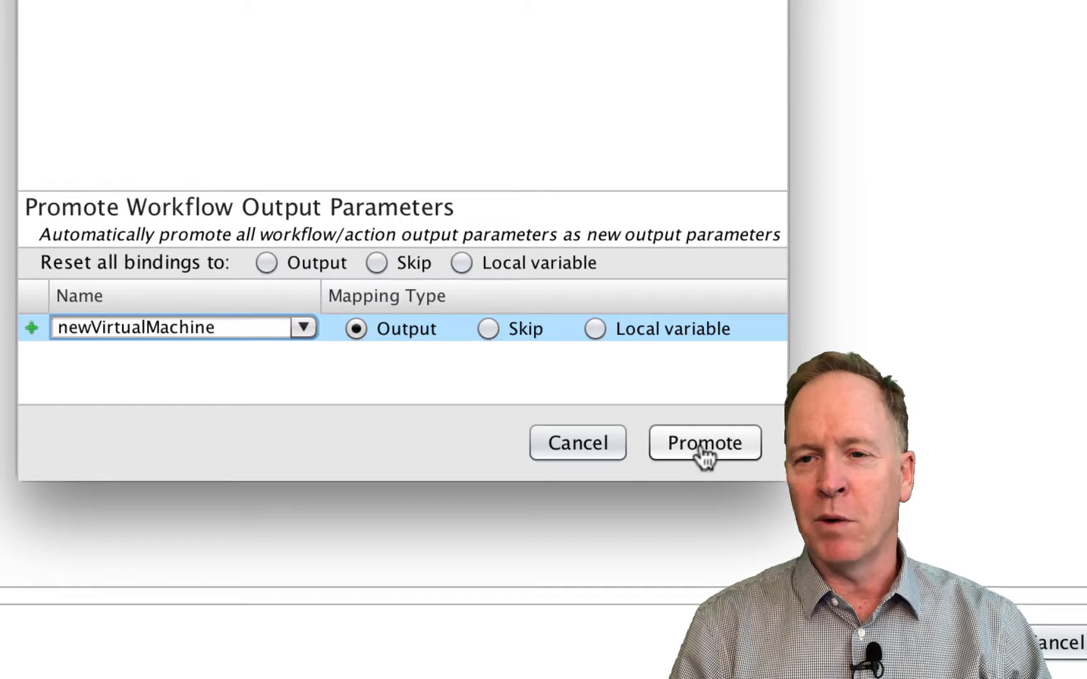
# Promote newVirtualMachine as output and review the Foreach element's IN and OUT bindings
pyautogui.click(704, 442)
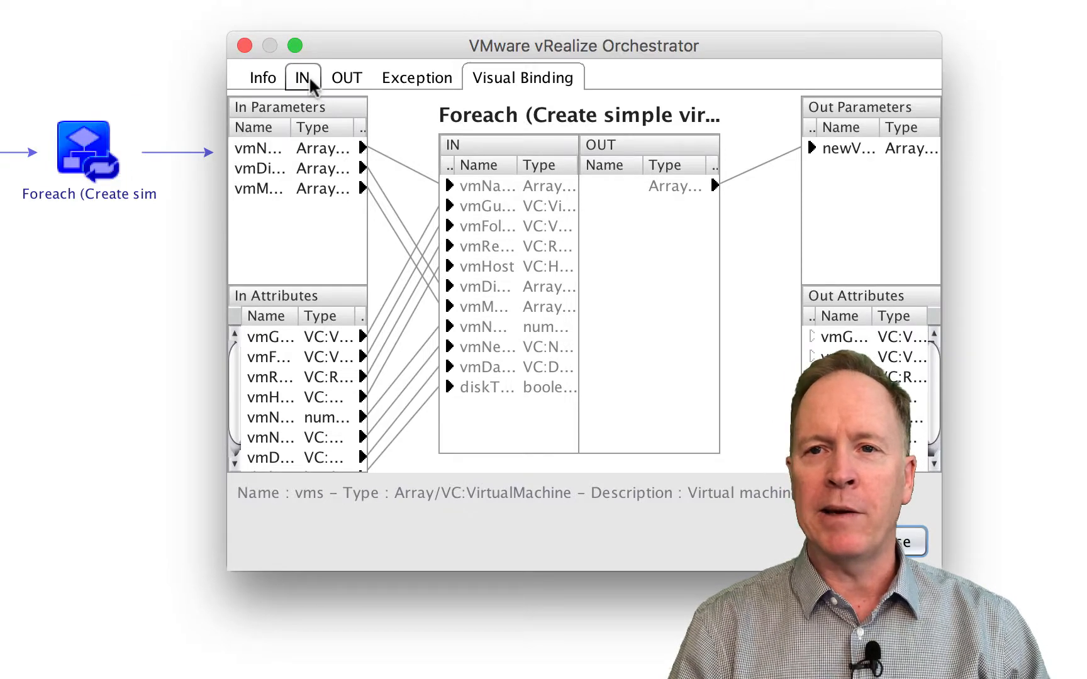
pyautogui.click(301, 77)
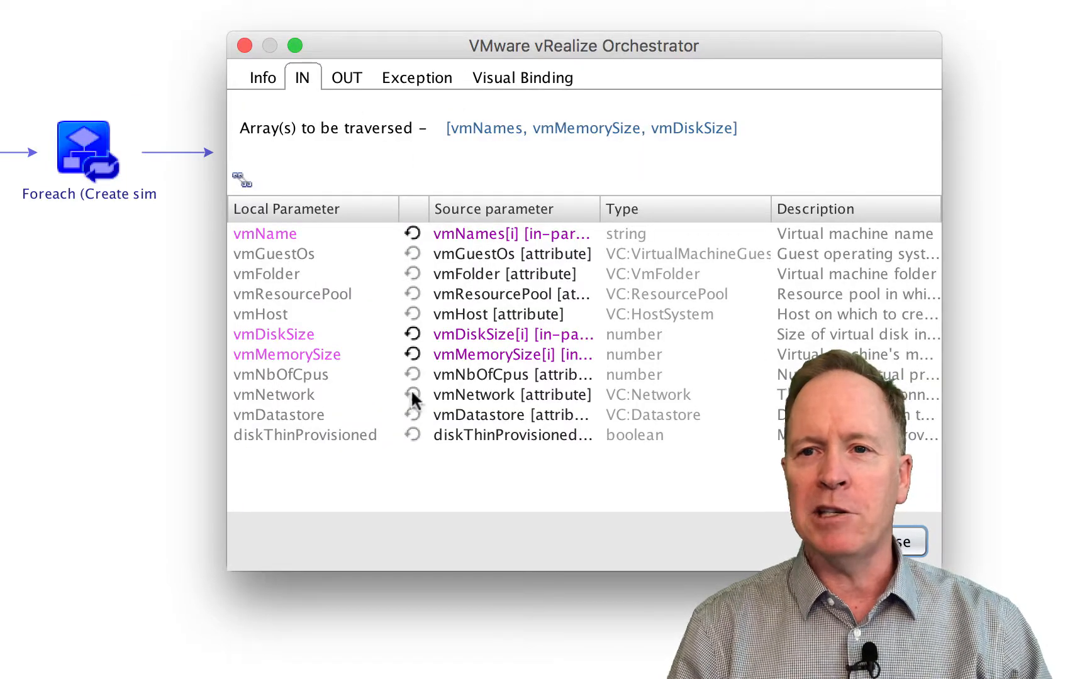
pyautogui.moveTo(414, 486)
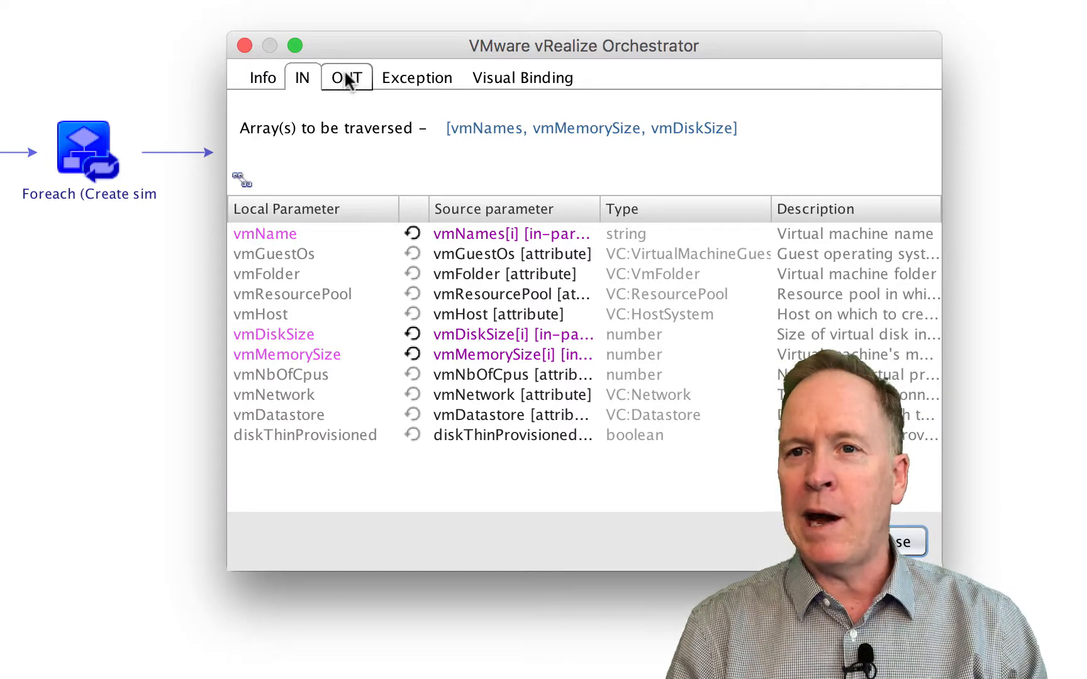
pyautogui.click(345, 77)
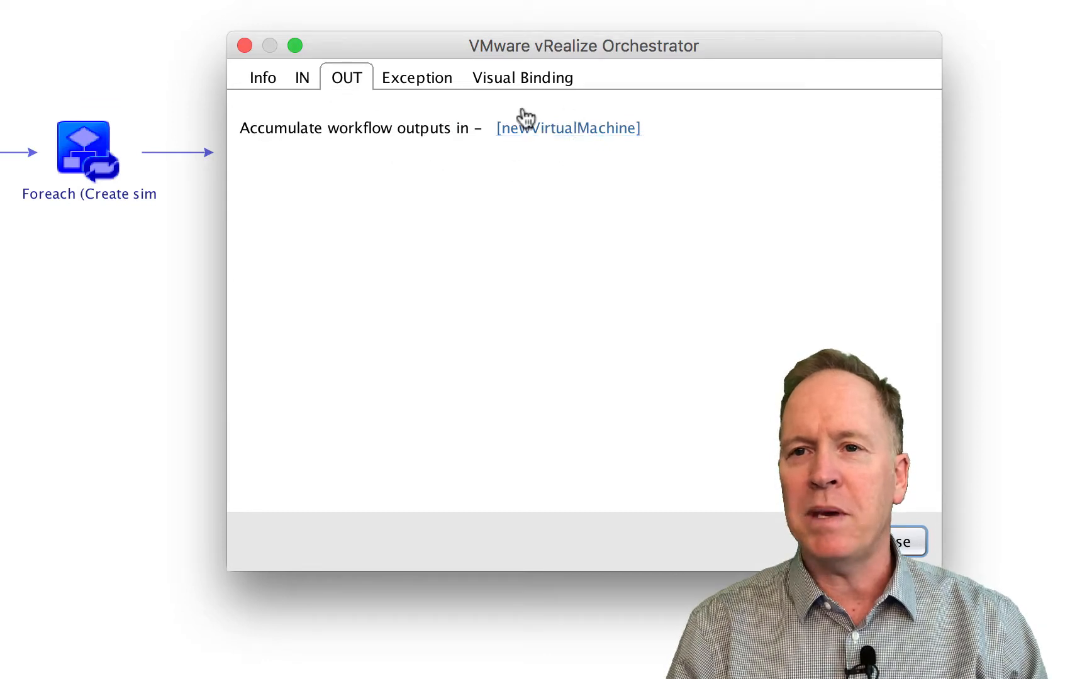
pyautogui.moveTo(530, 101)
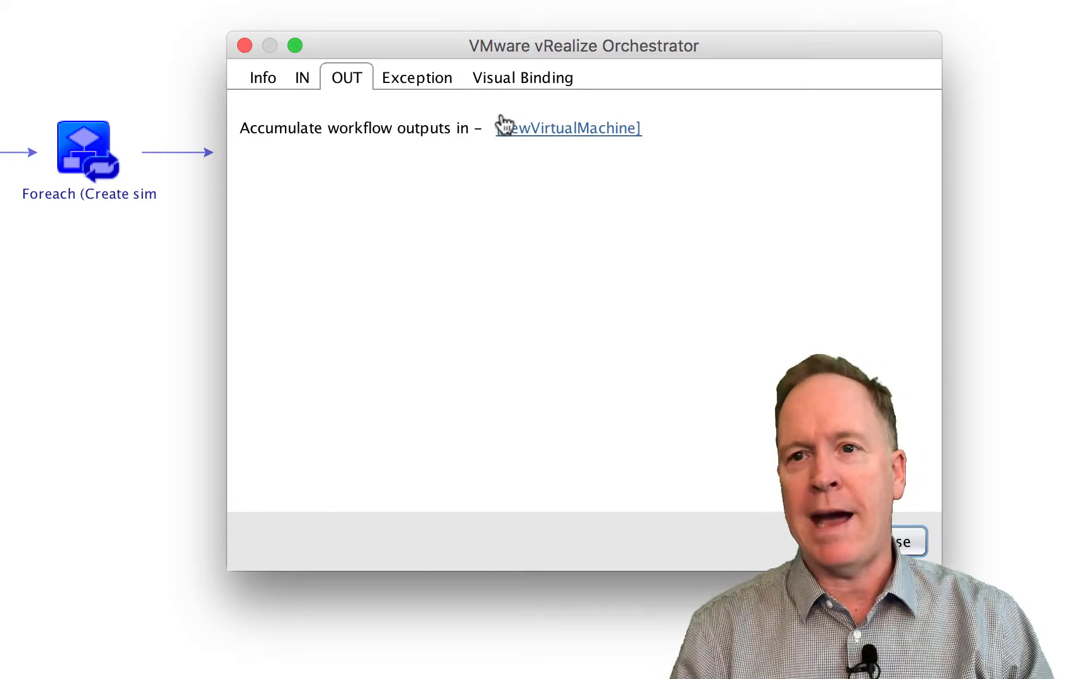
pyautogui.moveTo(490, 175)
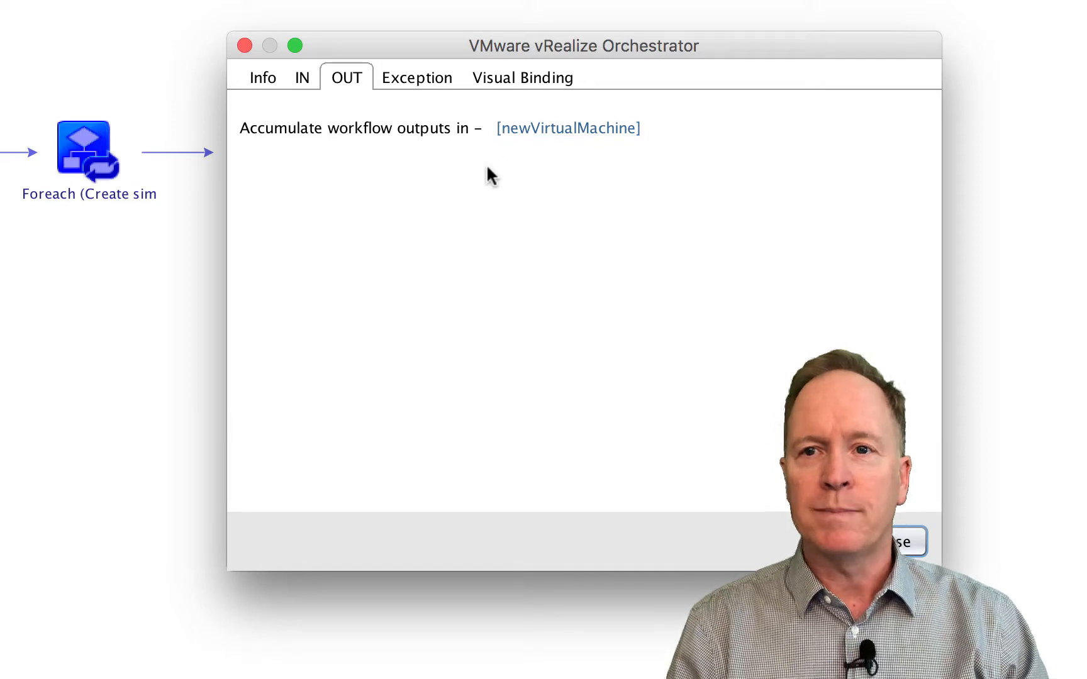
pyautogui.moveTo(548, 164)
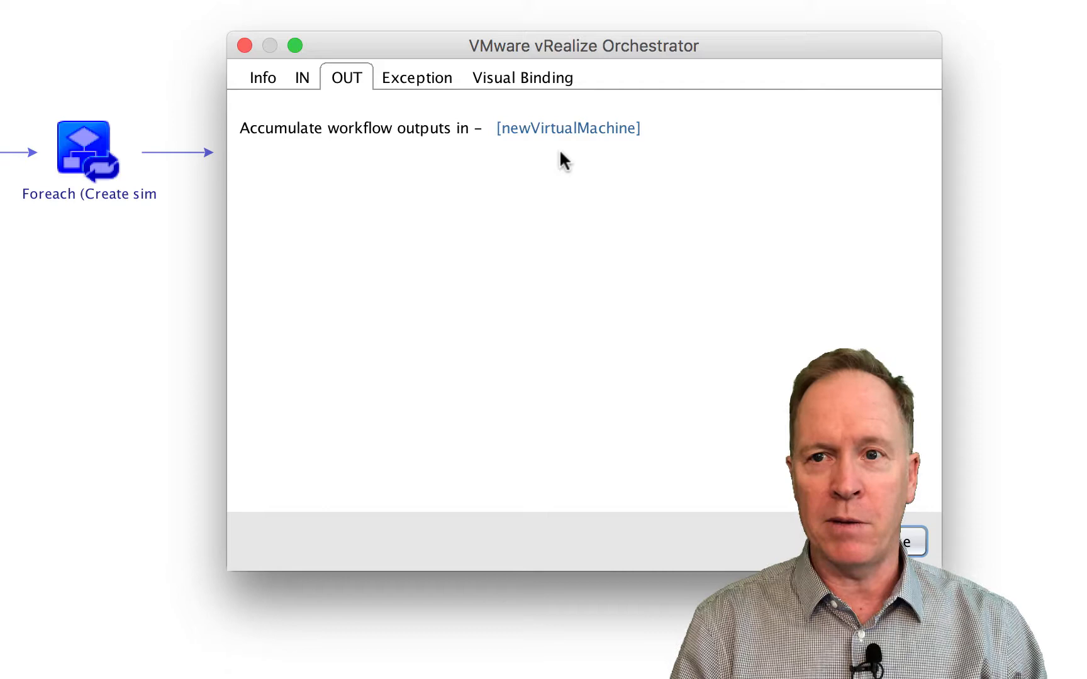
pyautogui.moveTo(588, 246)
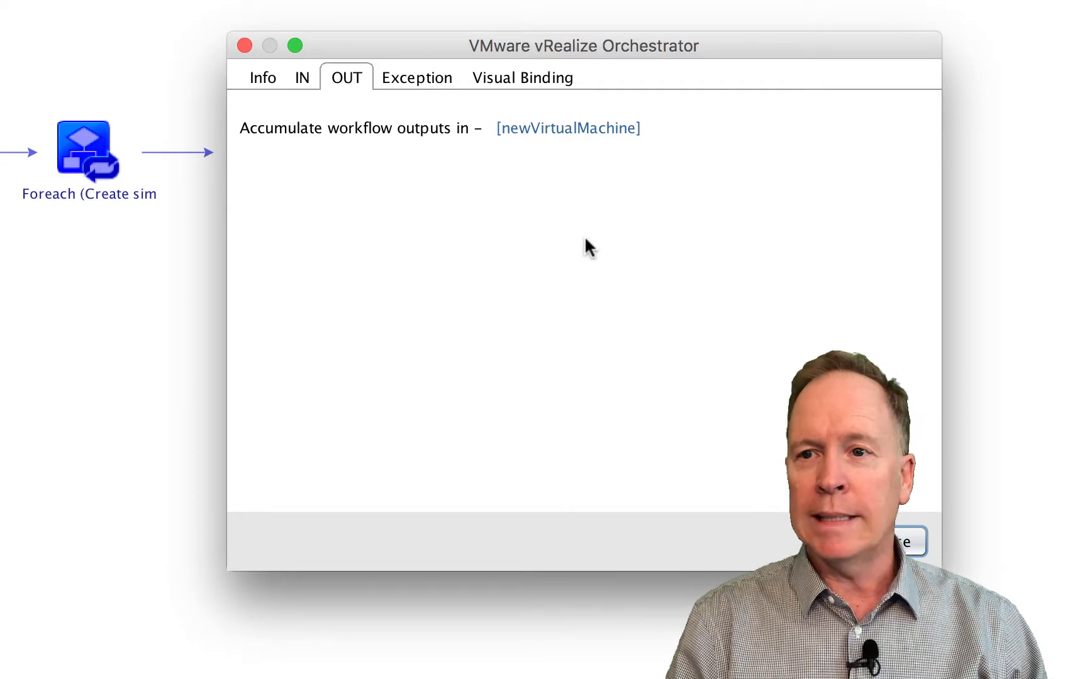
pyautogui.click(522, 77)
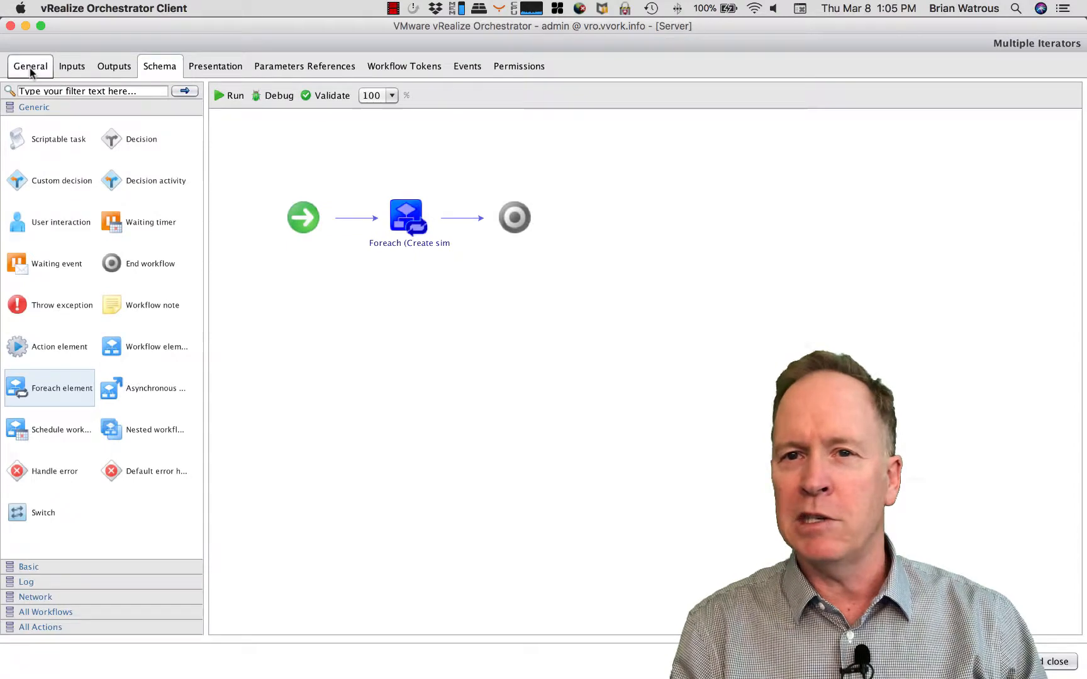
# Set vmGuestOs to dosGuest and open the datastore picker for vmDatastore
pyautogui.click(30, 66)
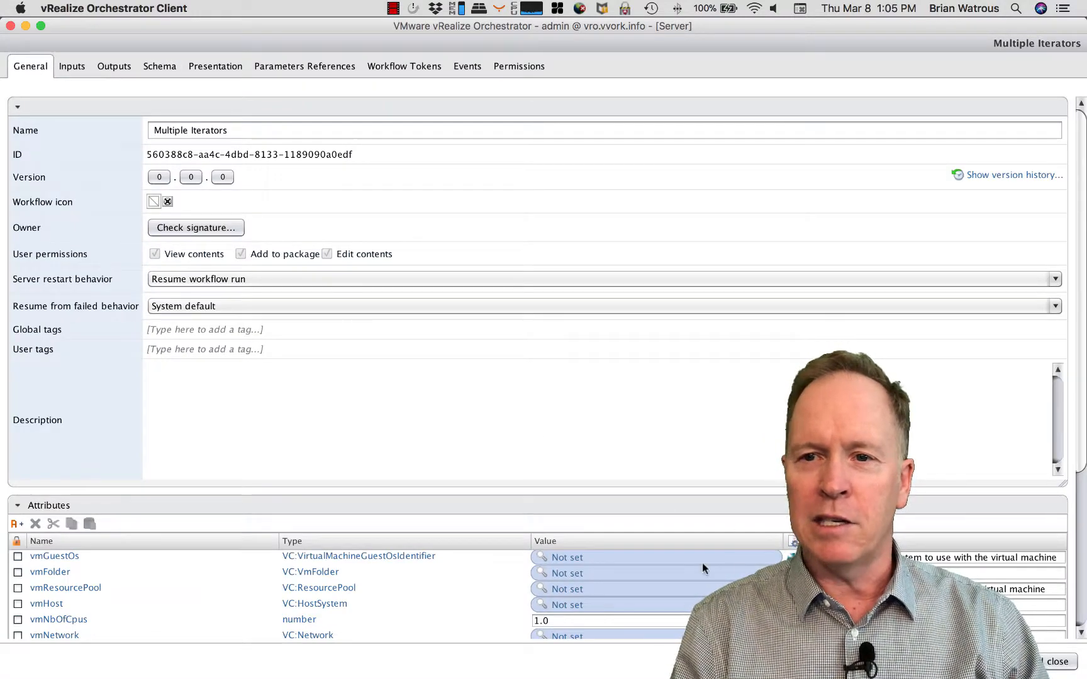
pyautogui.moveTo(657, 648)
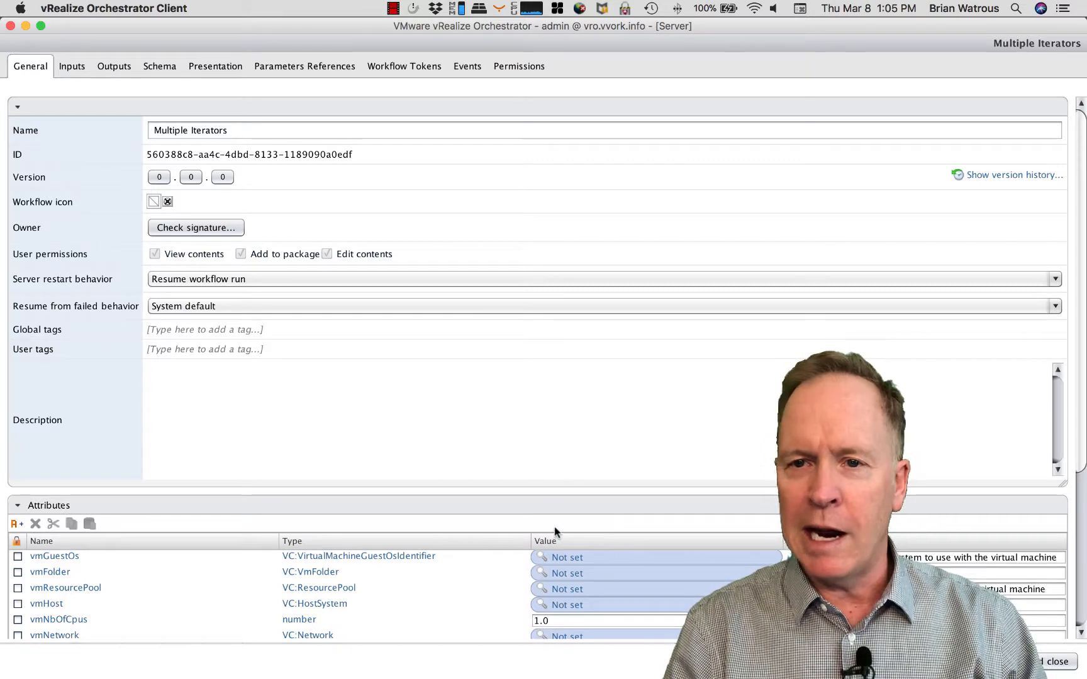
pyautogui.moveTo(534, 511)
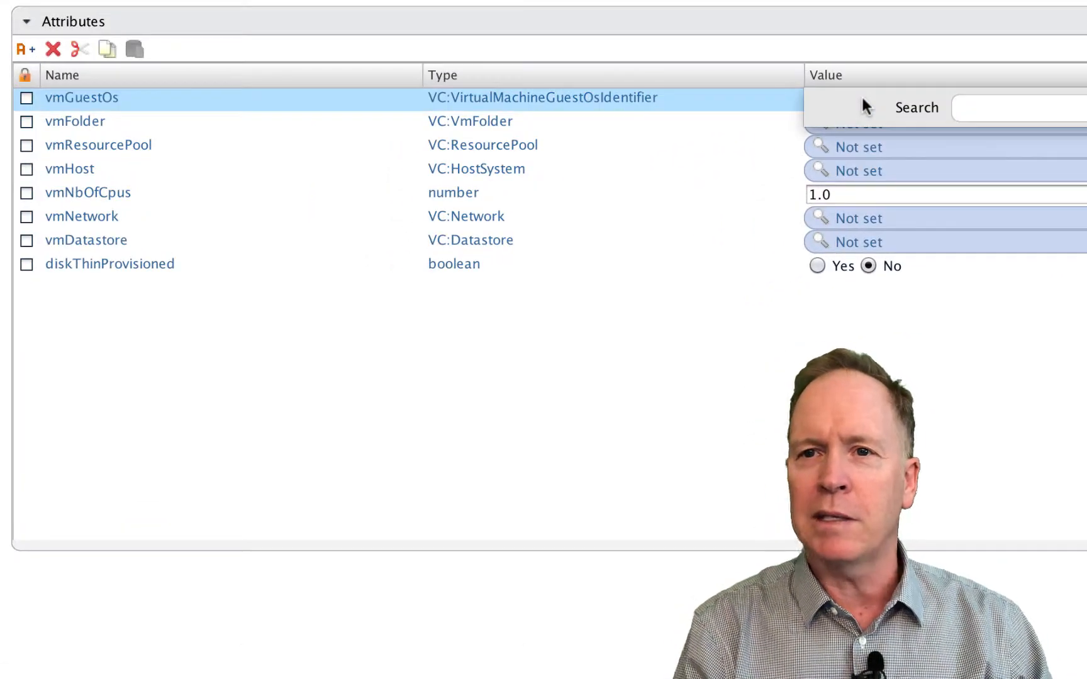
pyautogui.write('dos')
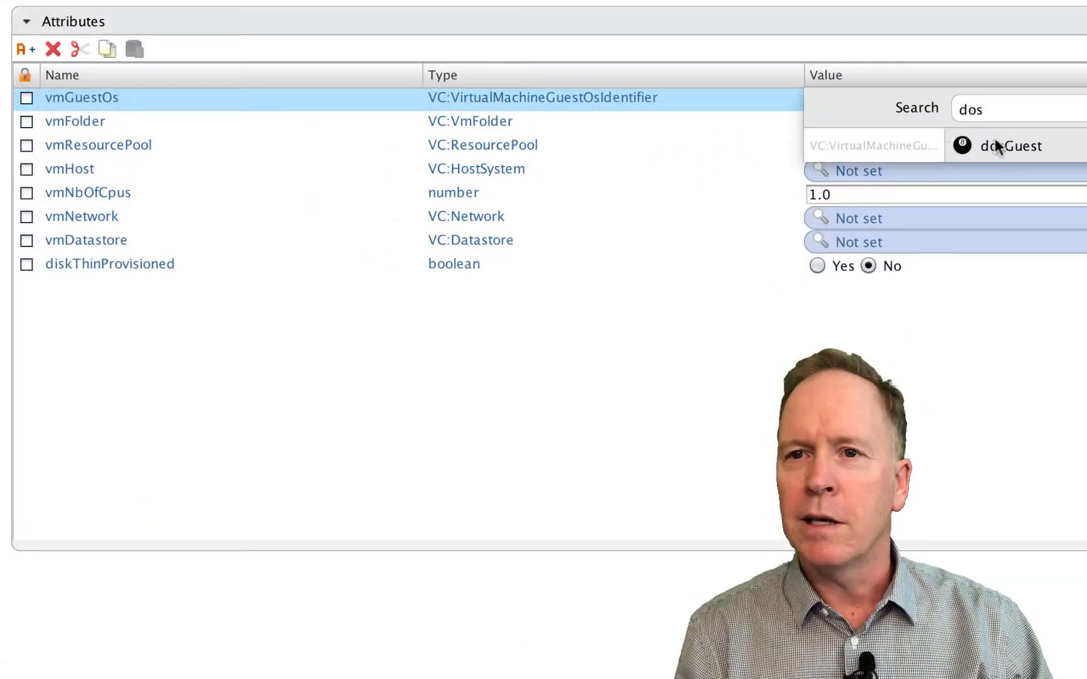
pyautogui.click(1010, 145)
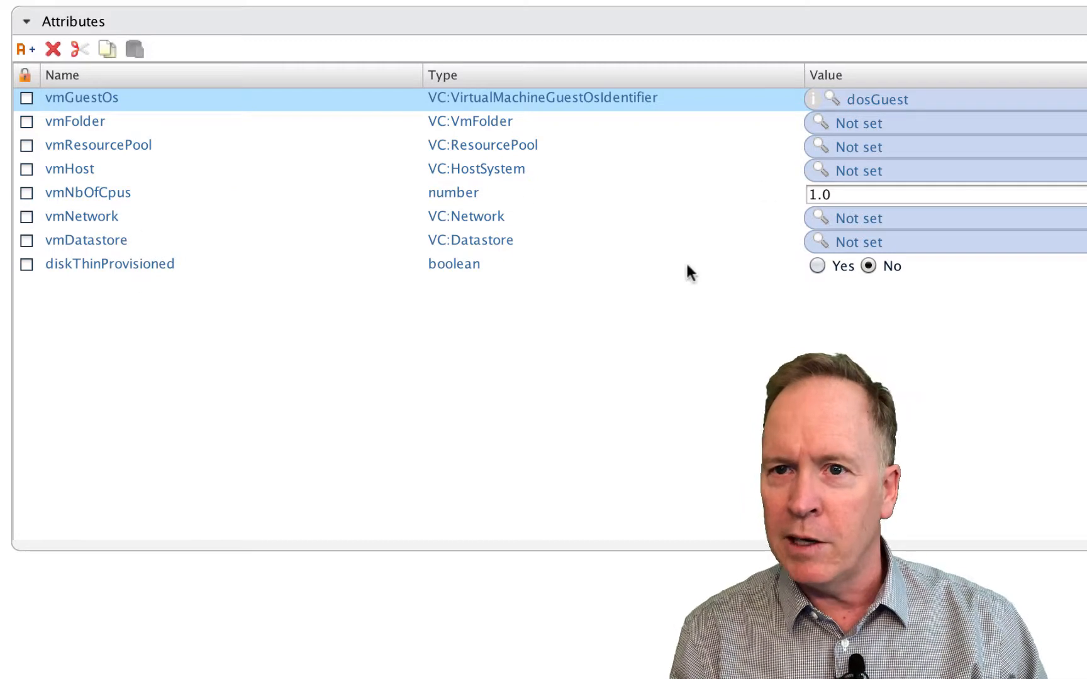
pyautogui.click(86, 239)
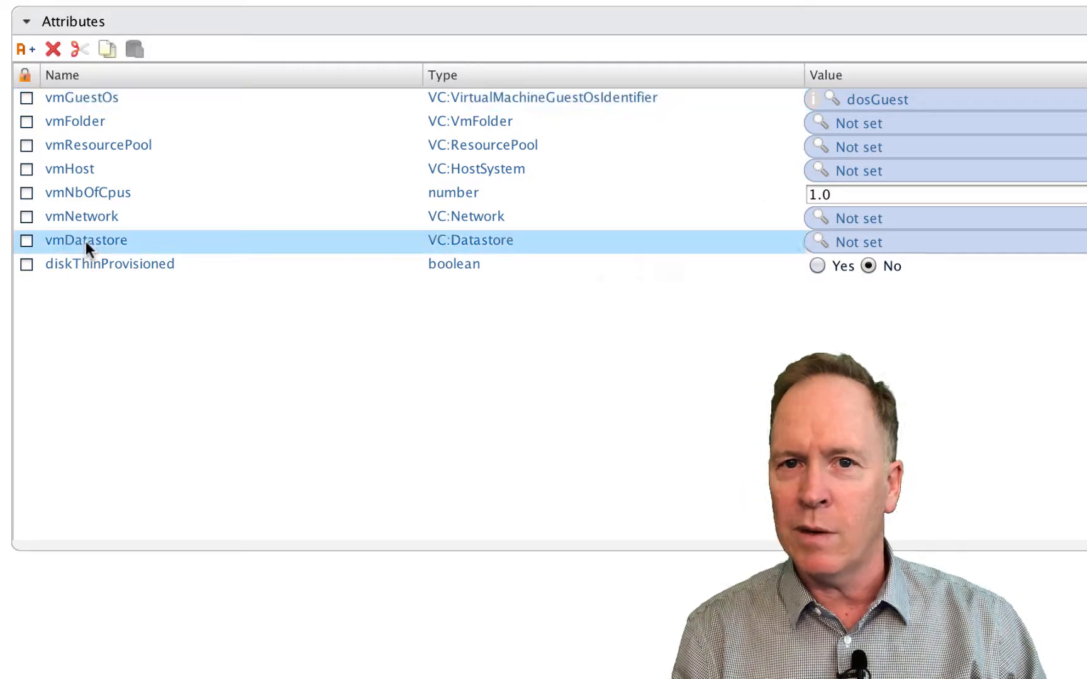
pyautogui.doubleClick(86, 240)
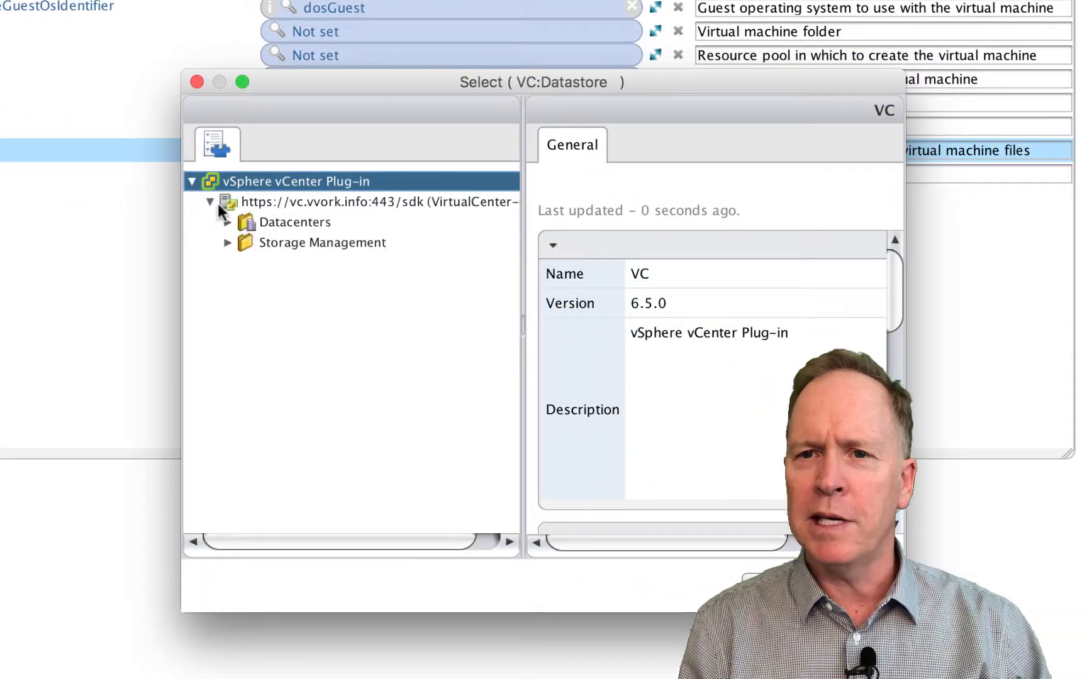
# Browse the vCenter inventory to pick VM Network and host esxi01.vvork.info for the attributes
pyautogui.click(226, 222)
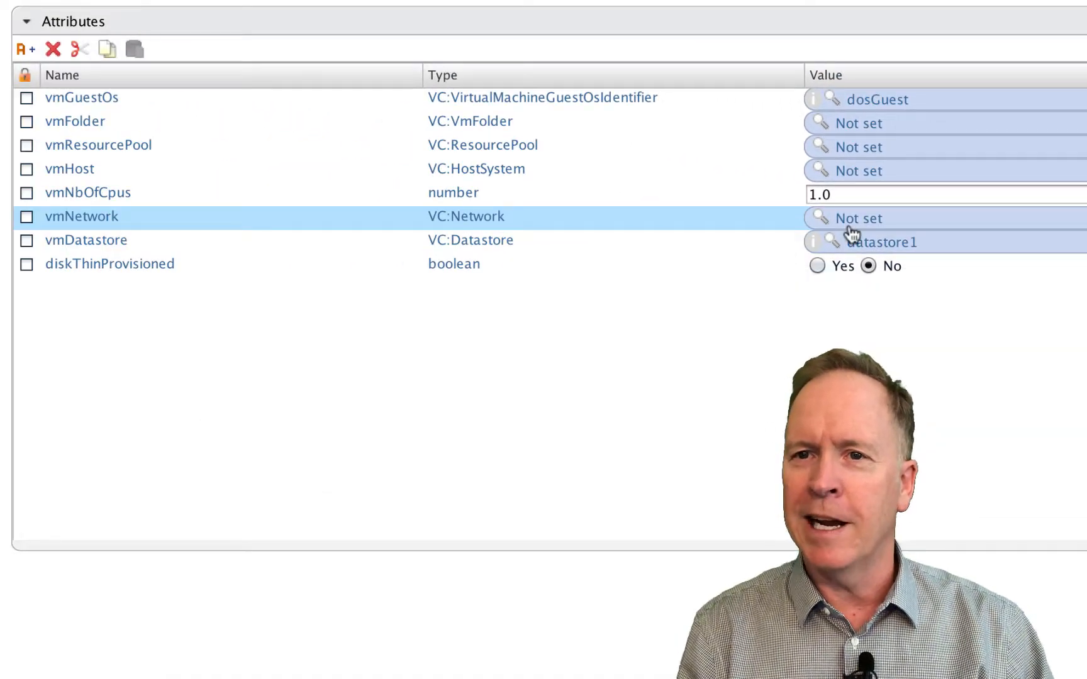
pyautogui.click(829, 219)
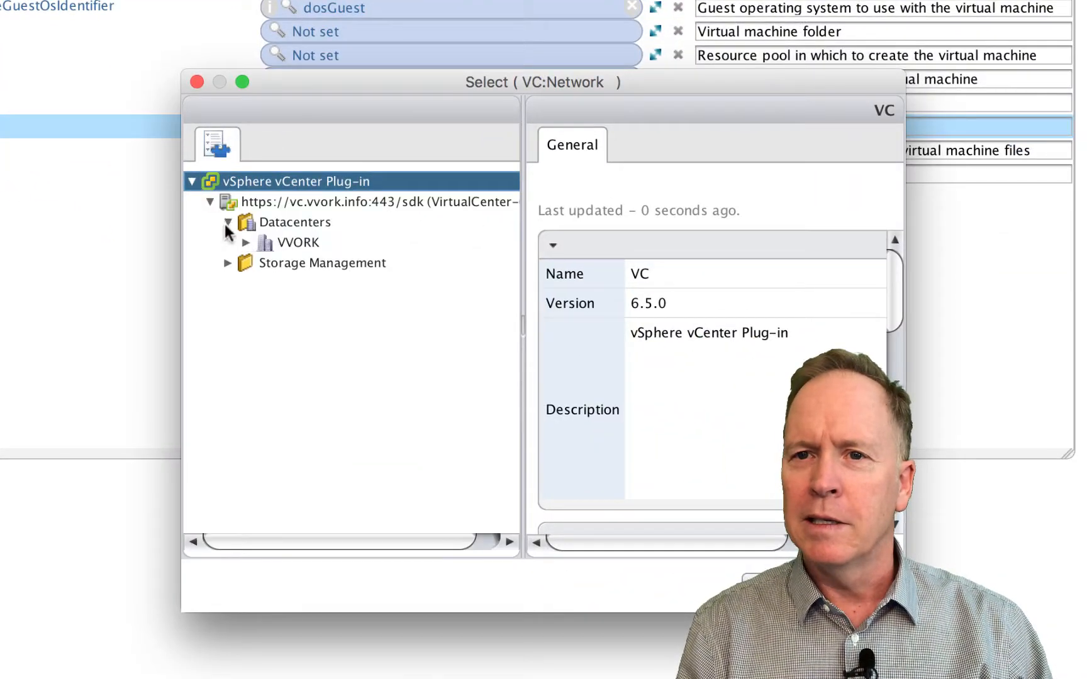
pyautogui.click(247, 242)
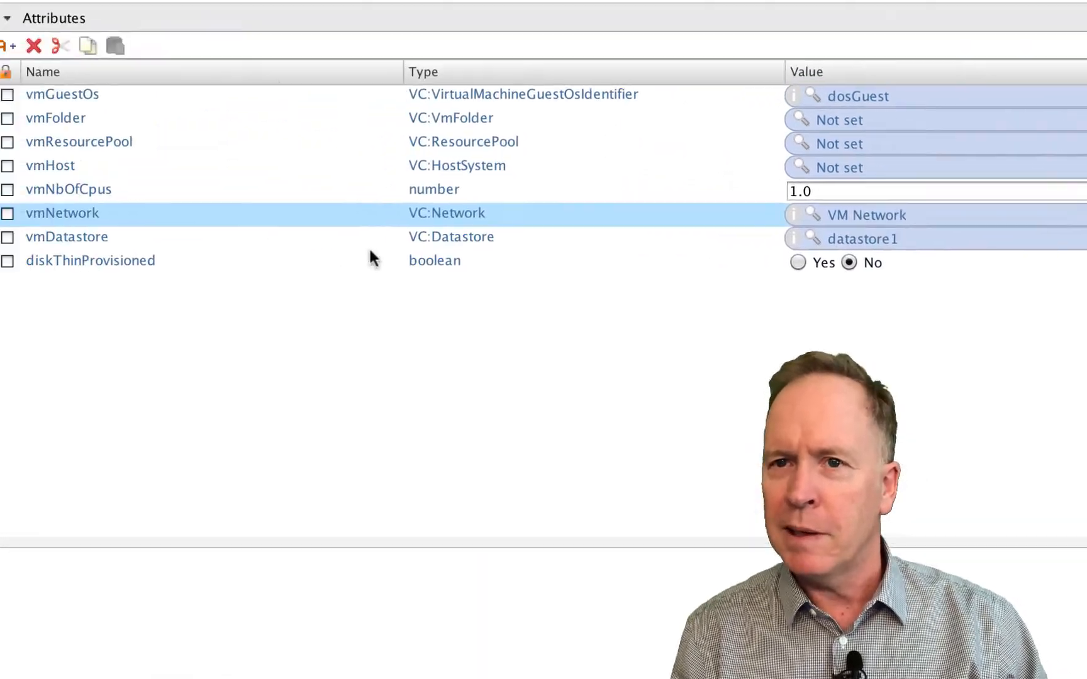
pyautogui.click(853, 168)
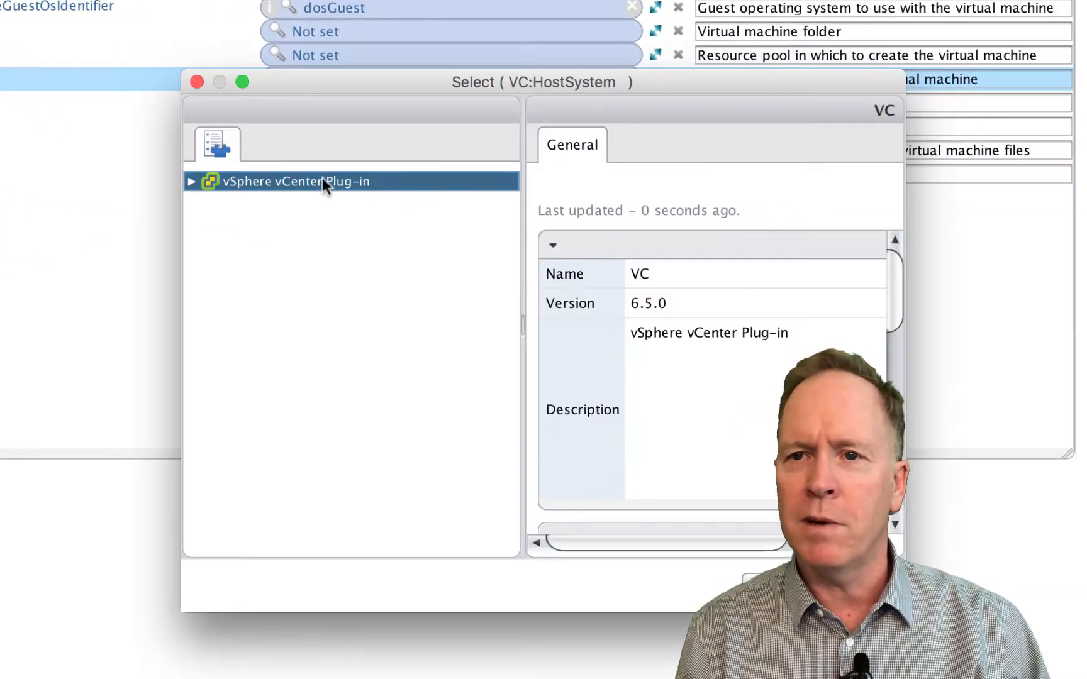
pyautogui.click(191, 181)
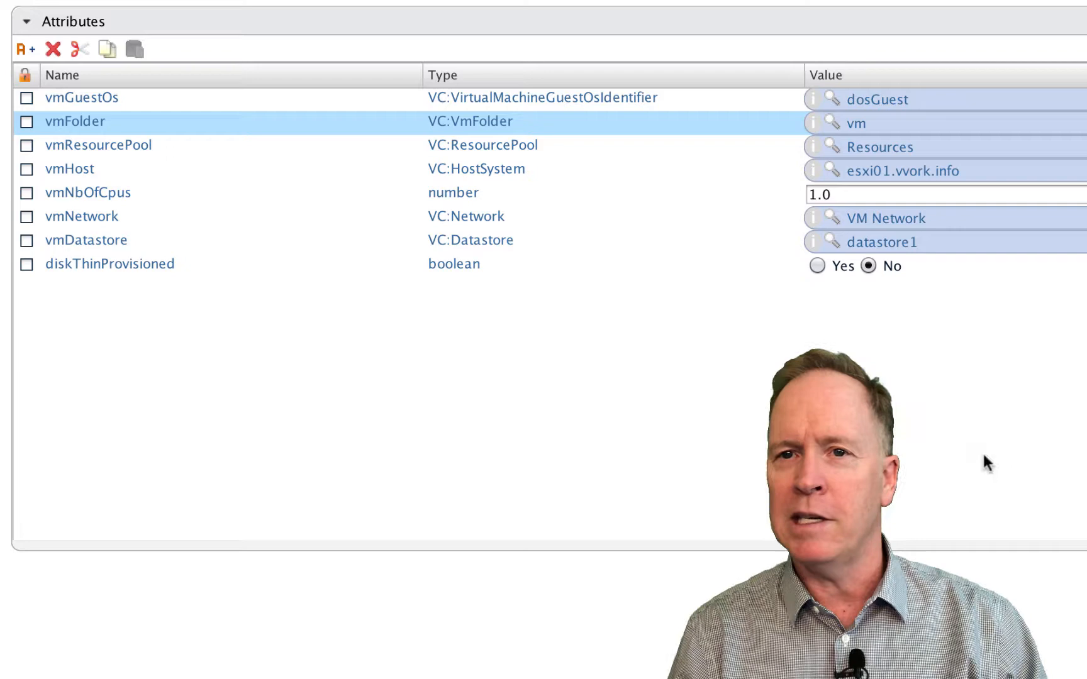
pyautogui.moveTo(501, 146)
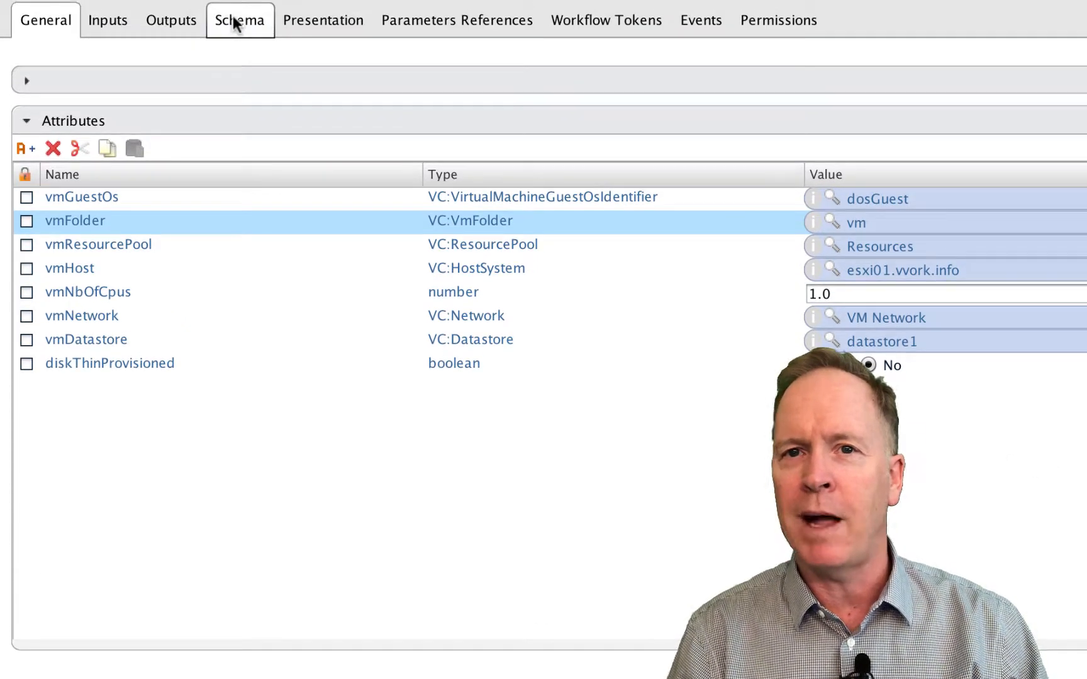
# Validate the Multiple Iterators schema and dismiss the successful validation results
pyautogui.click(240, 20)
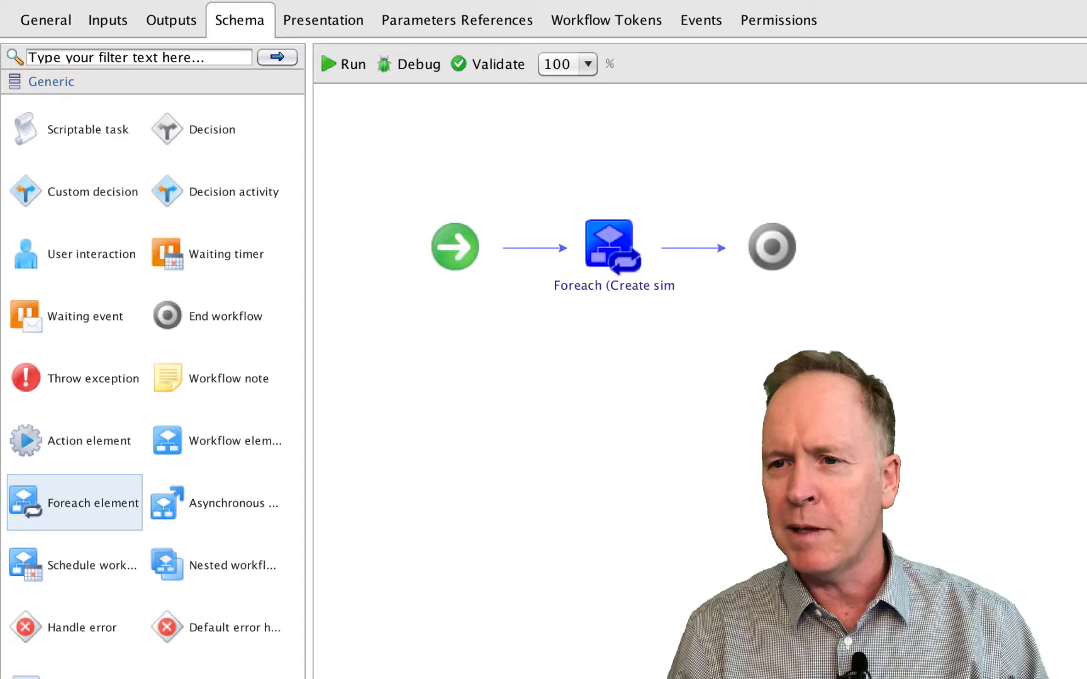
pyautogui.moveTo(390, 90)
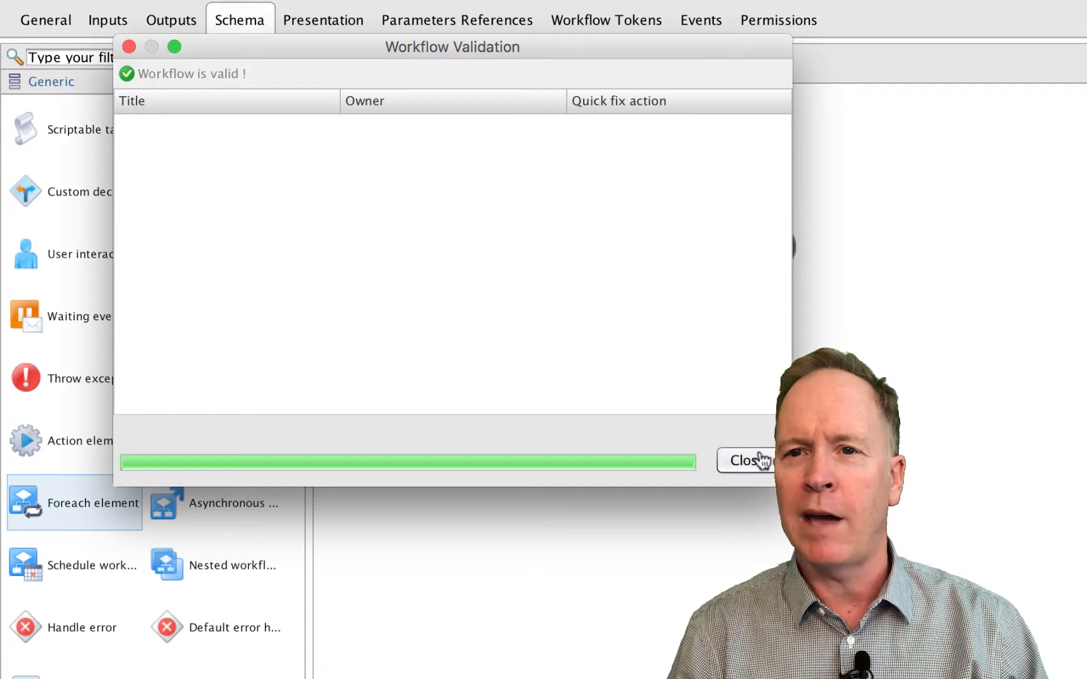
pyautogui.click(746, 461)
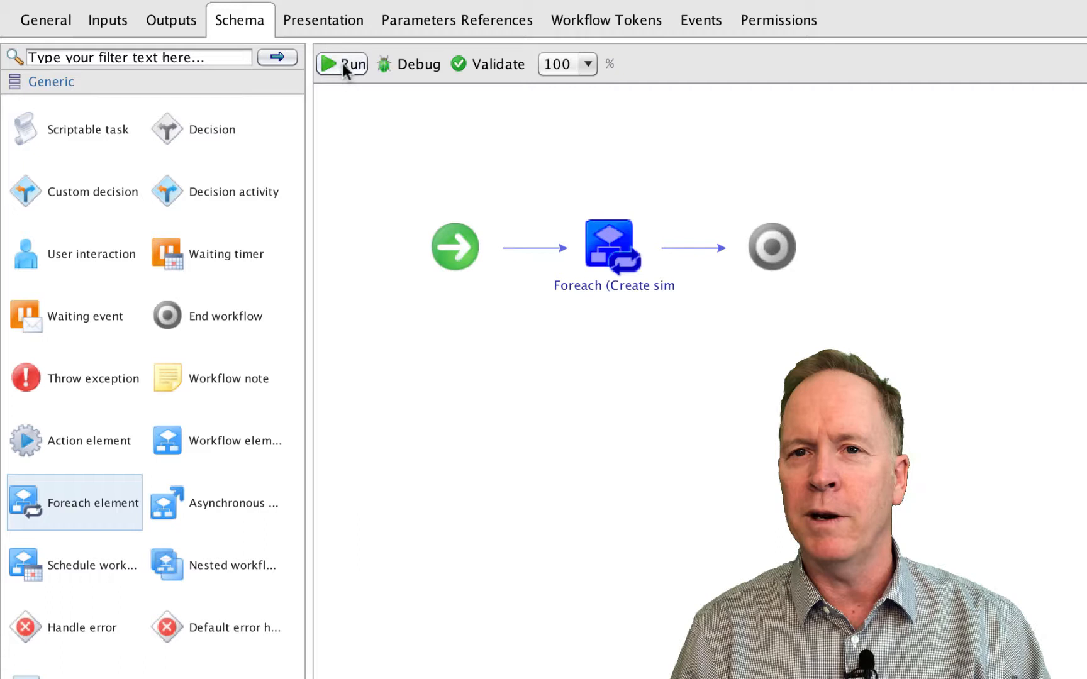
# Start a workflow run and enter virtual machine names VM1, VM2 and VM3
pyautogui.click(341, 63)
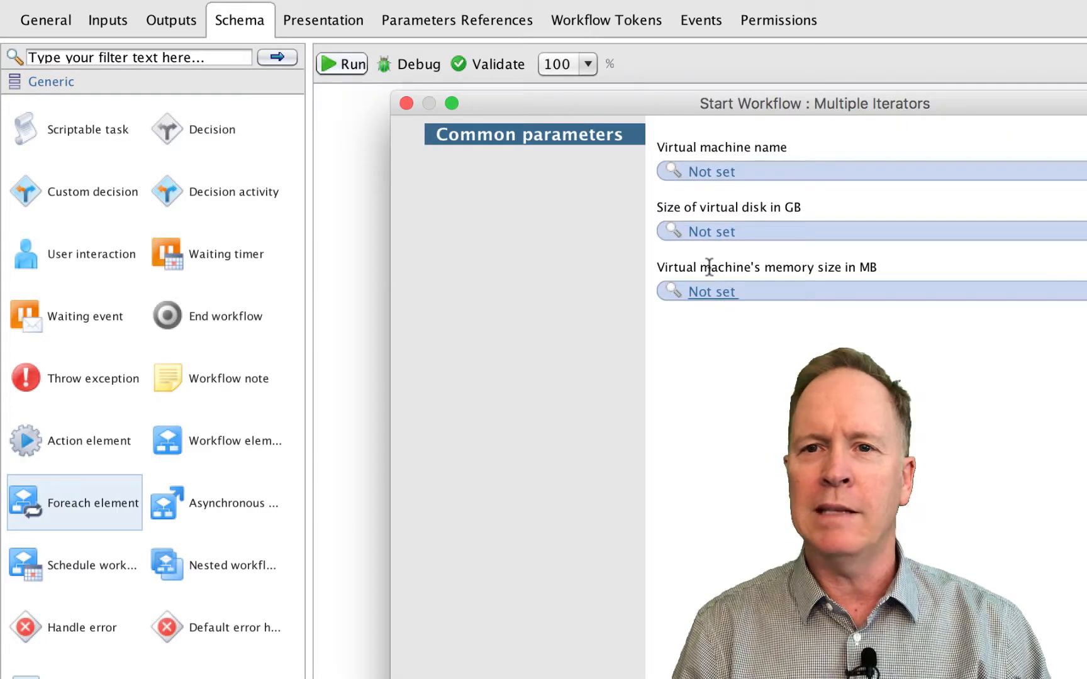
pyautogui.moveTo(728, 353)
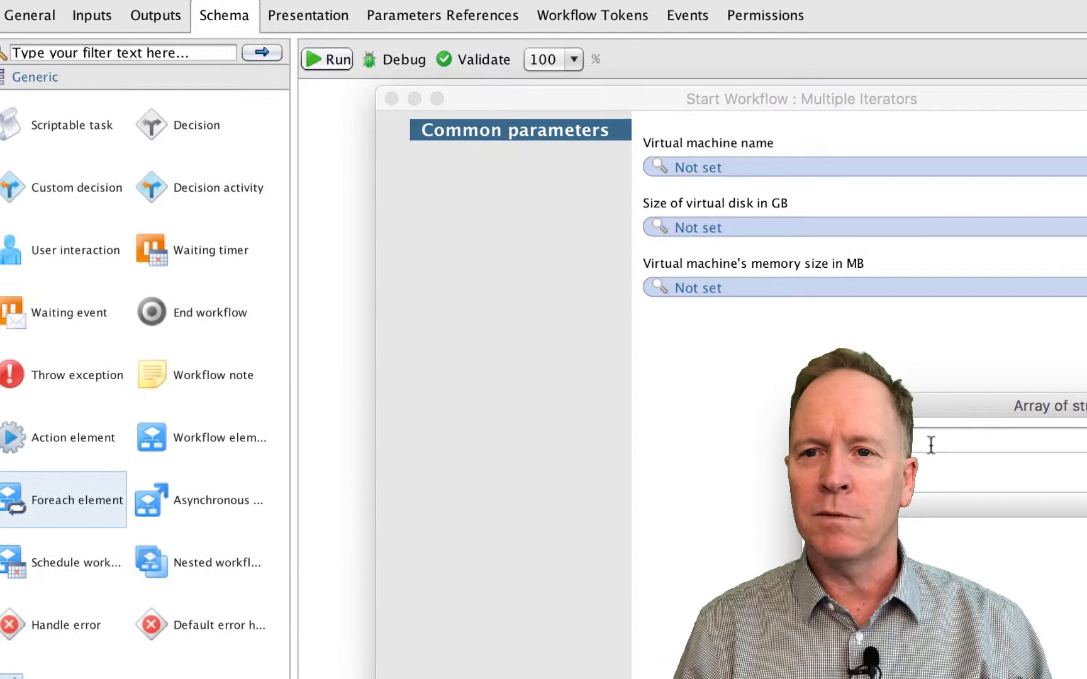
pyautogui.write('VM')
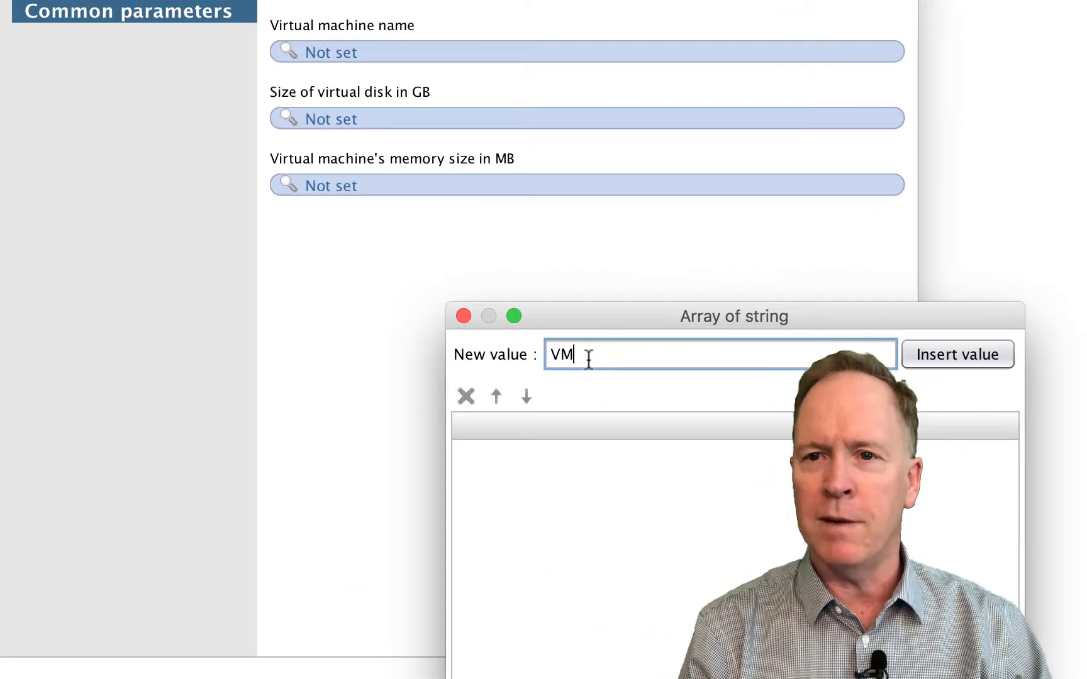
pyautogui.click(956, 354)
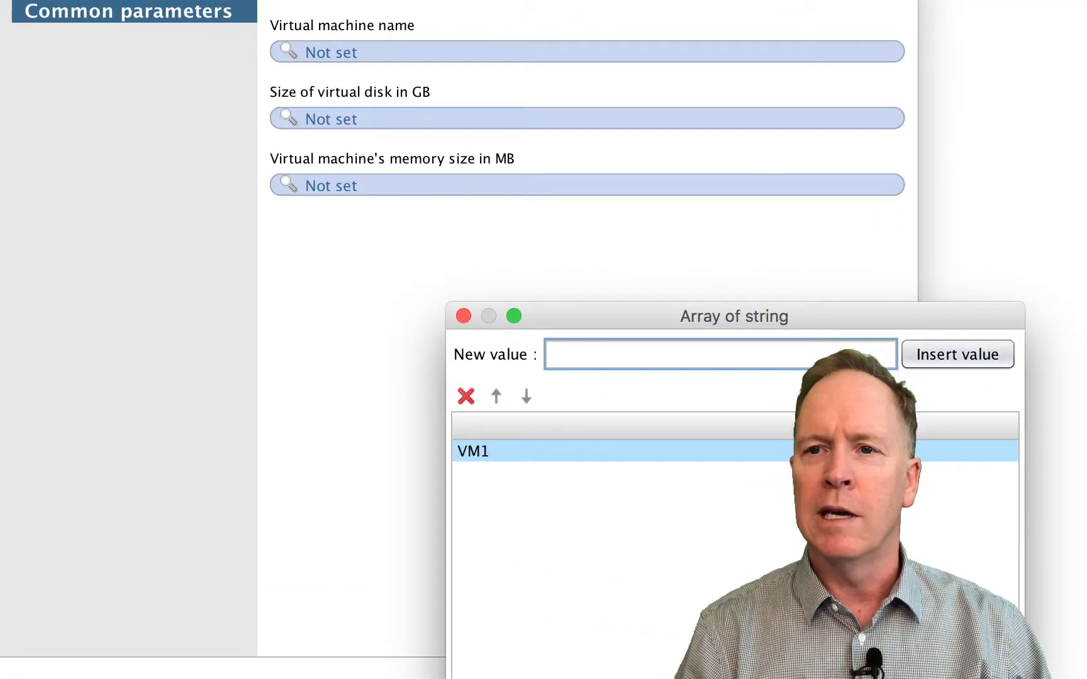
pyautogui.write('VM2')
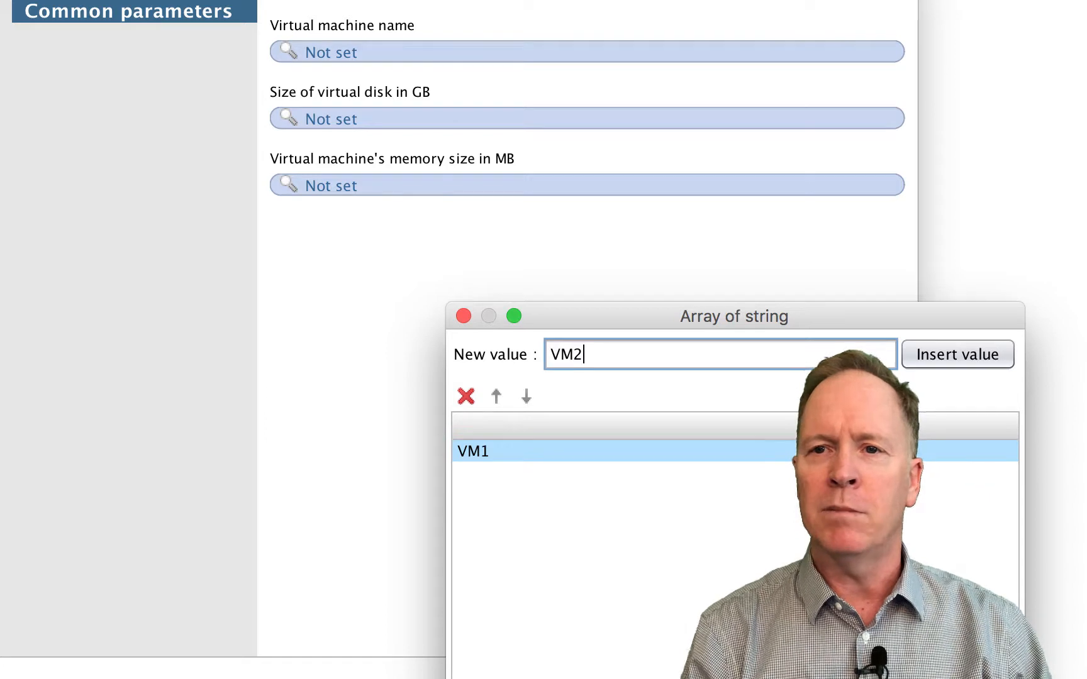
pyautogui.click(958, 354)
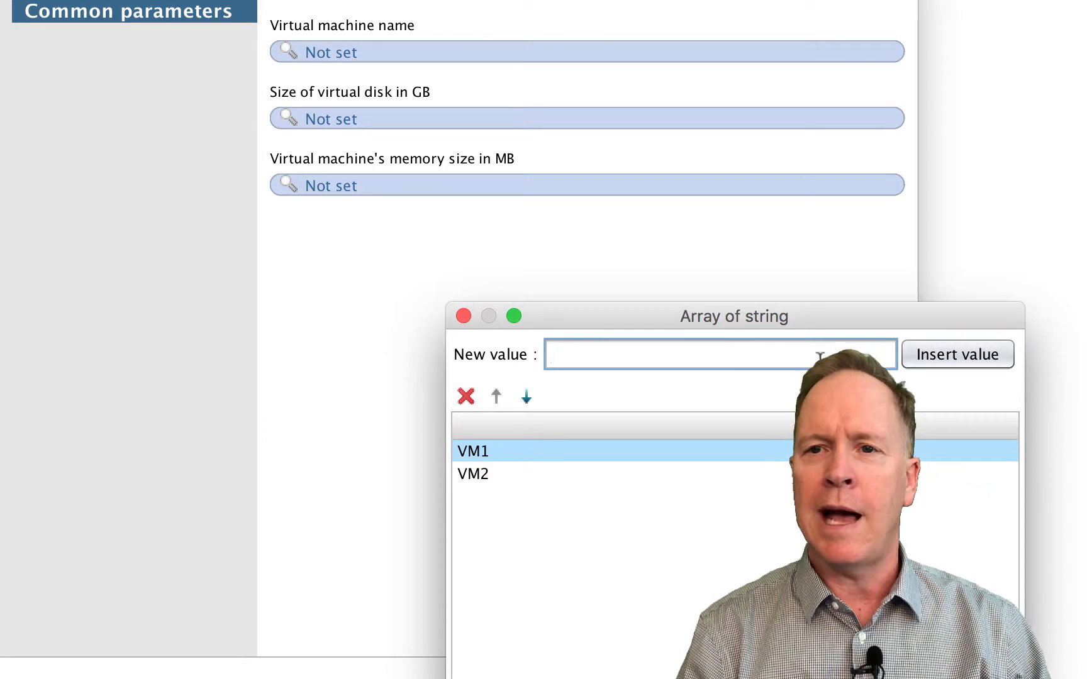
pyautogui.write('VM3')
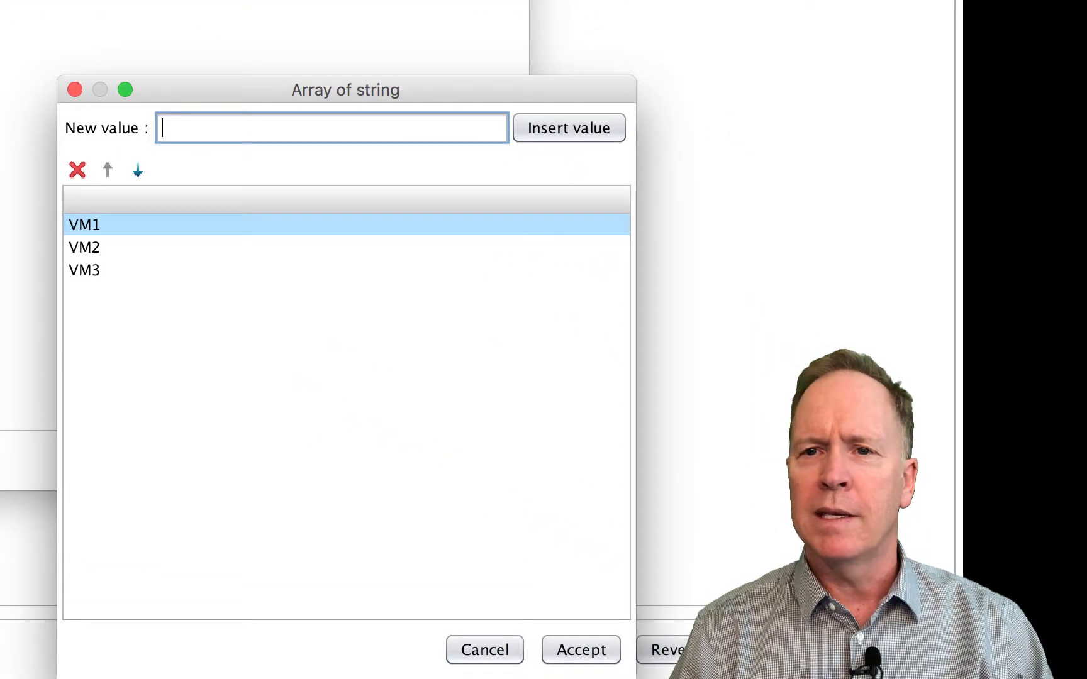
pyautogui.click(581, 650)
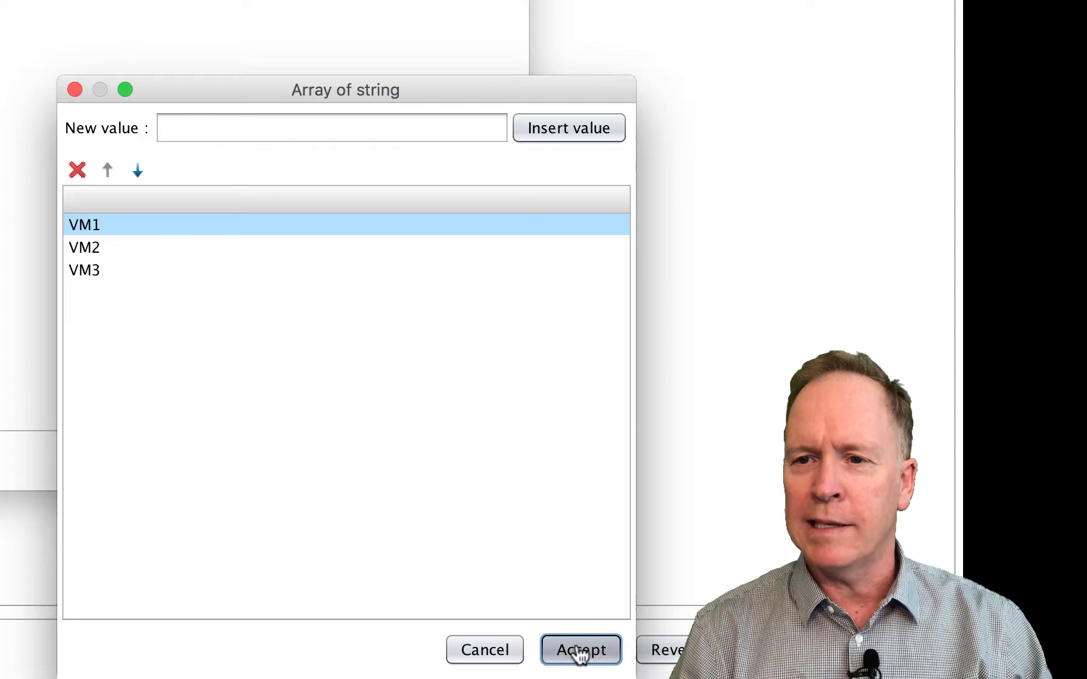
pyautogui.click(580, 650)
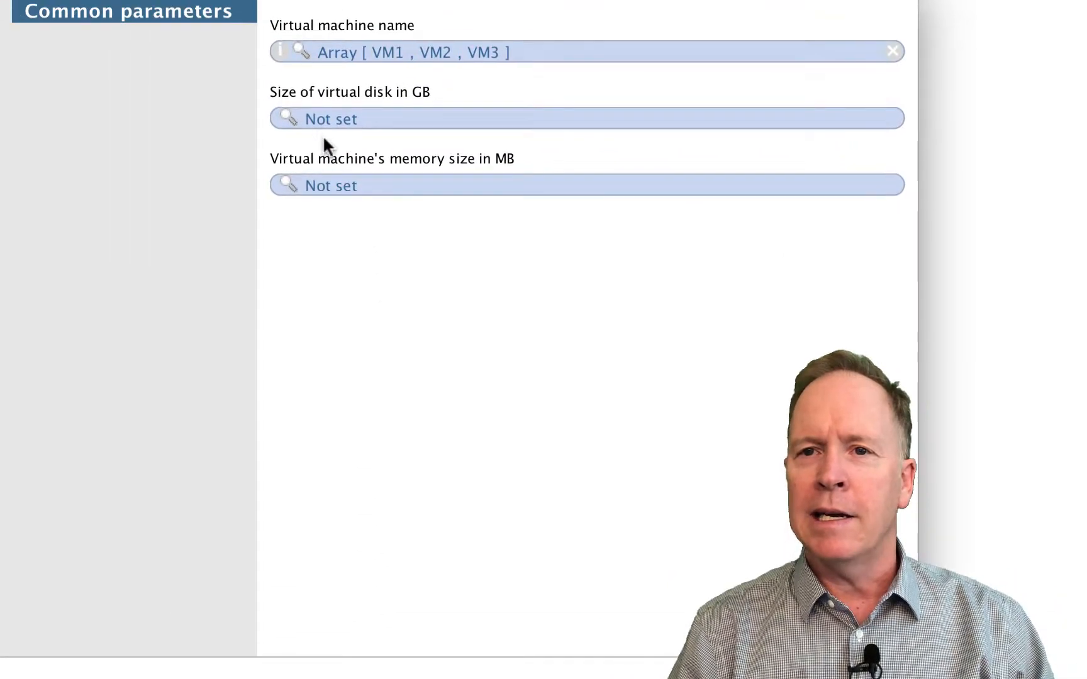
# Enter virtual disk sizes of 10, 20 and 30 GB
pyautogui.click(305, 118)
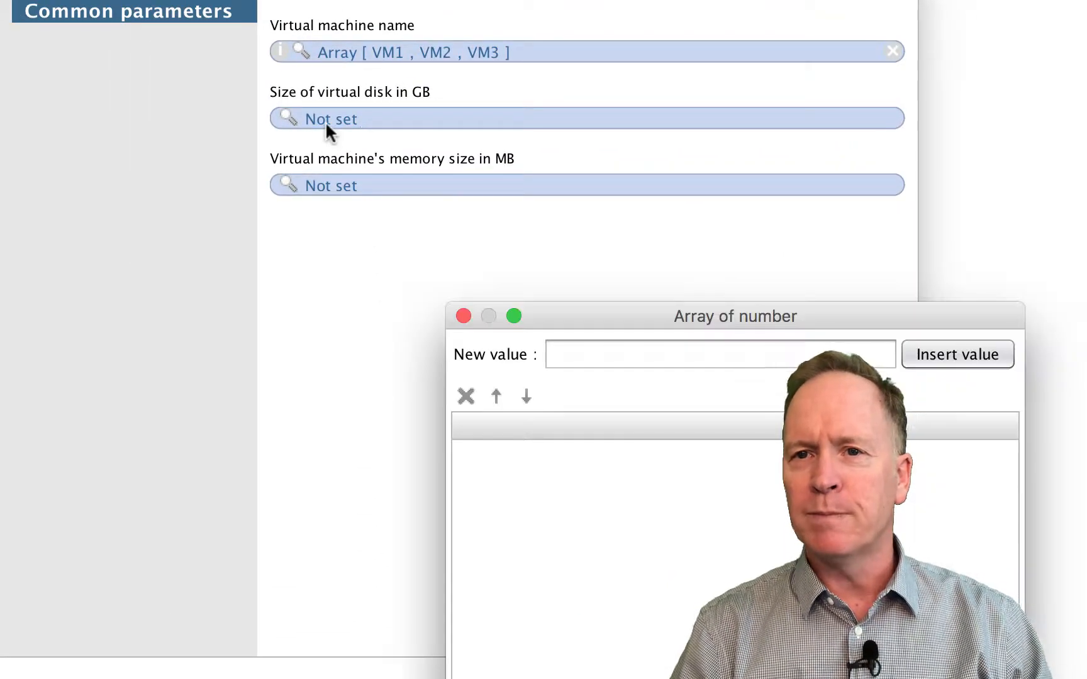
pyautogui.click(720, 354)
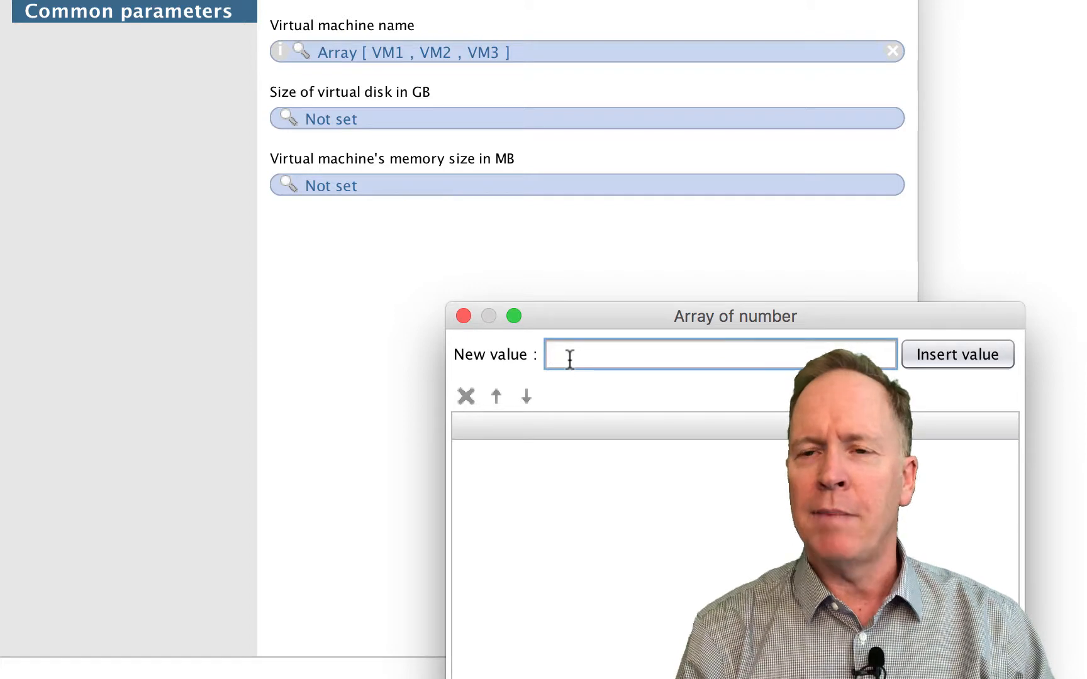
pyautogui.click(958, 353)
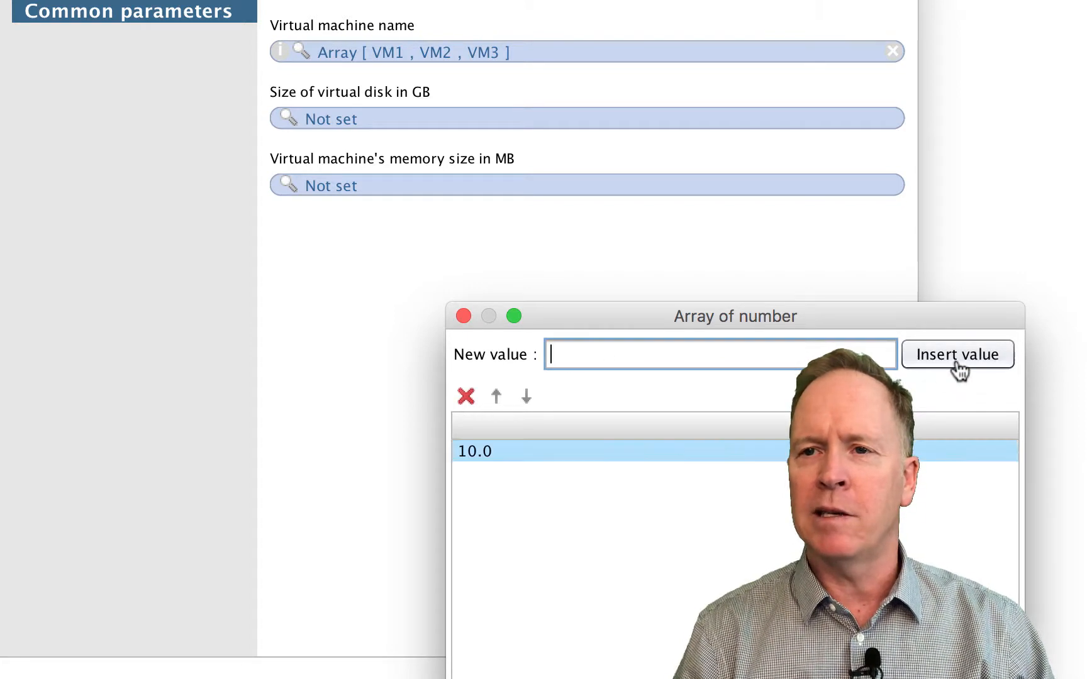
pyautogui.write('20')
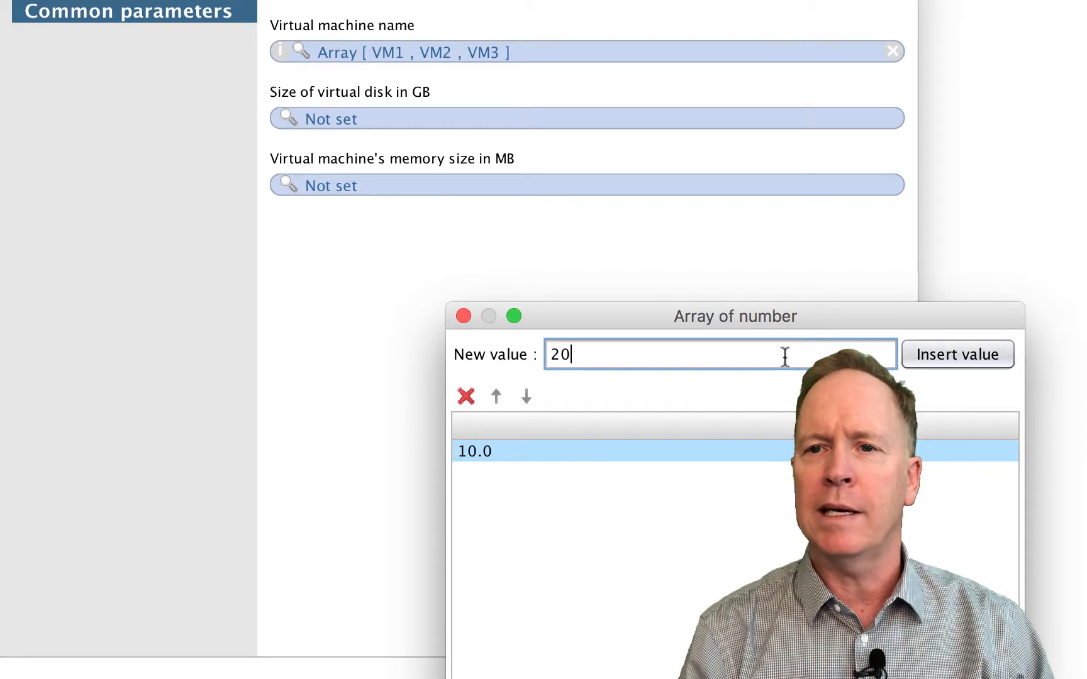
pyautogui.click(957, 354)
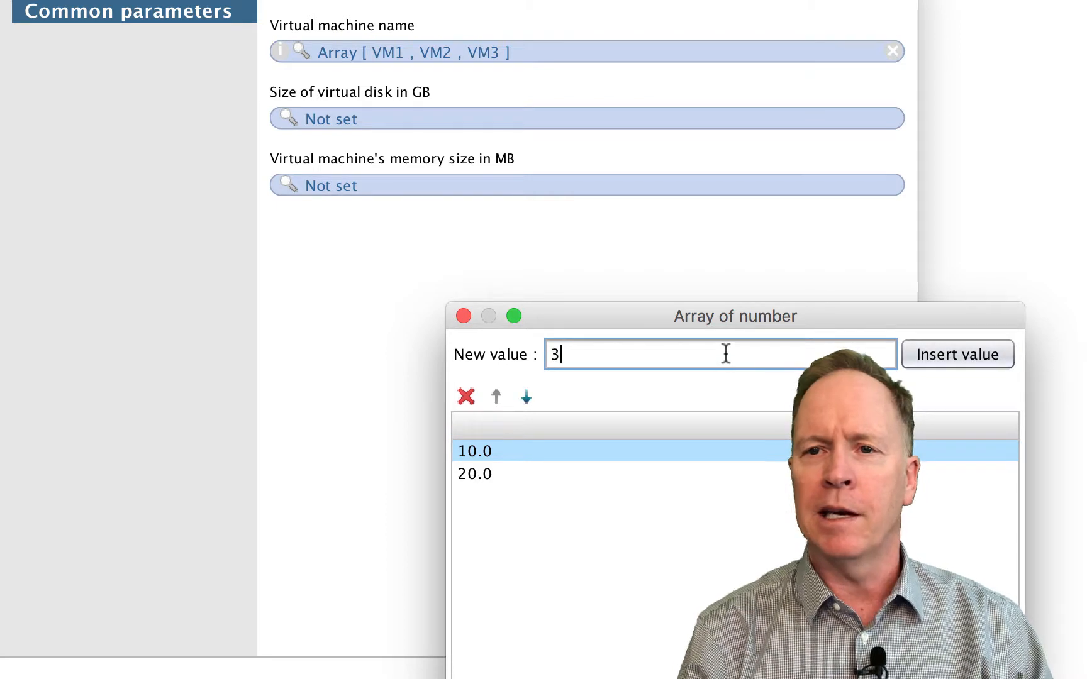
pyautogui.write('0')
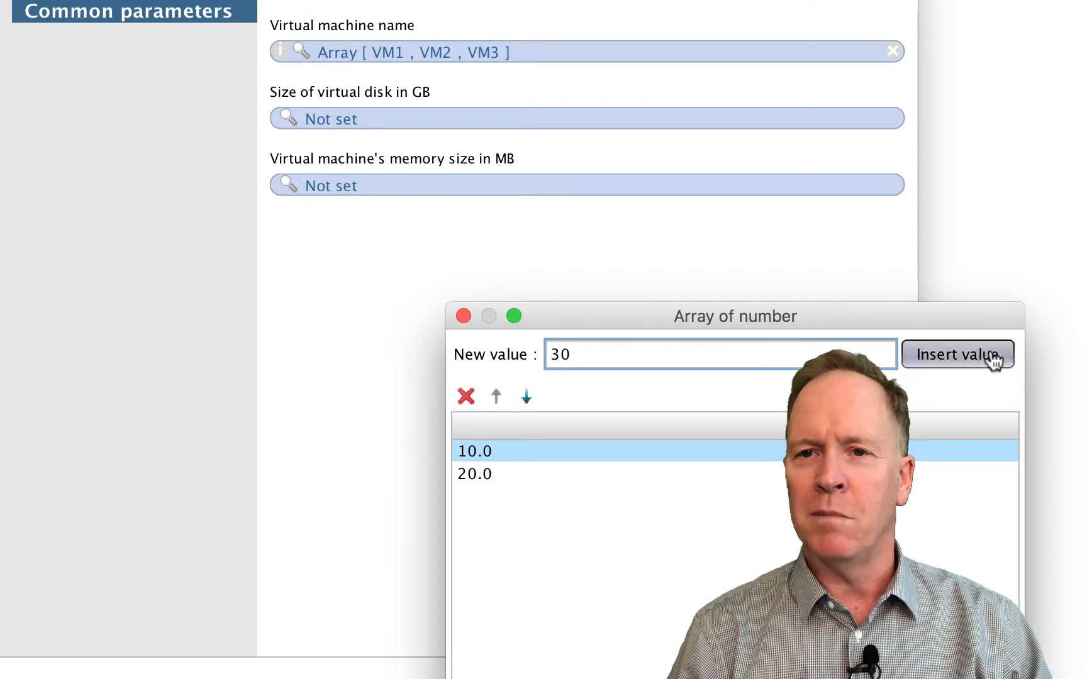
pyautogui.click(957, 354)
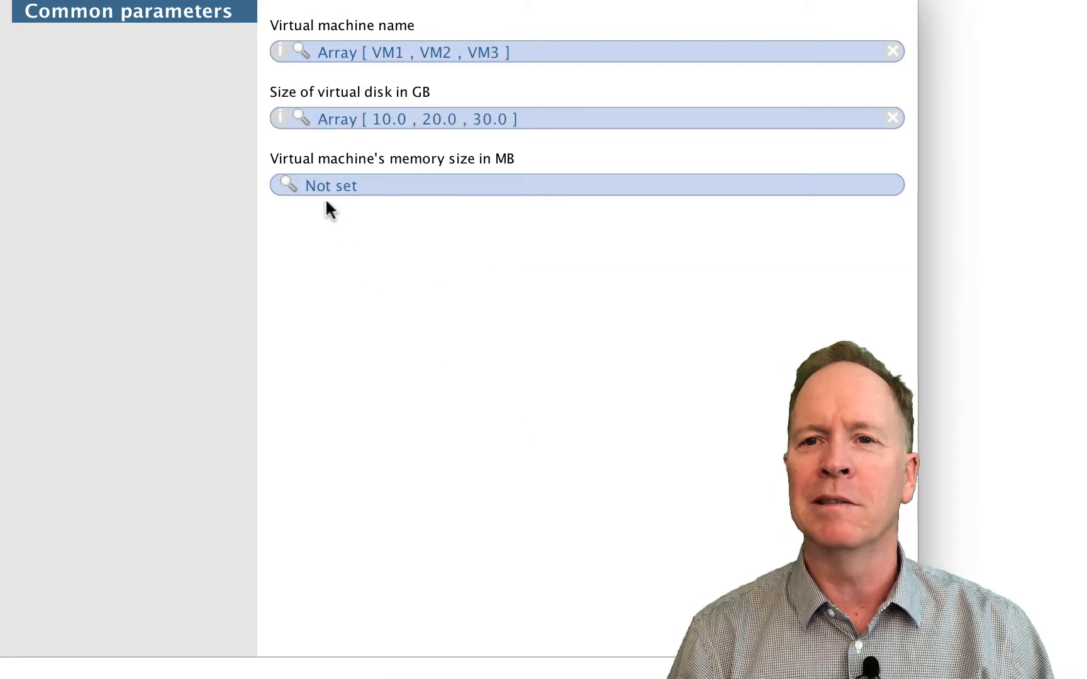
pyautogui.moveTo(332, 186)
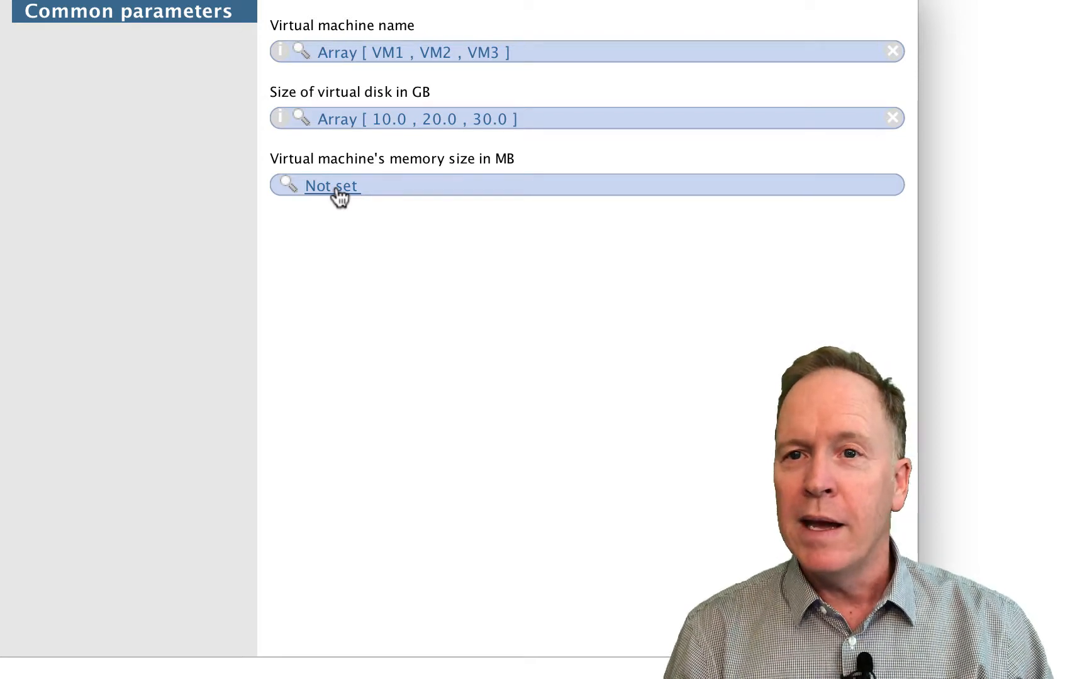
# Fill the memory size array with 128, 256 and 512 MB
pyautogui.click(332, 186)
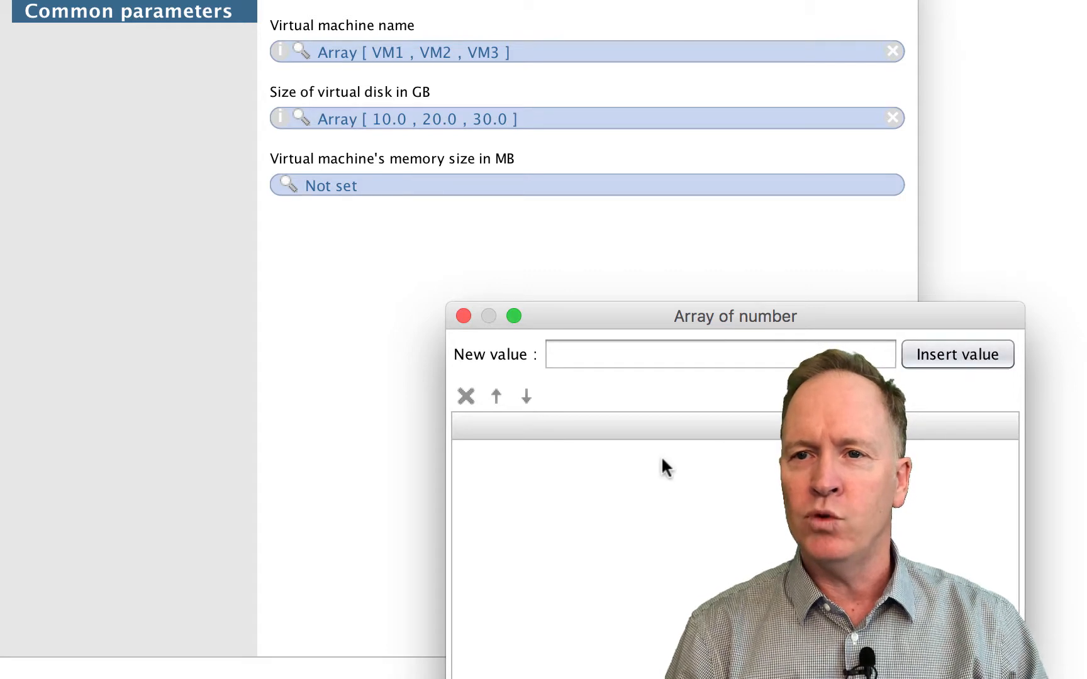
pyautogui.click(719, 354)
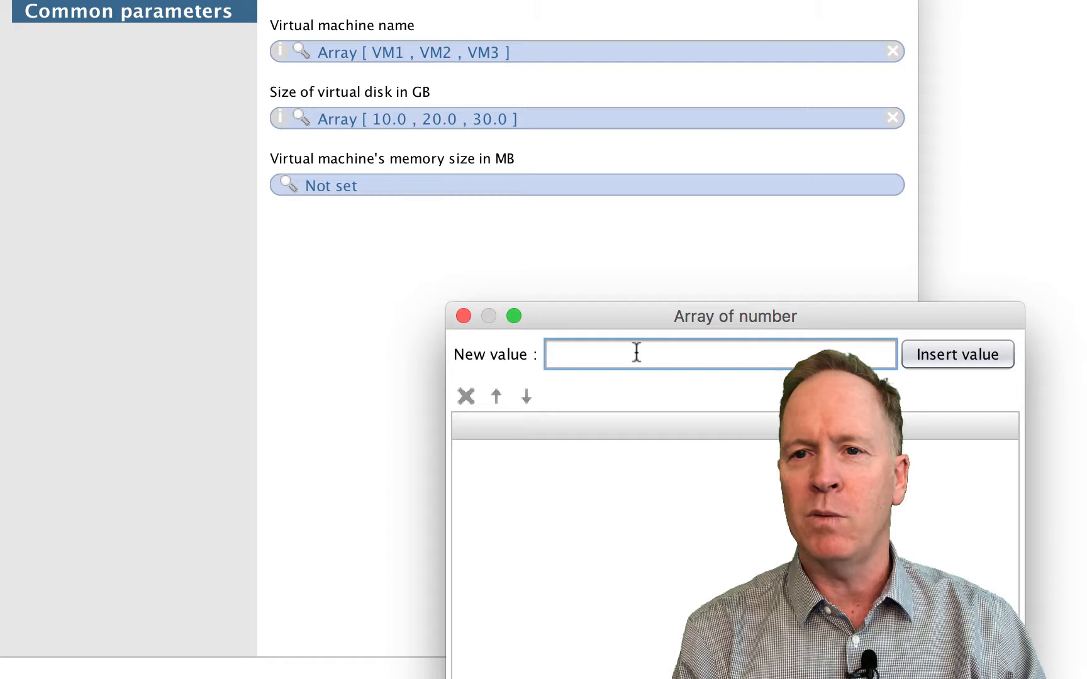
pyautogui.write('128')
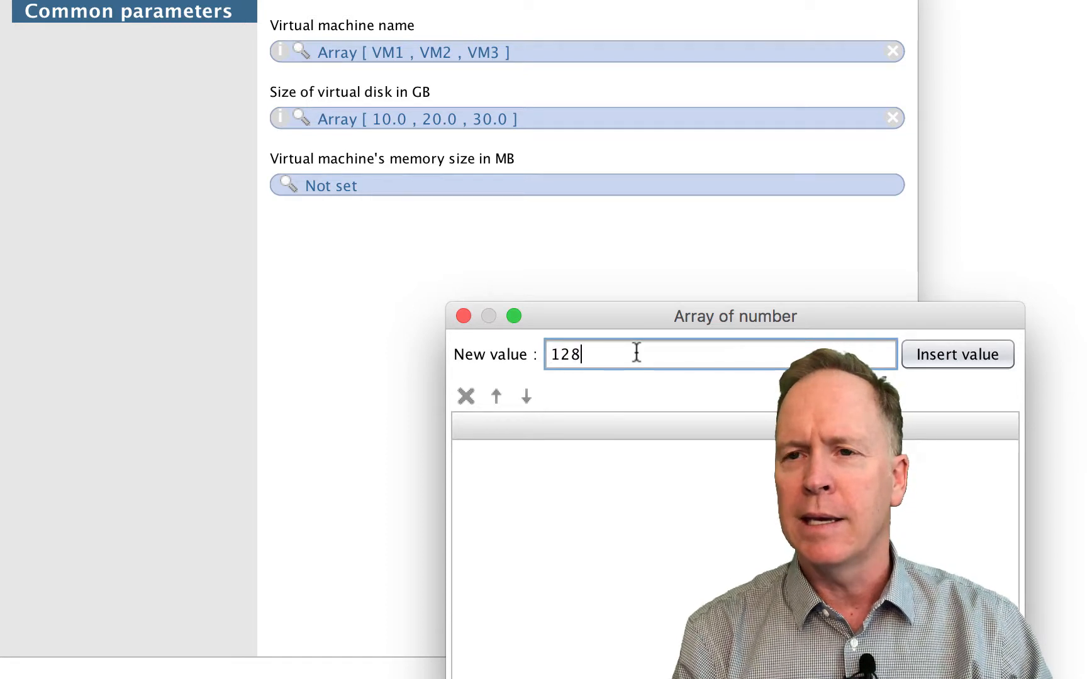
pyautogui.click(957, 354)
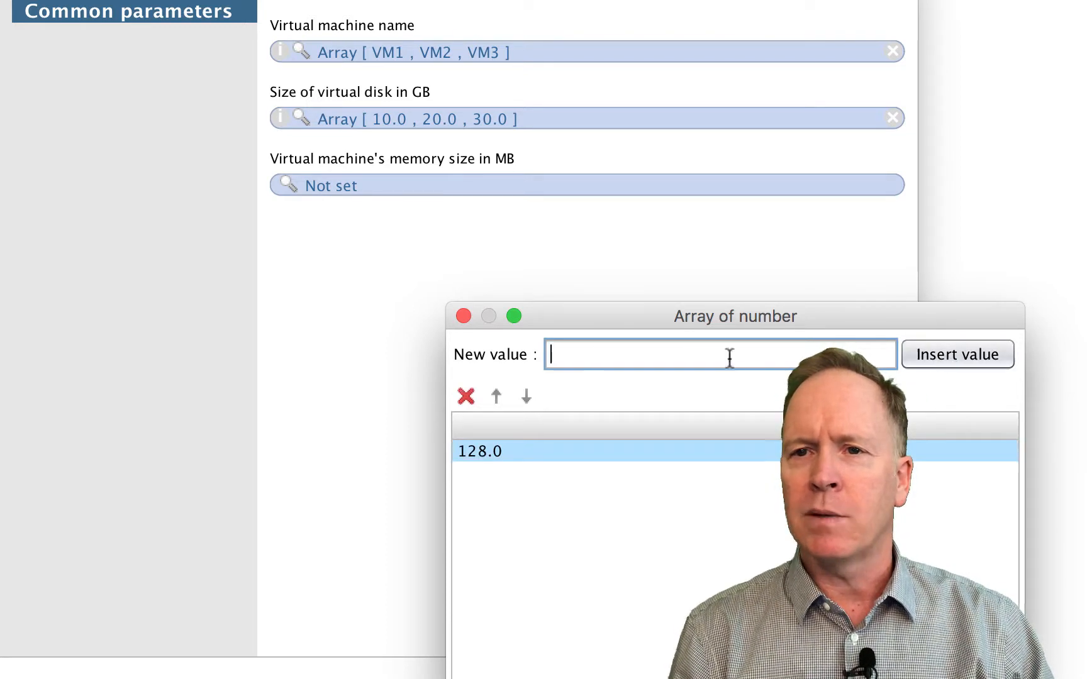
pyautogui.write('25')
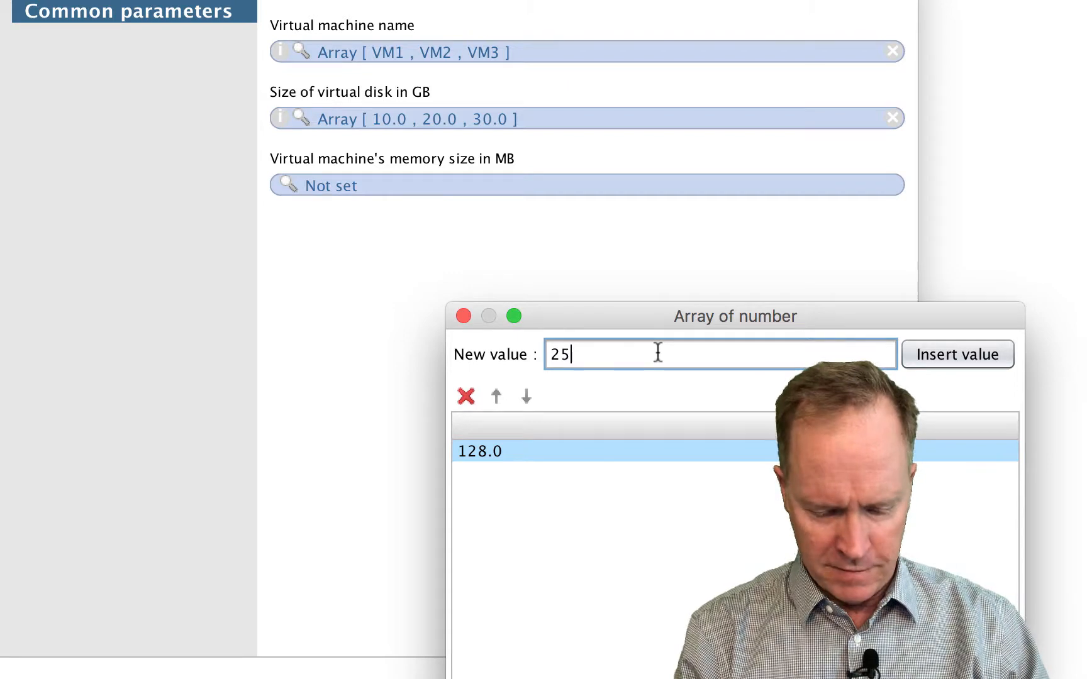
pyautogui.click(957, 354)
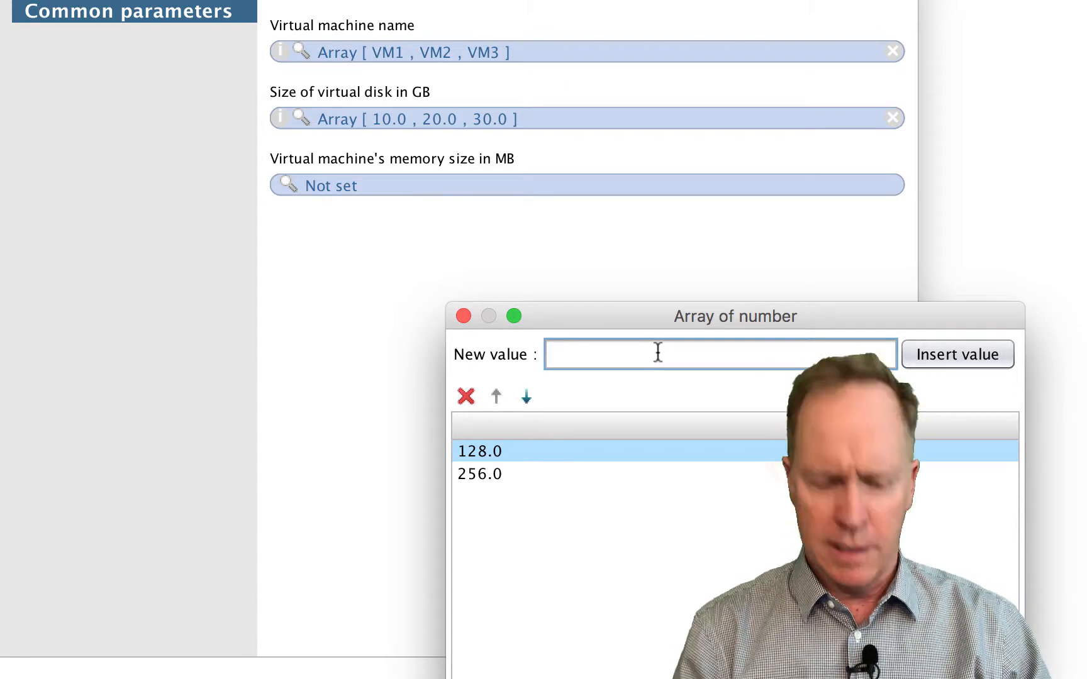
pyautogui.write('512')
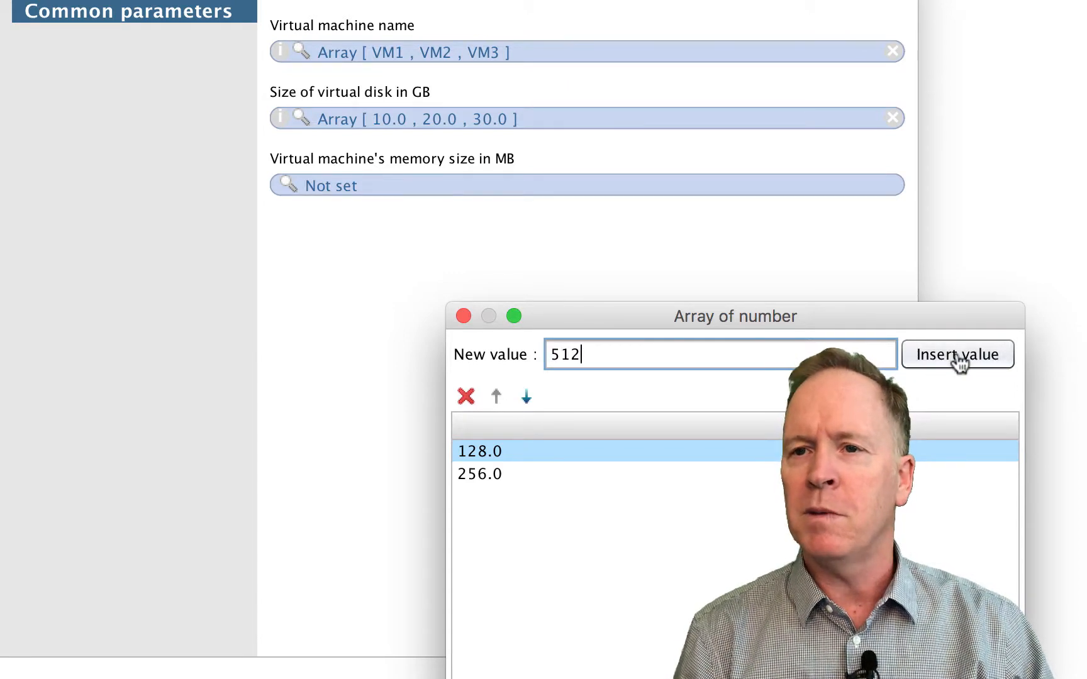
pyautogui.click(958, 354)
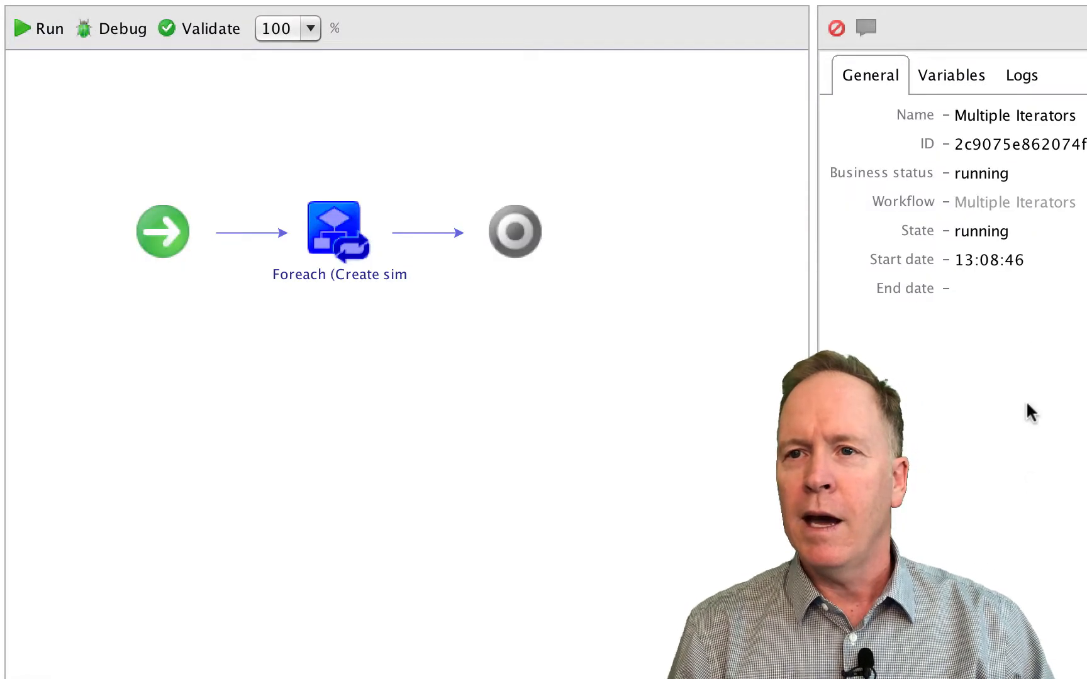
pyautogui.moveTo(782, 263)
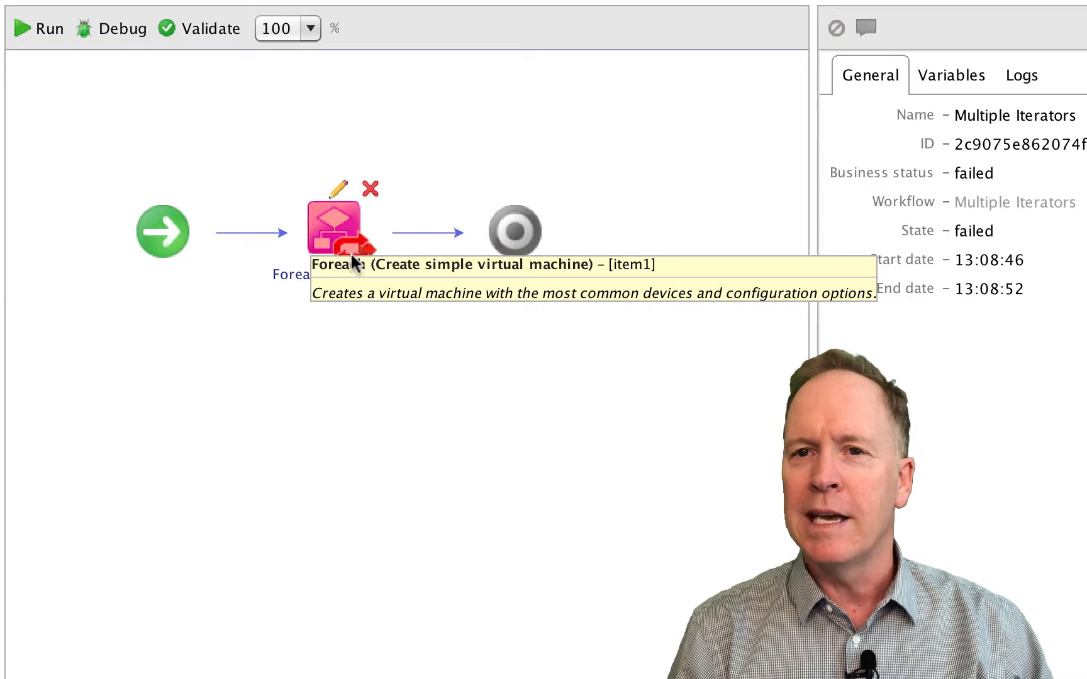
pyautogui.moveTo(365, 278)
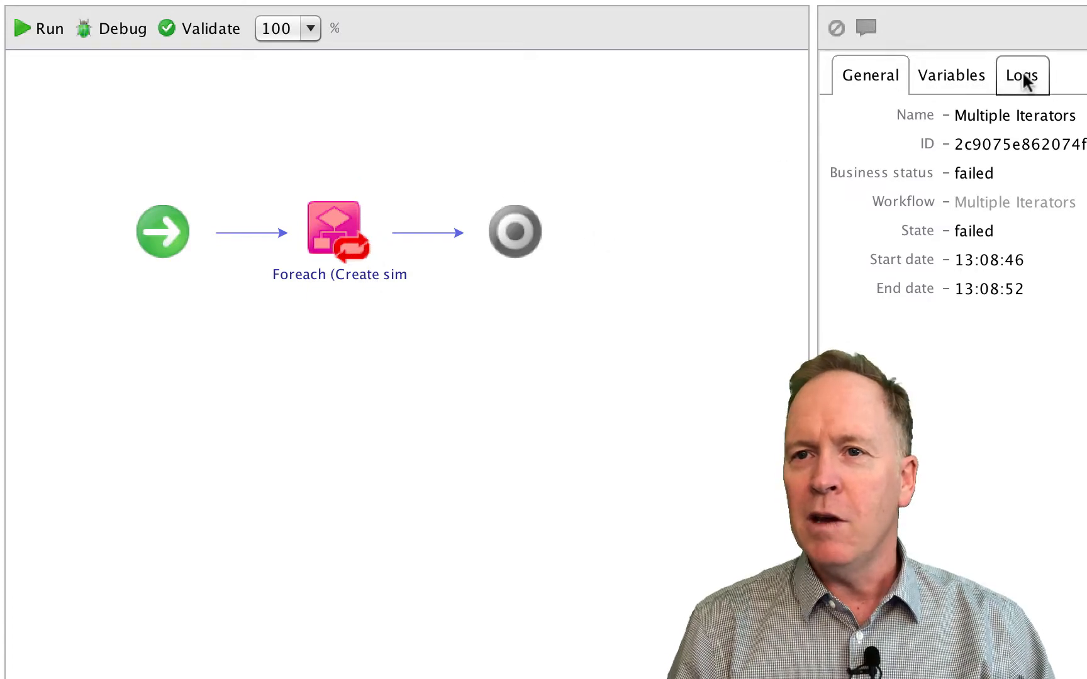
# Show the Logs tab for the failed Multiple Iterators run
pyautogui.click(1020, 75)
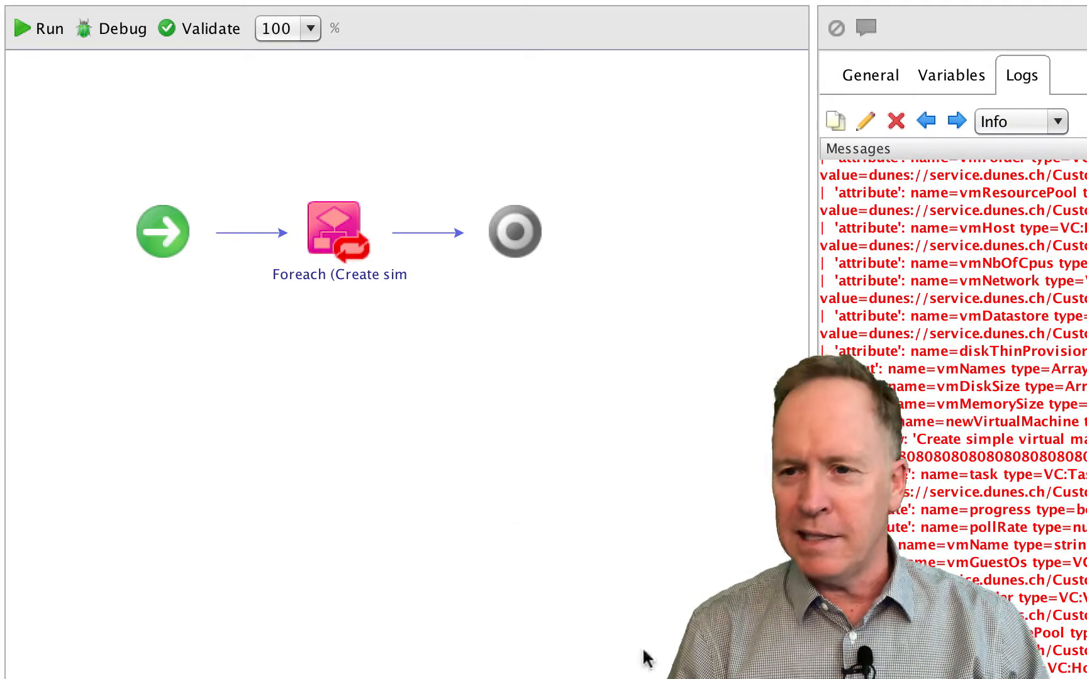
pyautogui.moveTo(340, 239)
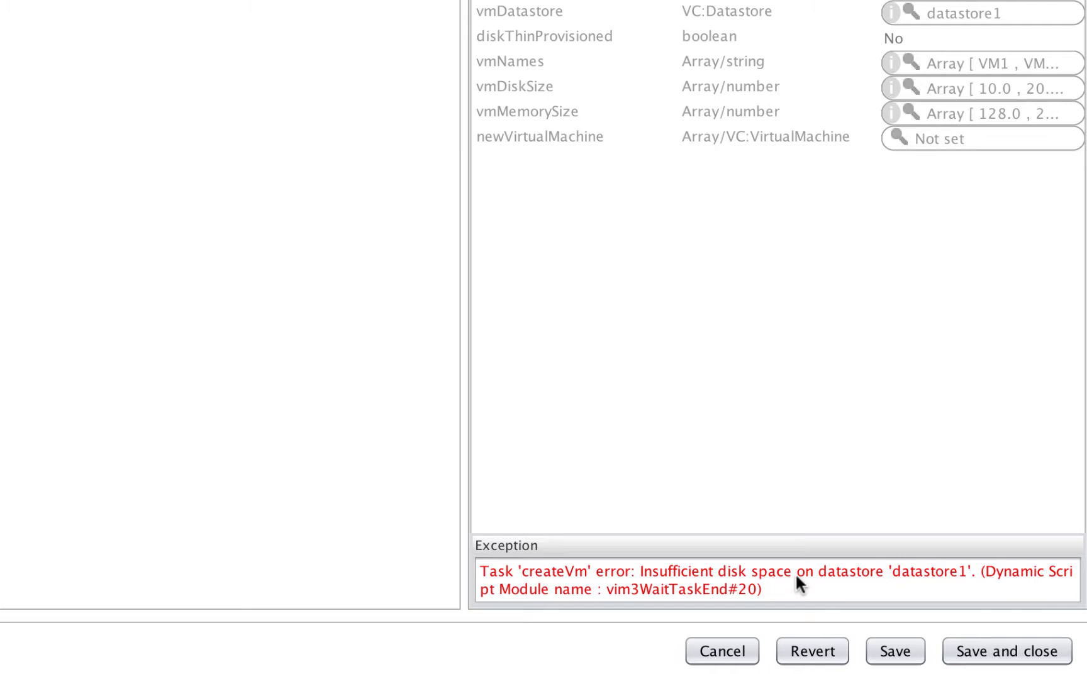
pyautogui.moveTo(740, 355)
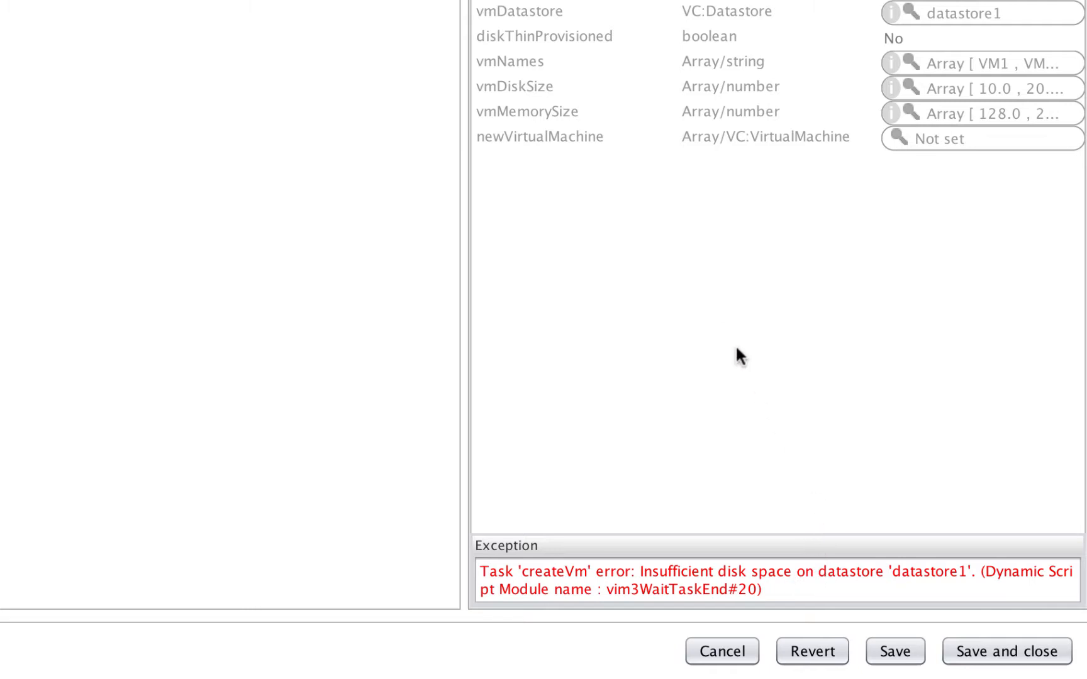
pyautogui.moveTo(514, 36)
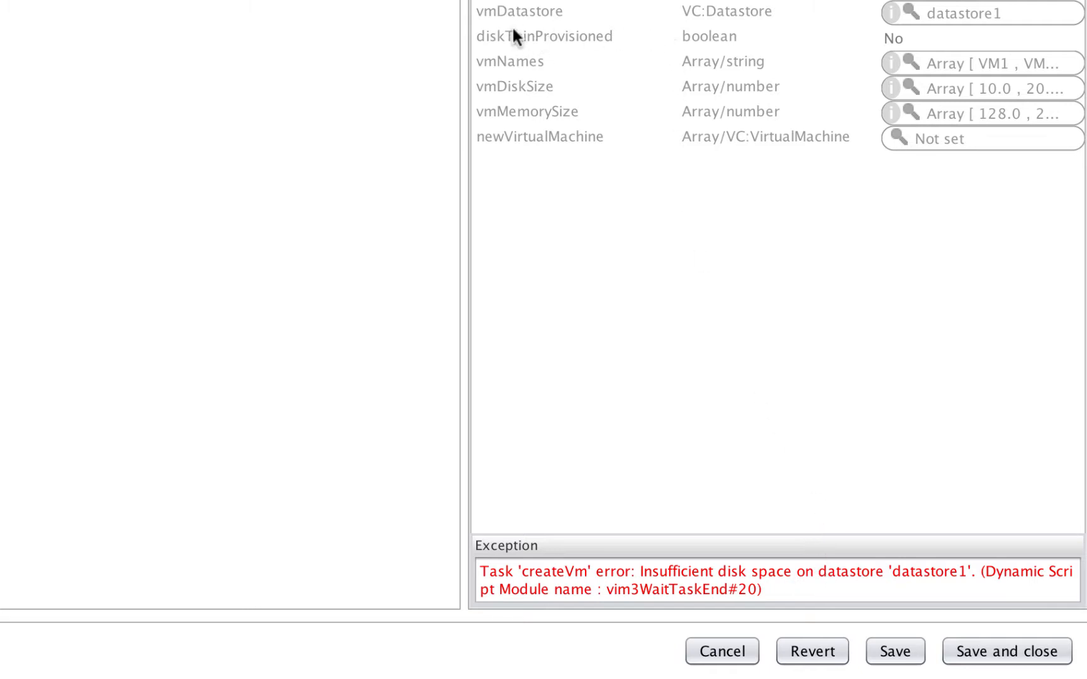
pyautogui.moveTo(737, 51)
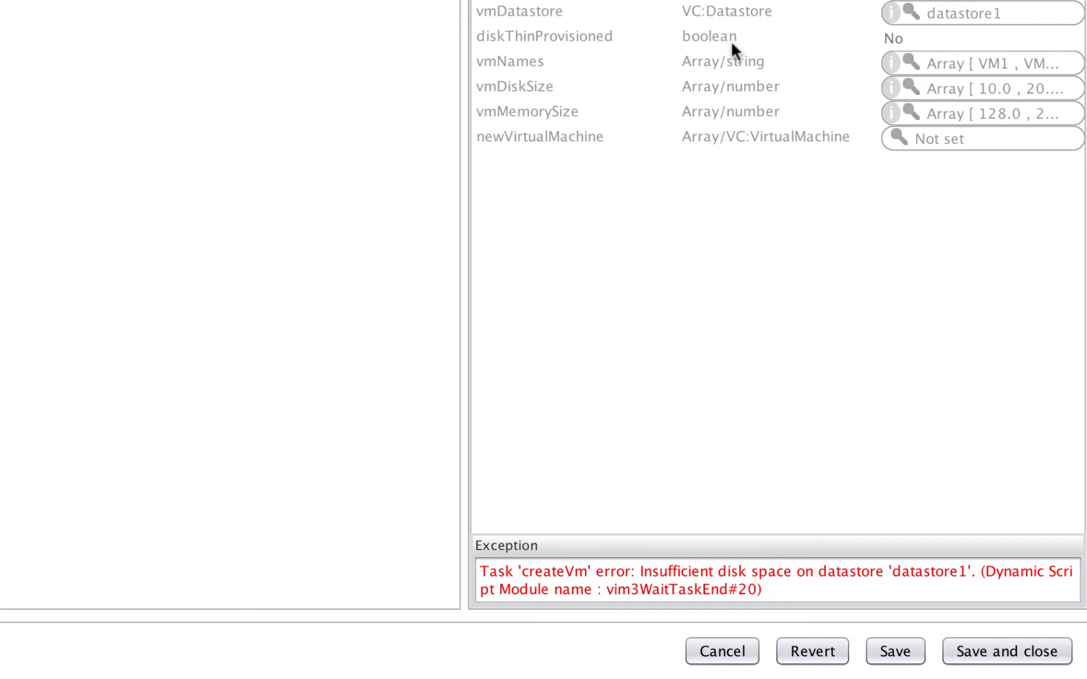
pyautogui.moveTo(772, 545)
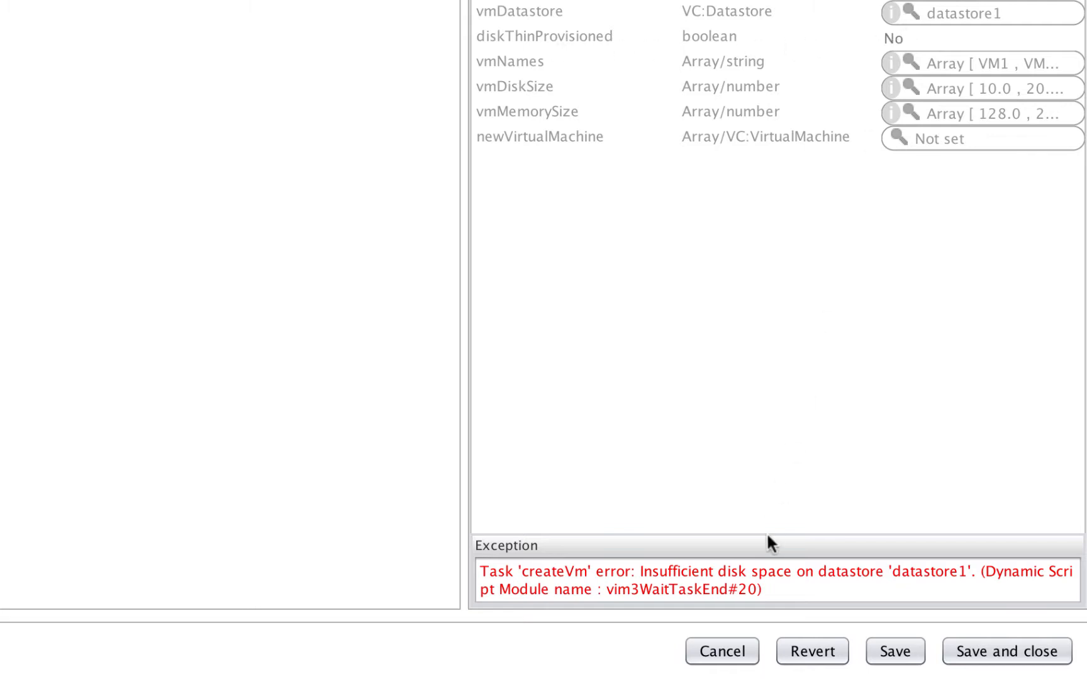
pyautogui.moveTo(992, 651)
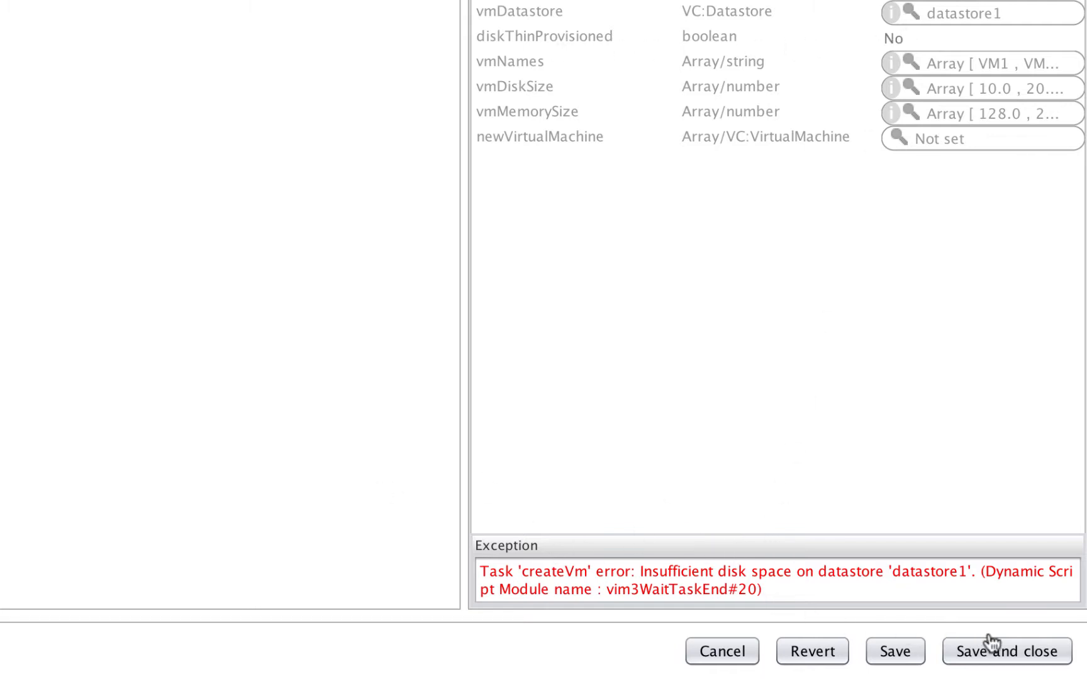
pyautogui.moveTo(280, 429)
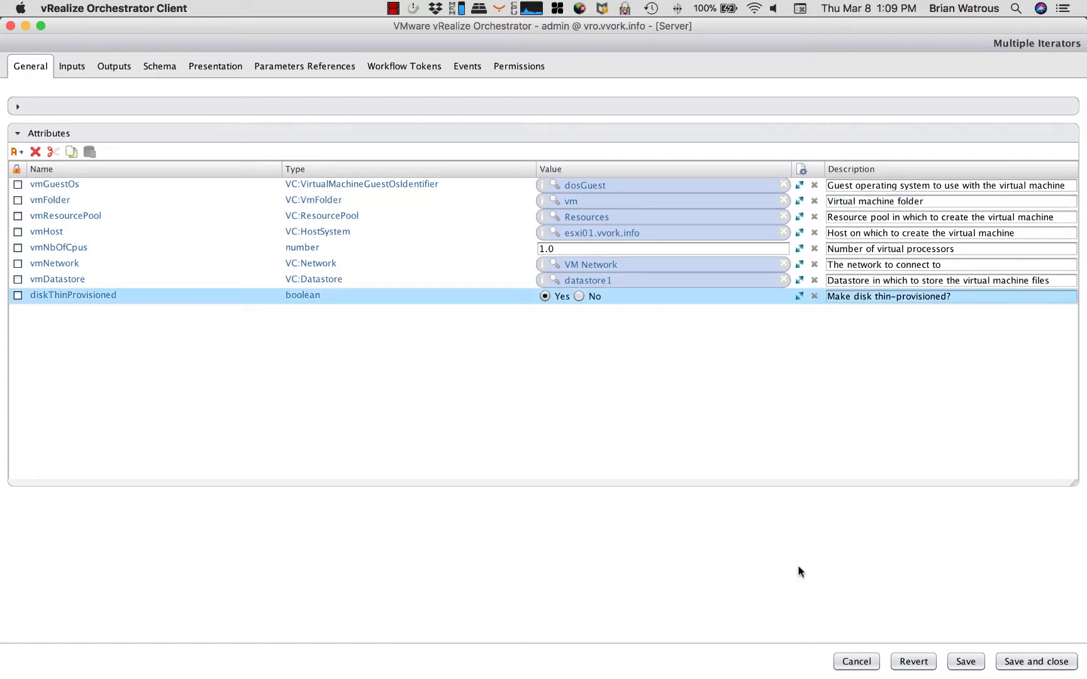
# Save the workflow with diskThinProvisioned set to Yes
pyautogui.click(964, 661)
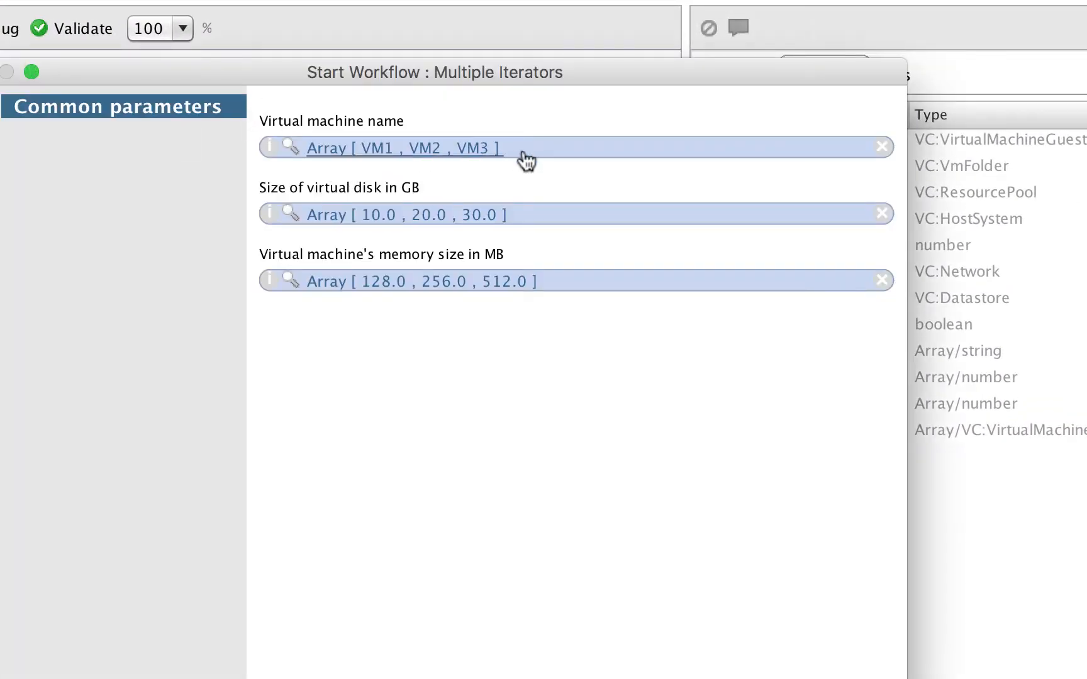
# Replace the names VM1–VM3 with VM01, VM02 and VM03 in the name array
pyautogui.click(404, 147)
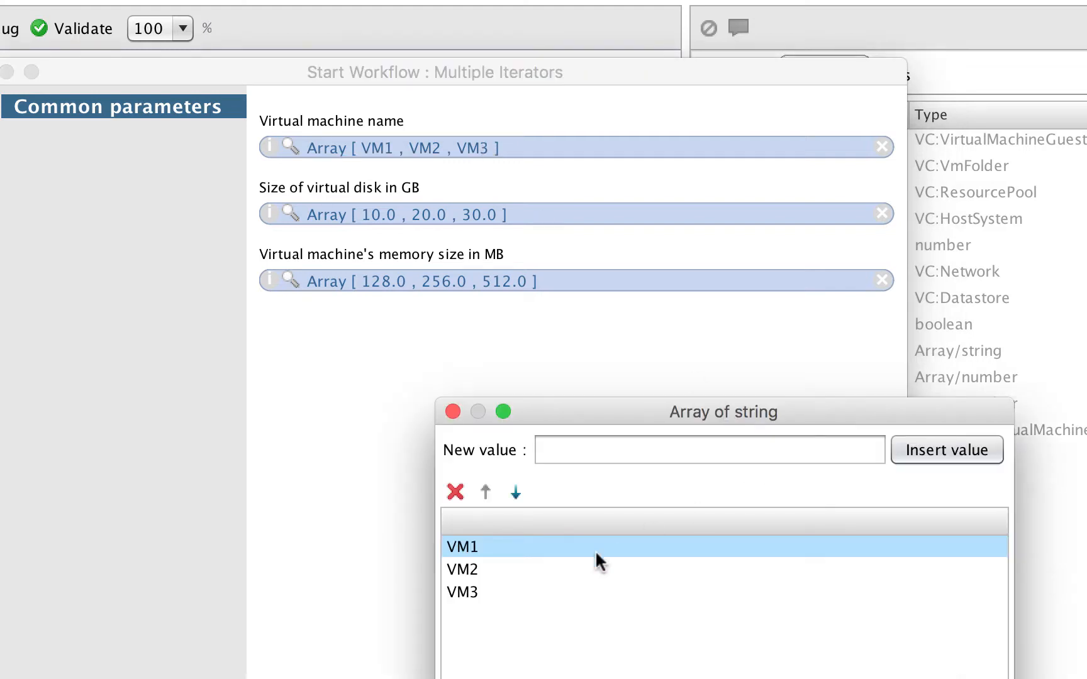
pyautogui.click(454, 492)
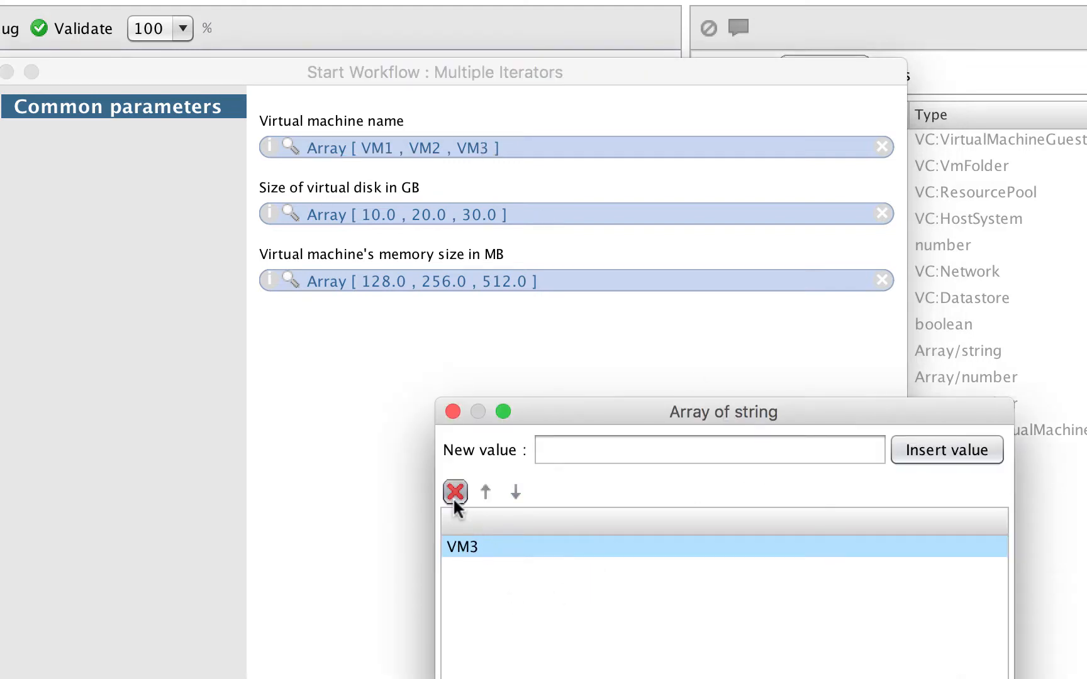
pyautogui.click(455, 492)
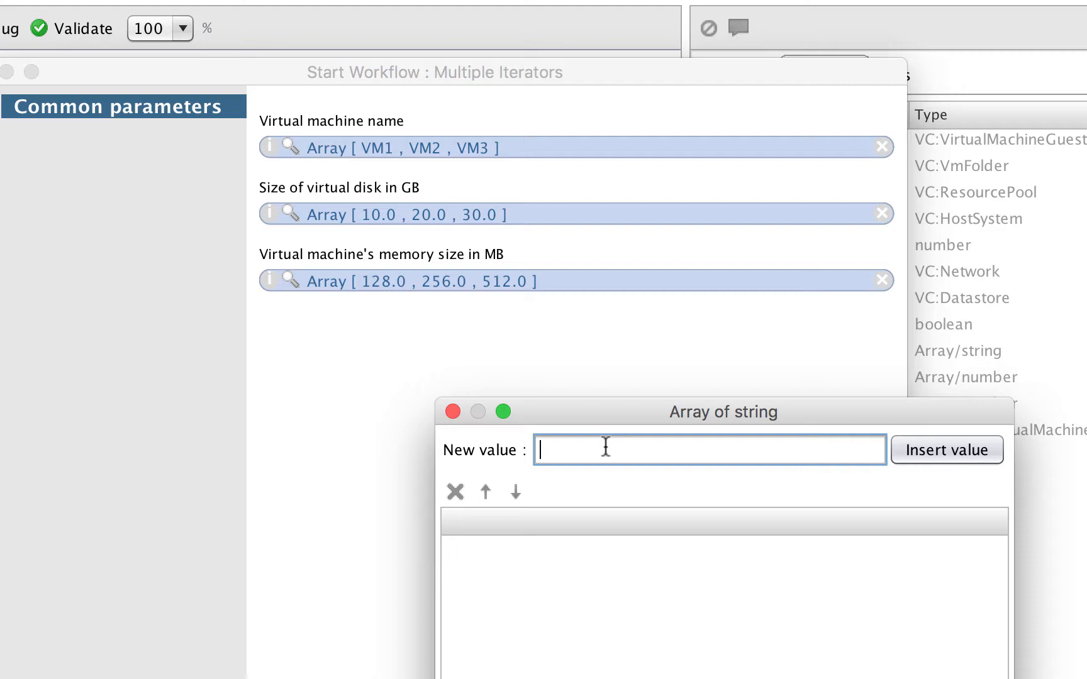
pyautogui.write('VM01')
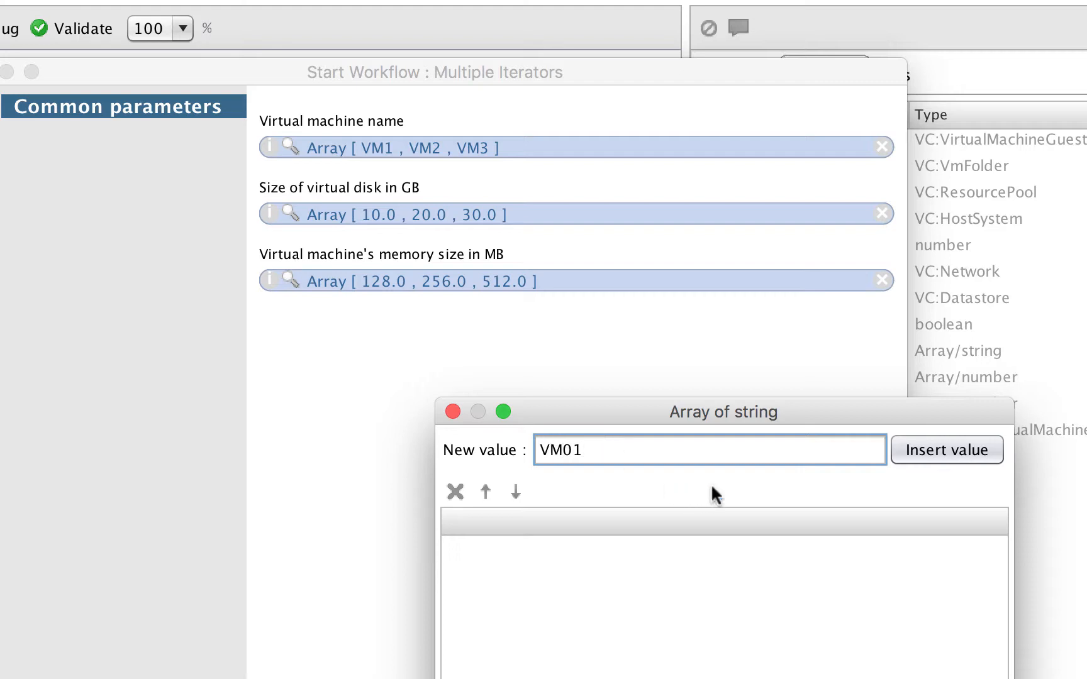
pyautogui.click(947, 449)
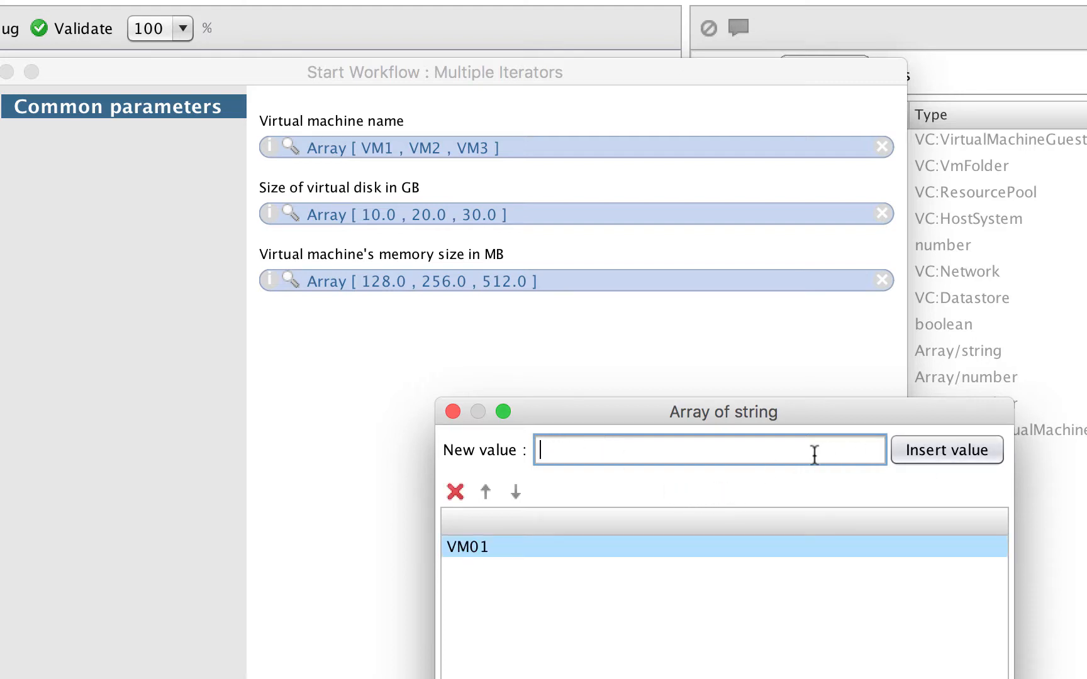
pyautogui.write('VM02')
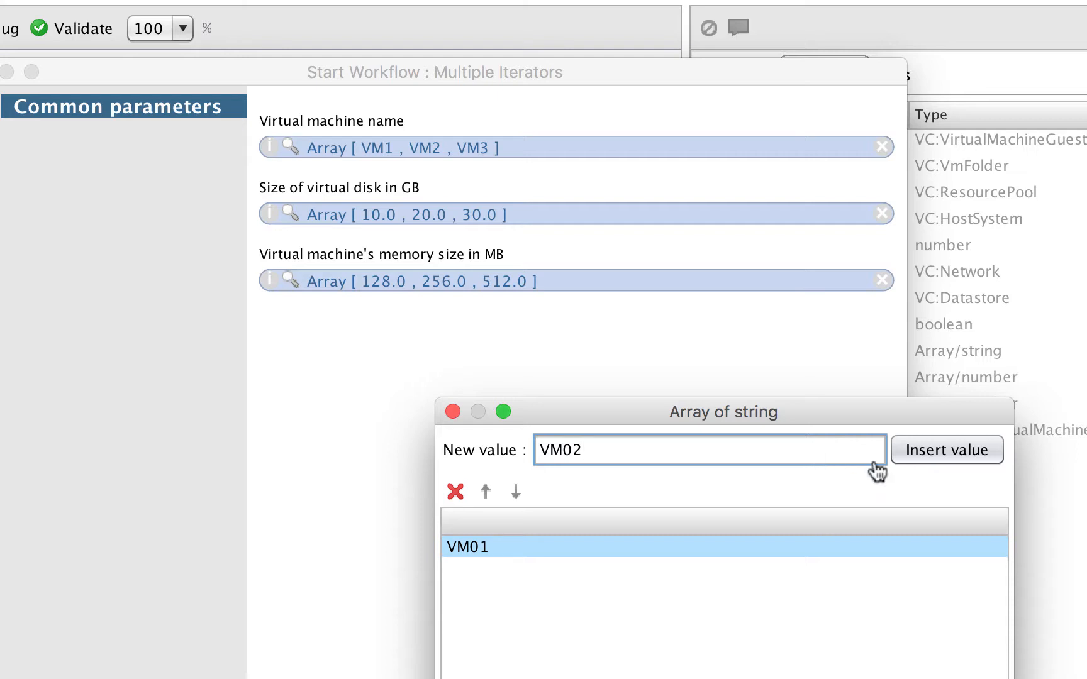
pyautogui.click(946, 450)
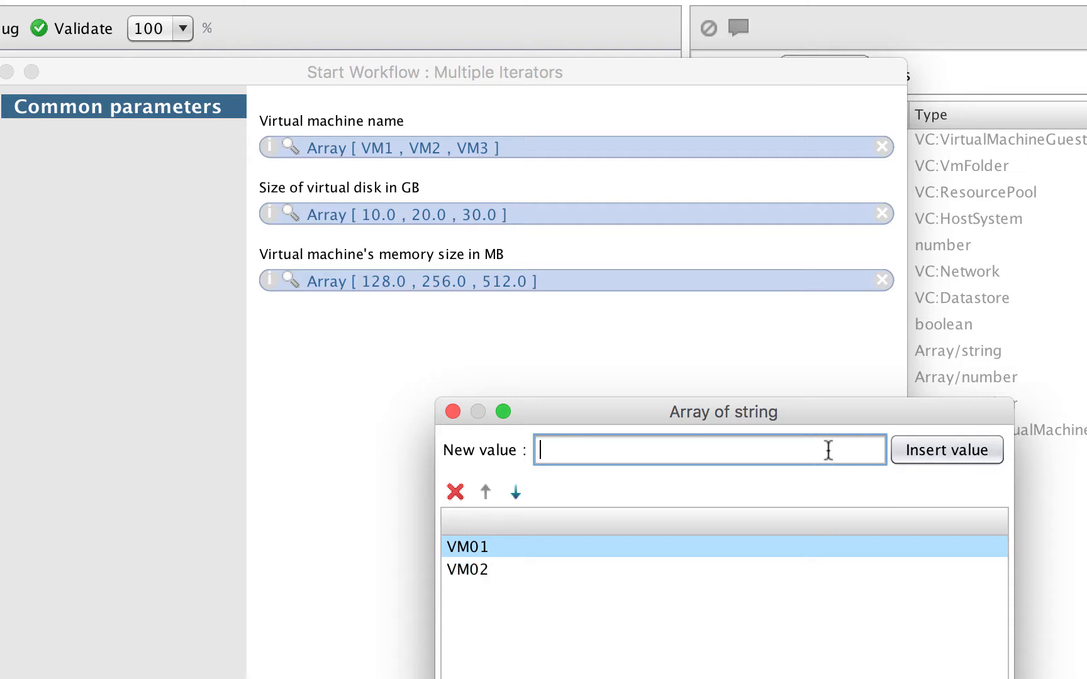
pyautogui.write('VM03')
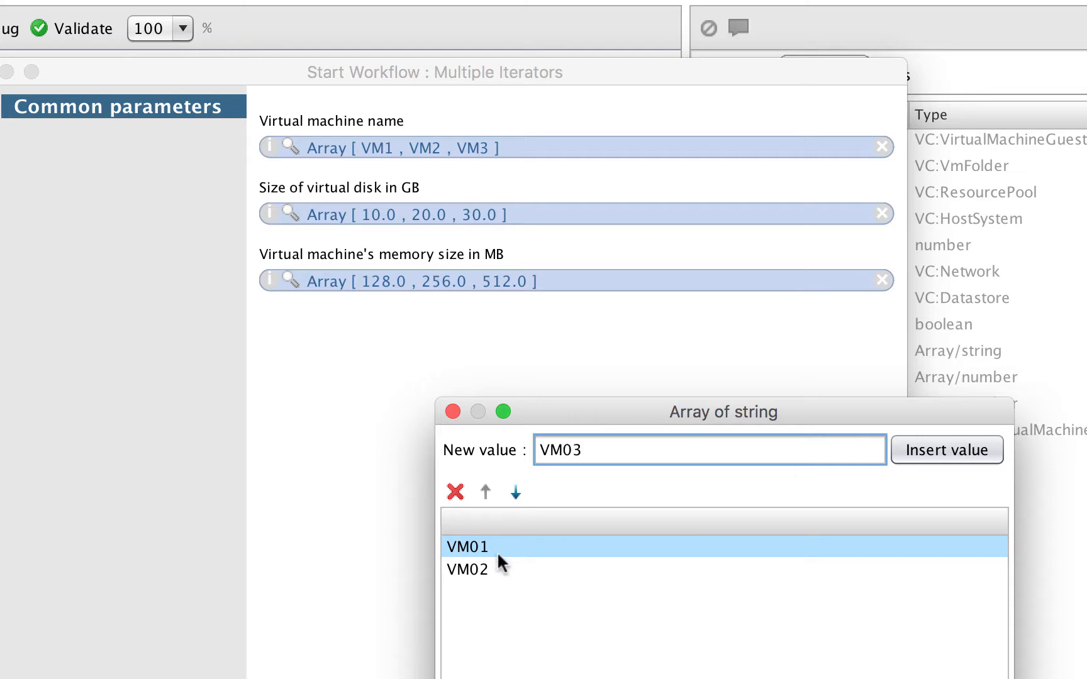
pyautogui.moveTo(455, 491)
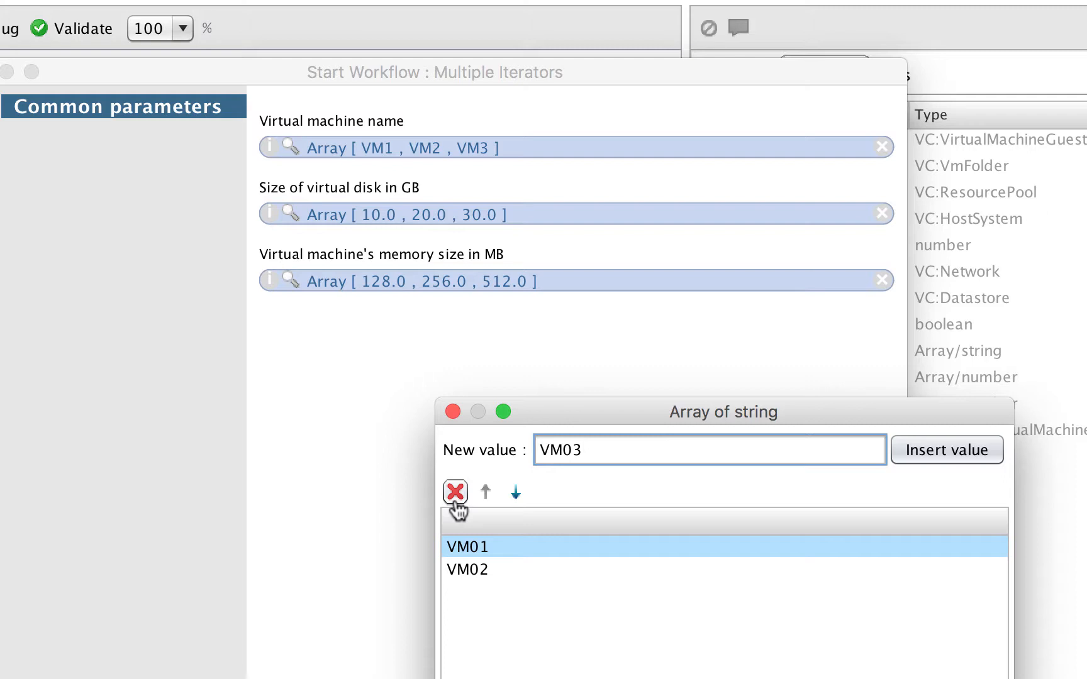
pyautogui.moveTo(762, 506)
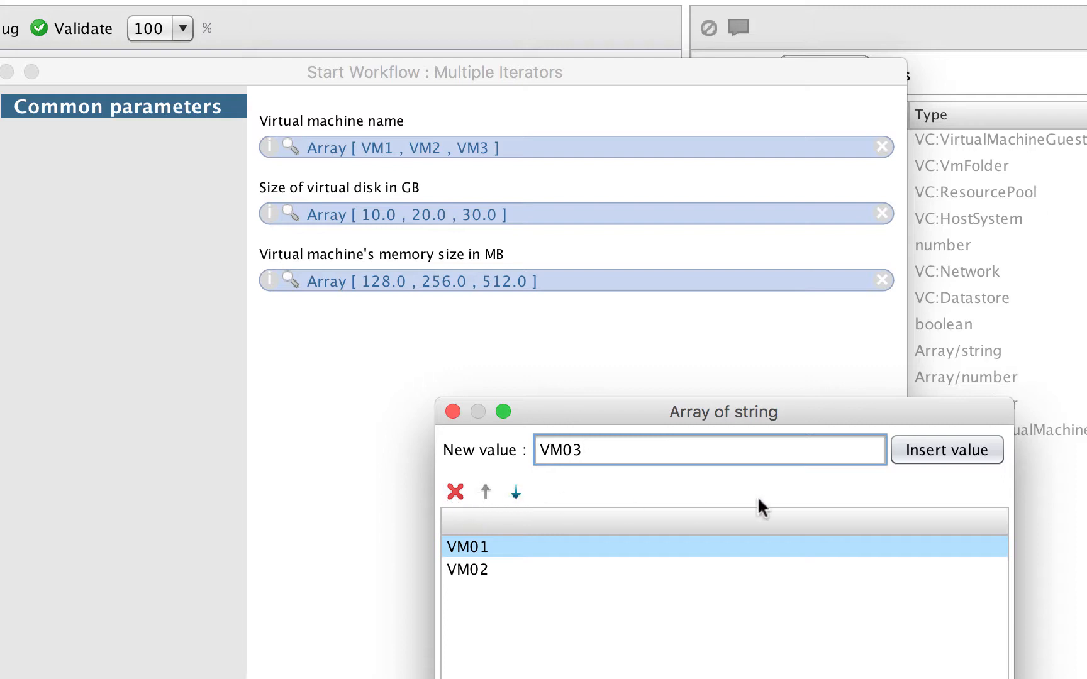
pyautogui.click(946, 449)
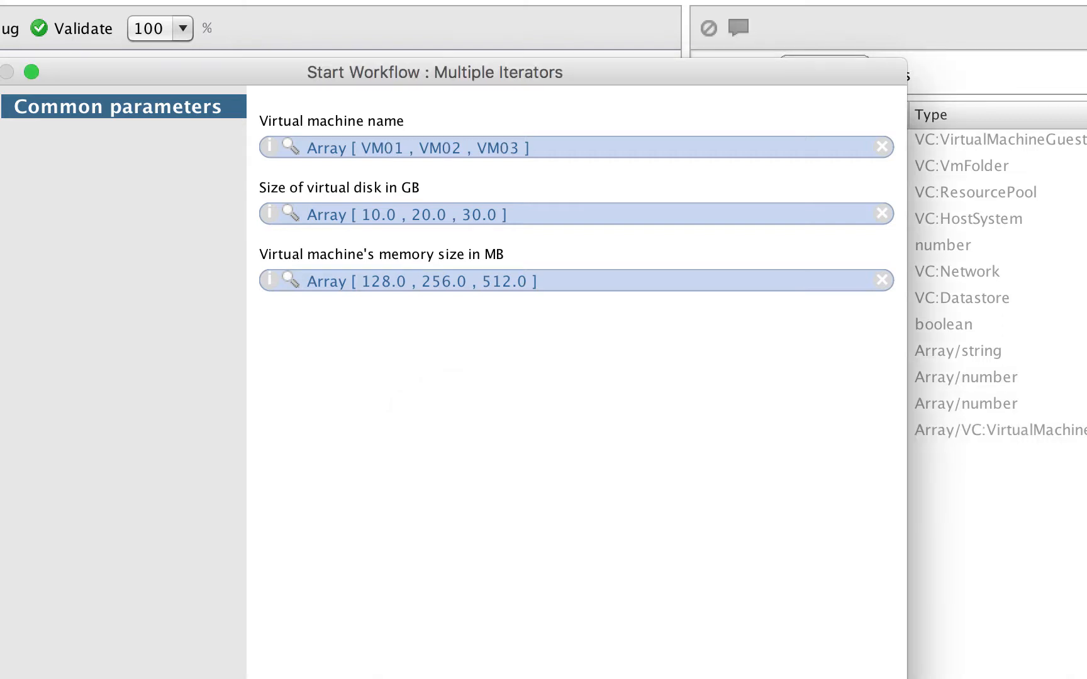
pyautogui.moveTo(687, 537)
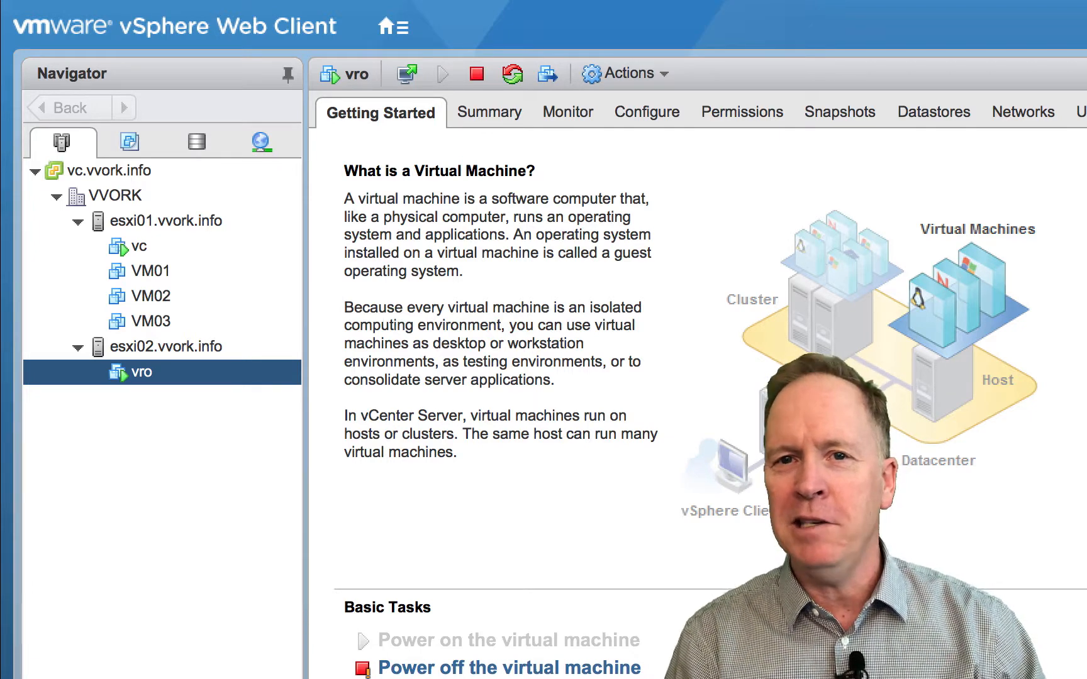
# View VM01, VM02 and VM03 under esxi01.vvork.info in the Navigator tree
pyautogui.click(147, 270)
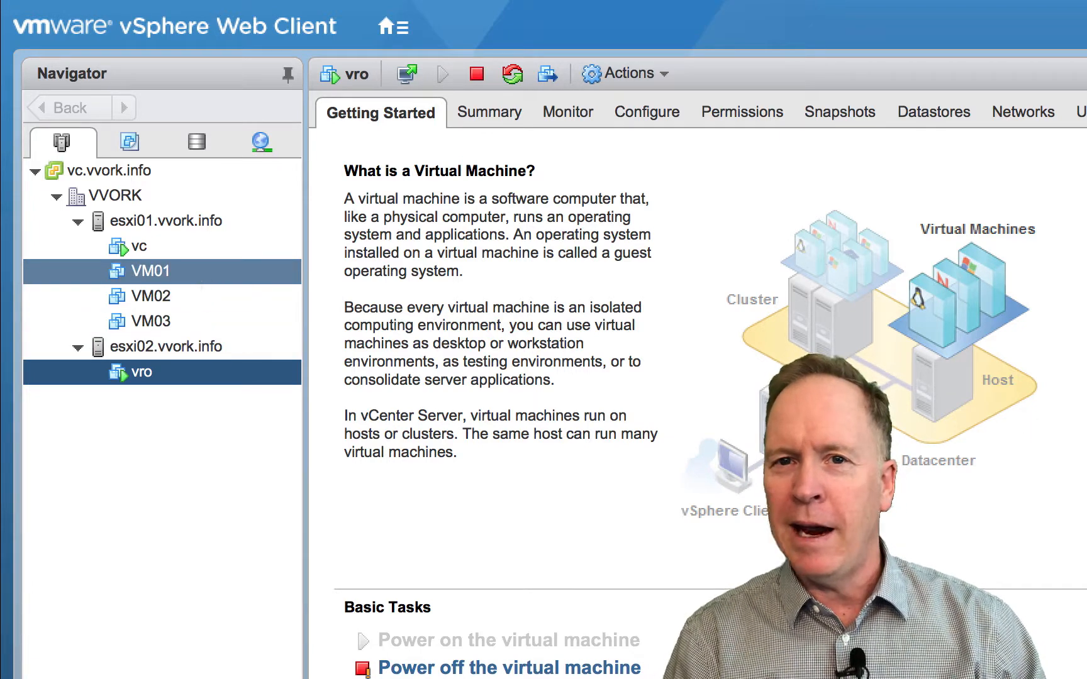
pyautogui.click(145, 295)
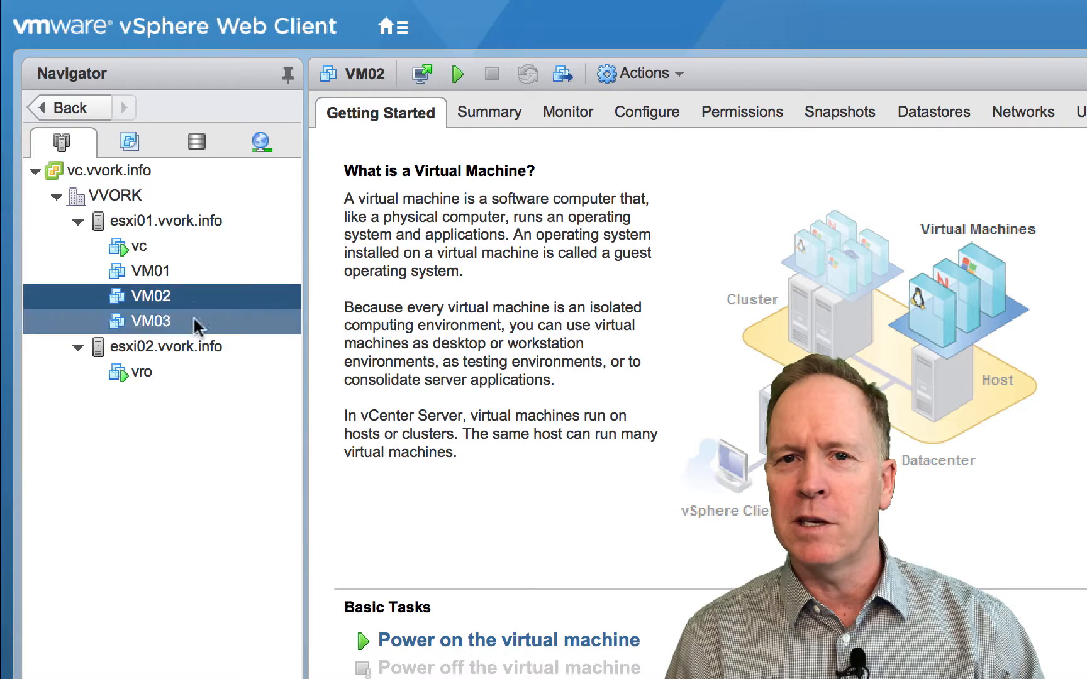
pyautogui.click(144, 321)
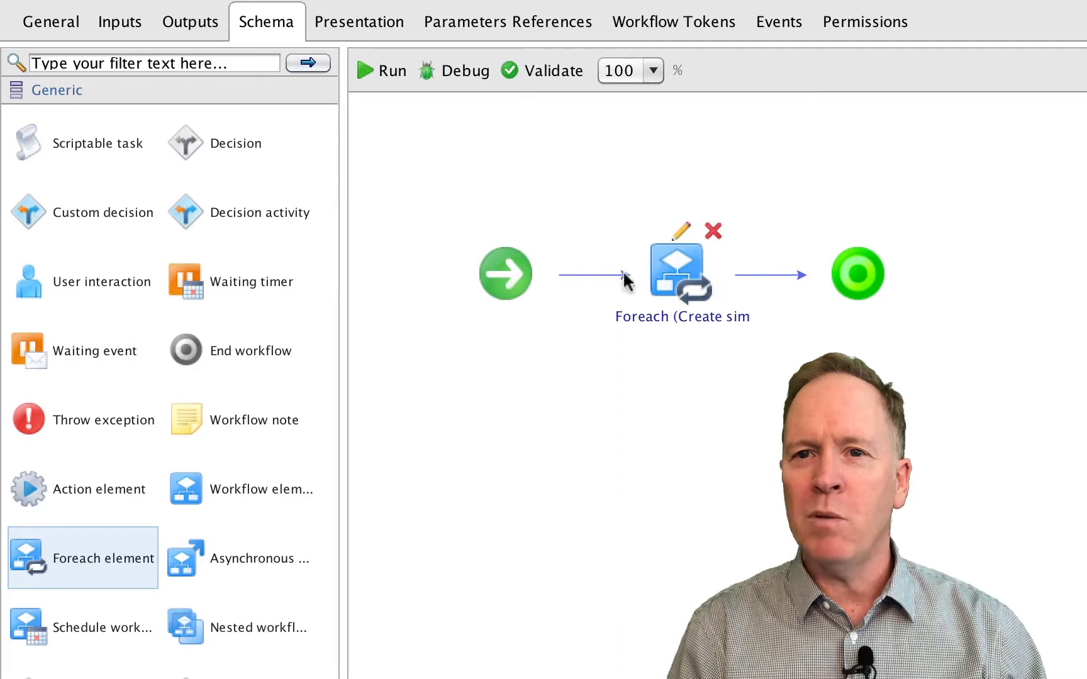
pyautogui.moveTo(707, 365)
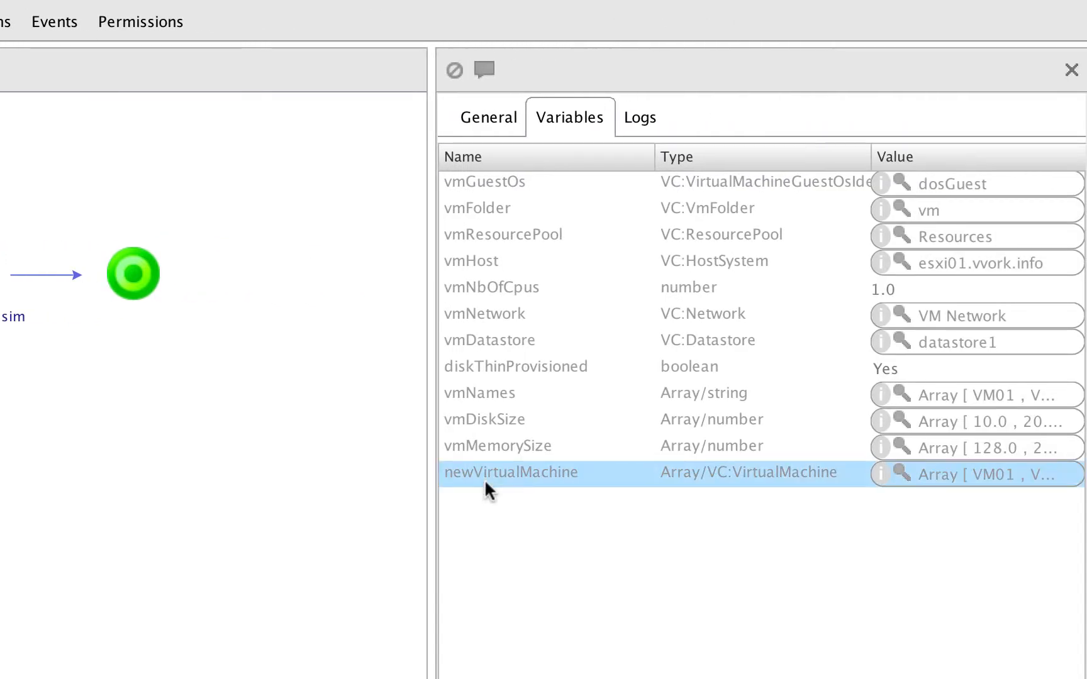
pyautogui.moveTo(953, 489)
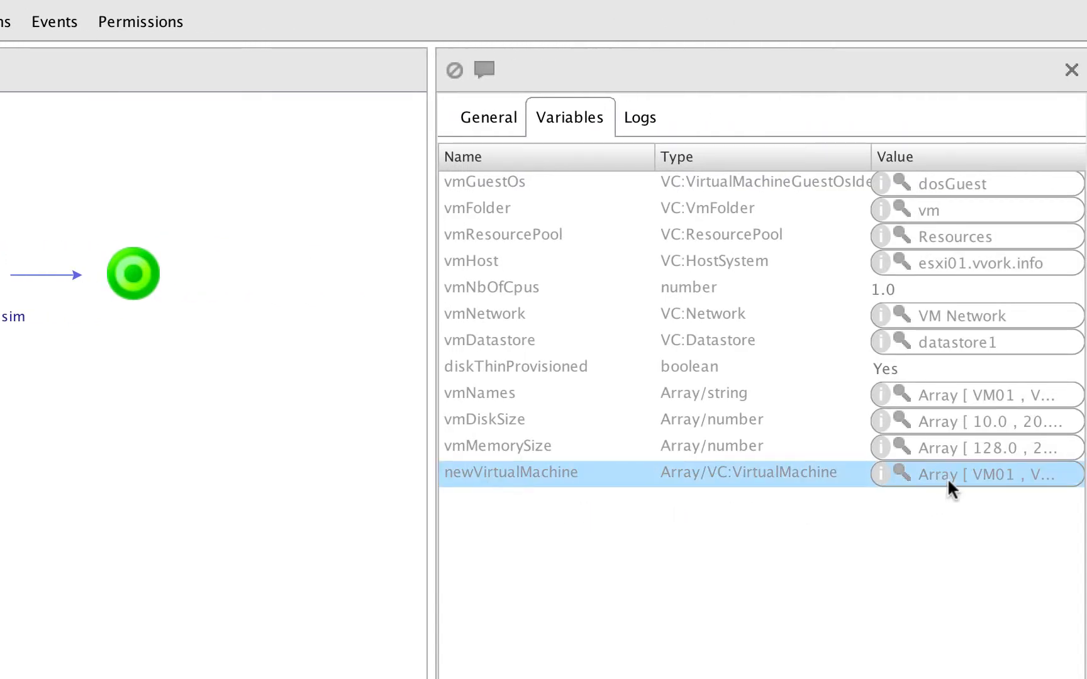